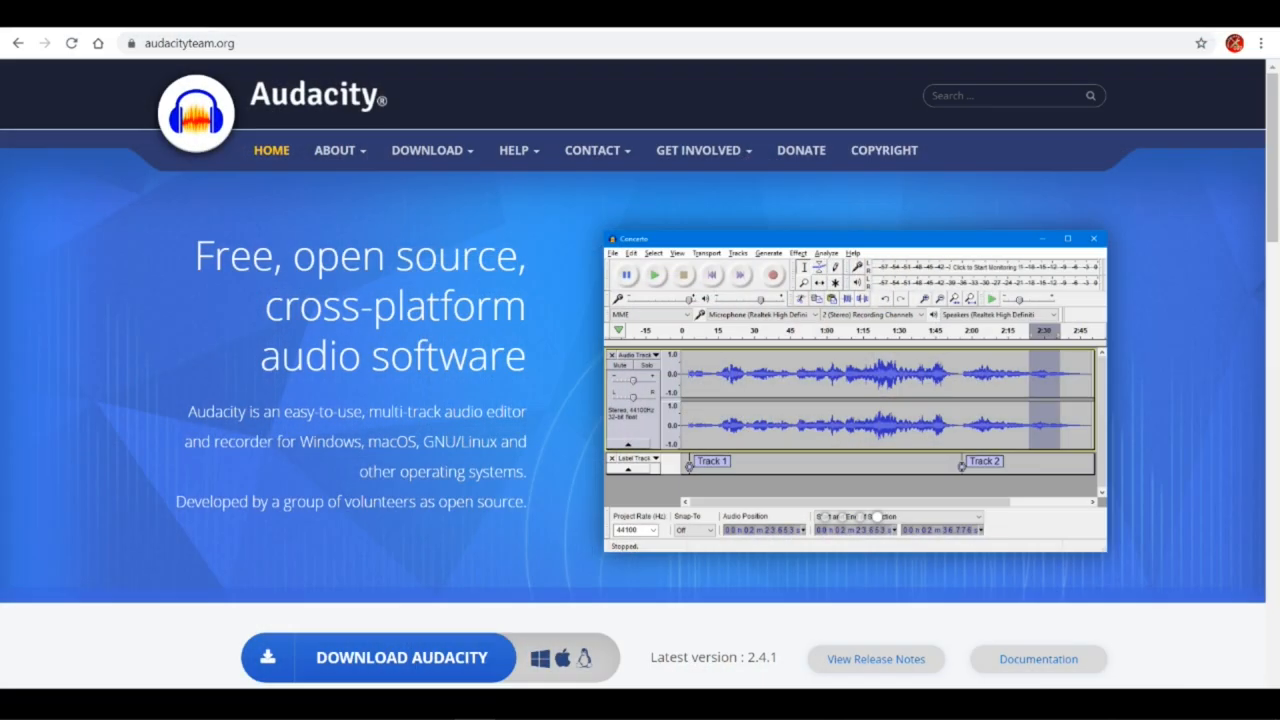
# - Choose 48000 Hz in the Project Rate (Hz) list at the bottom left
pyautogui.scroll(-3)
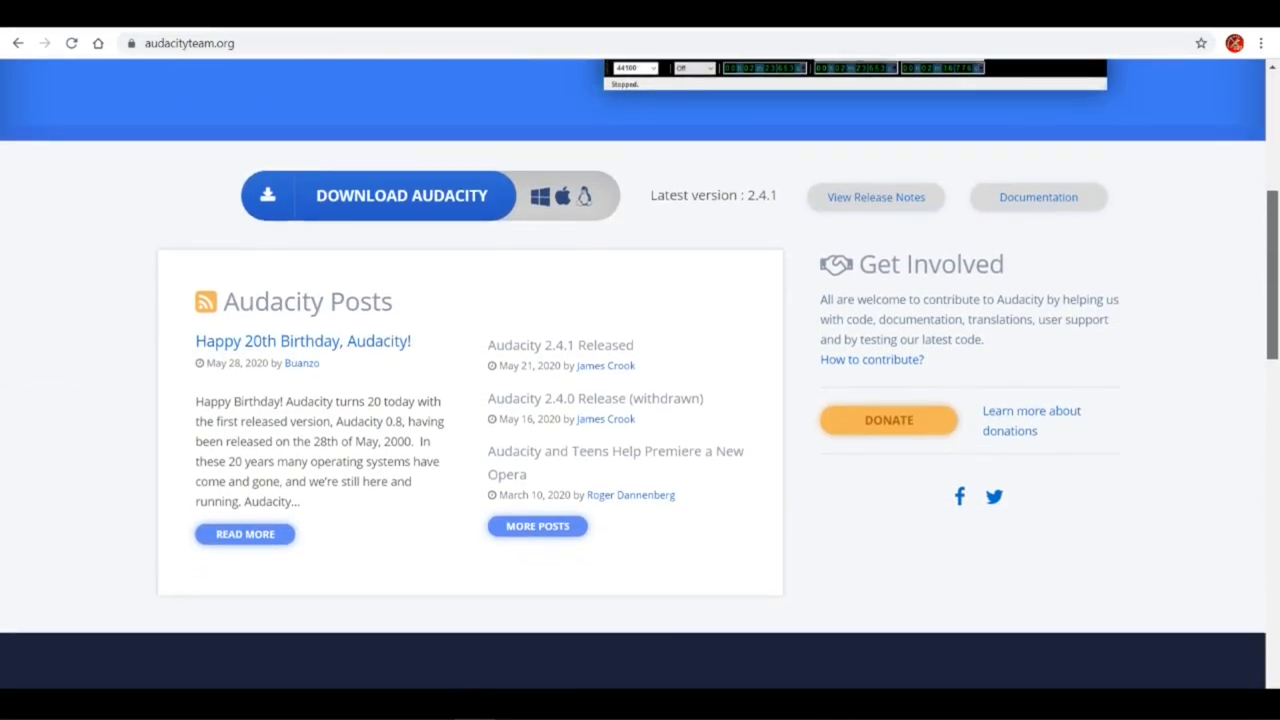
pyautogui.scroll(-3)
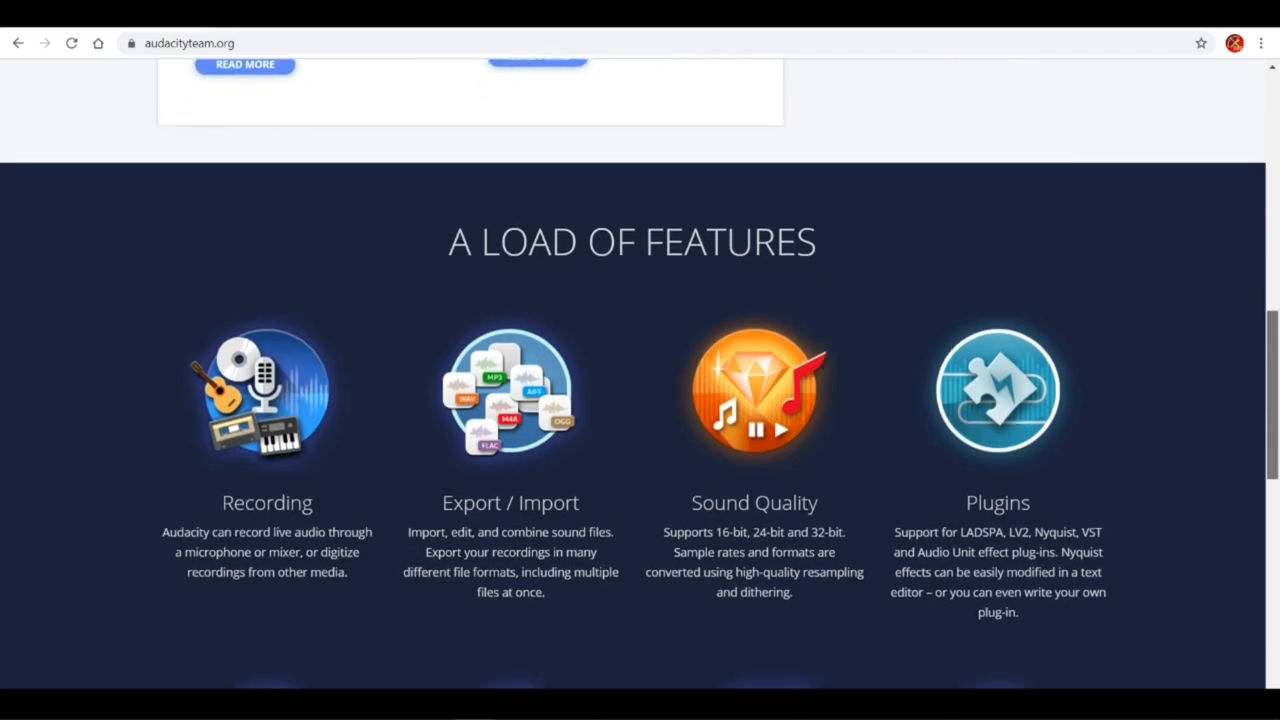
pyautogui.scroll(-3)
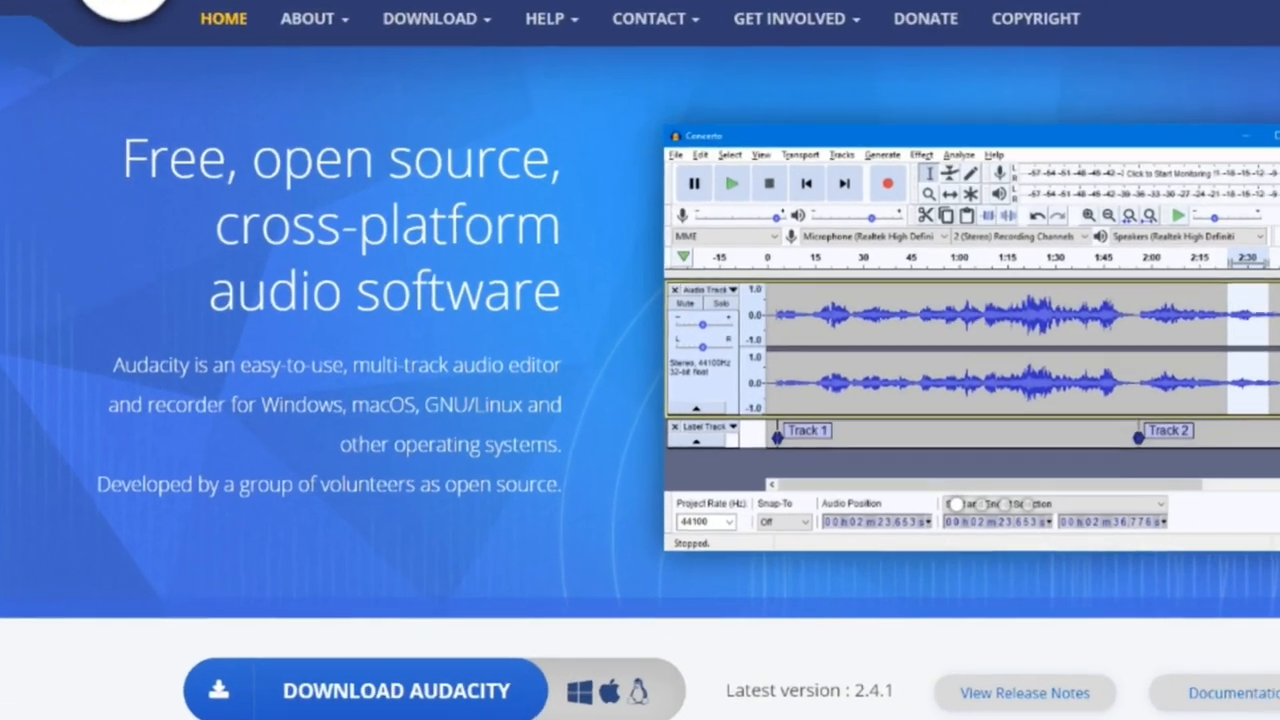
pyautogui.scroll(-3)
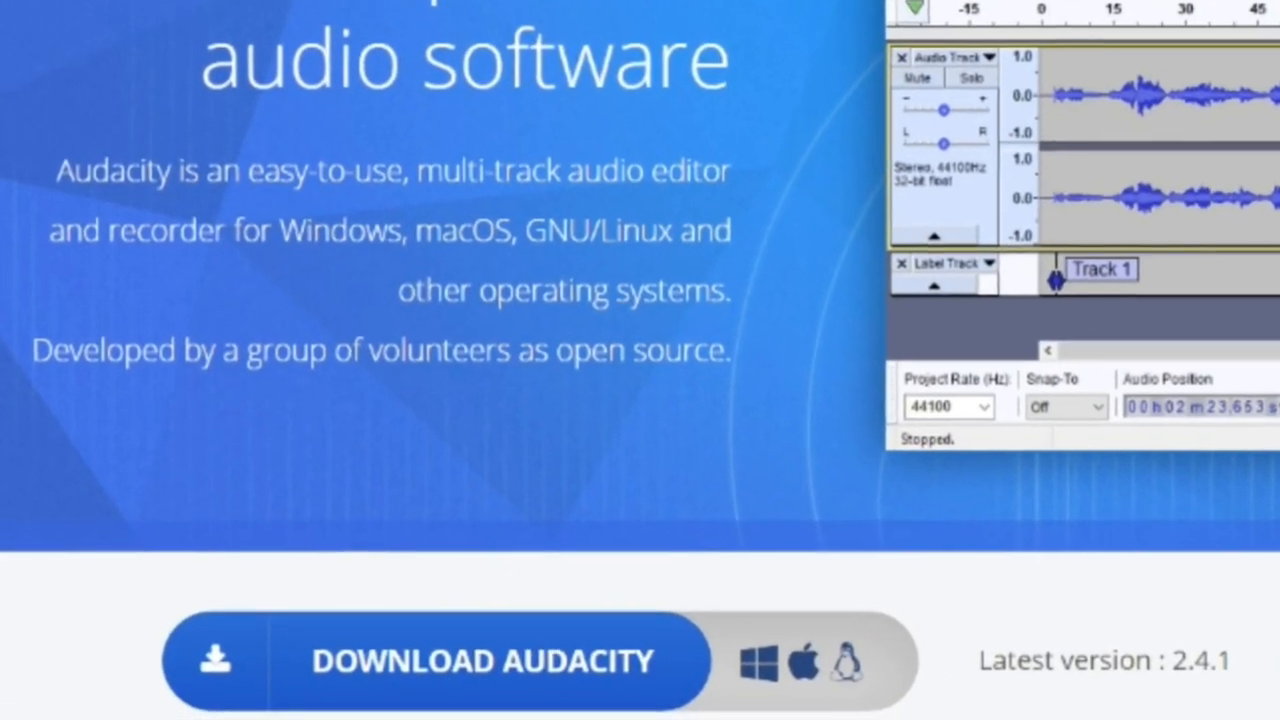
pyautogui.scroll(-3)
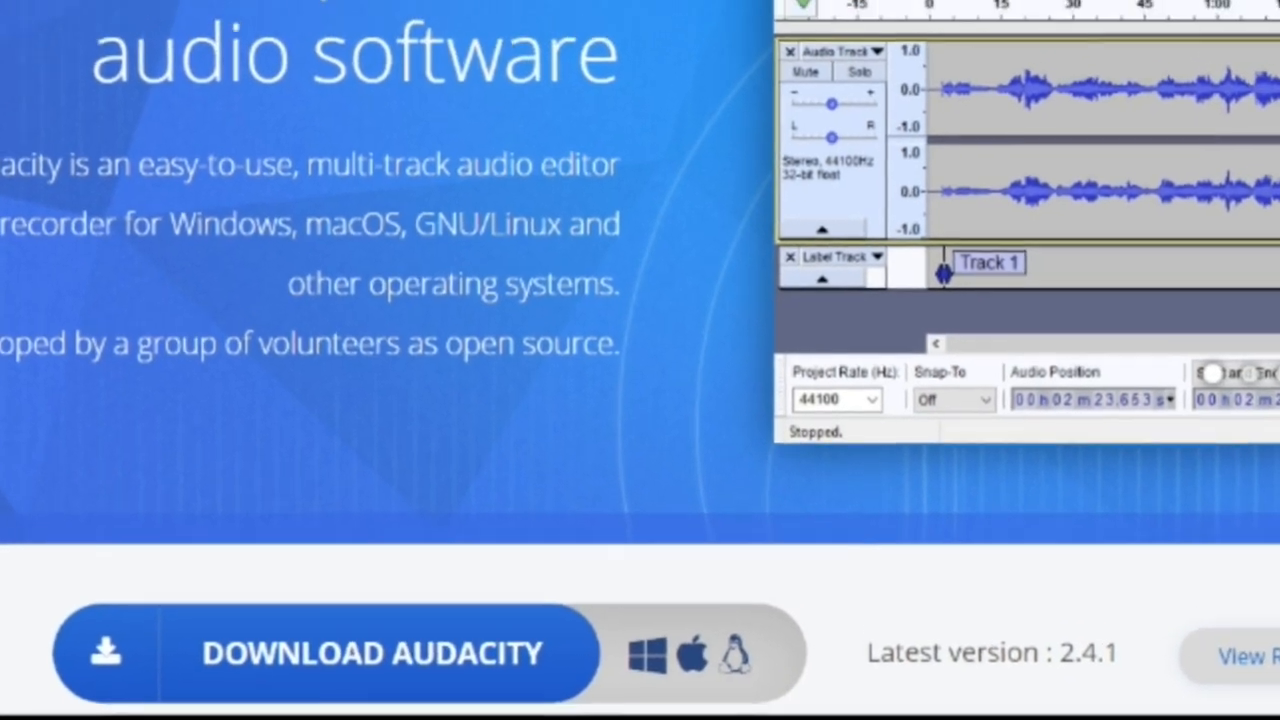
pyautogui.scroll(3)
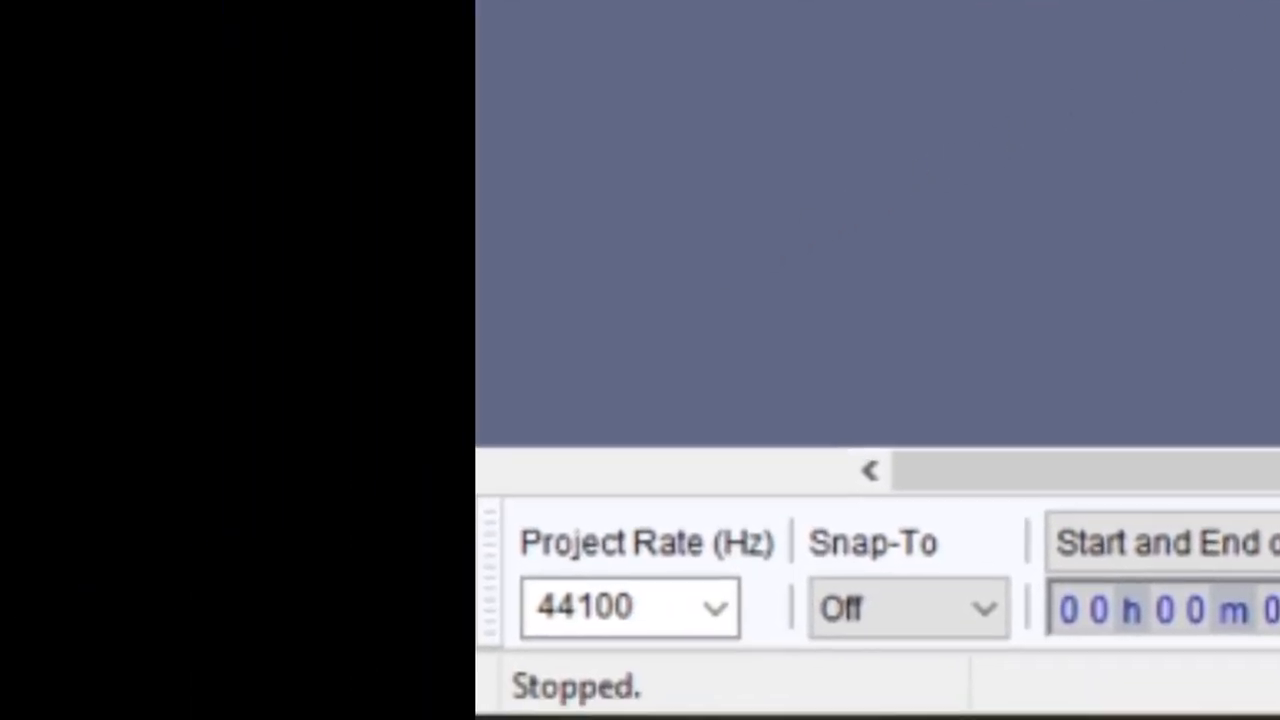
pyautogui.moveTo(960, 430)
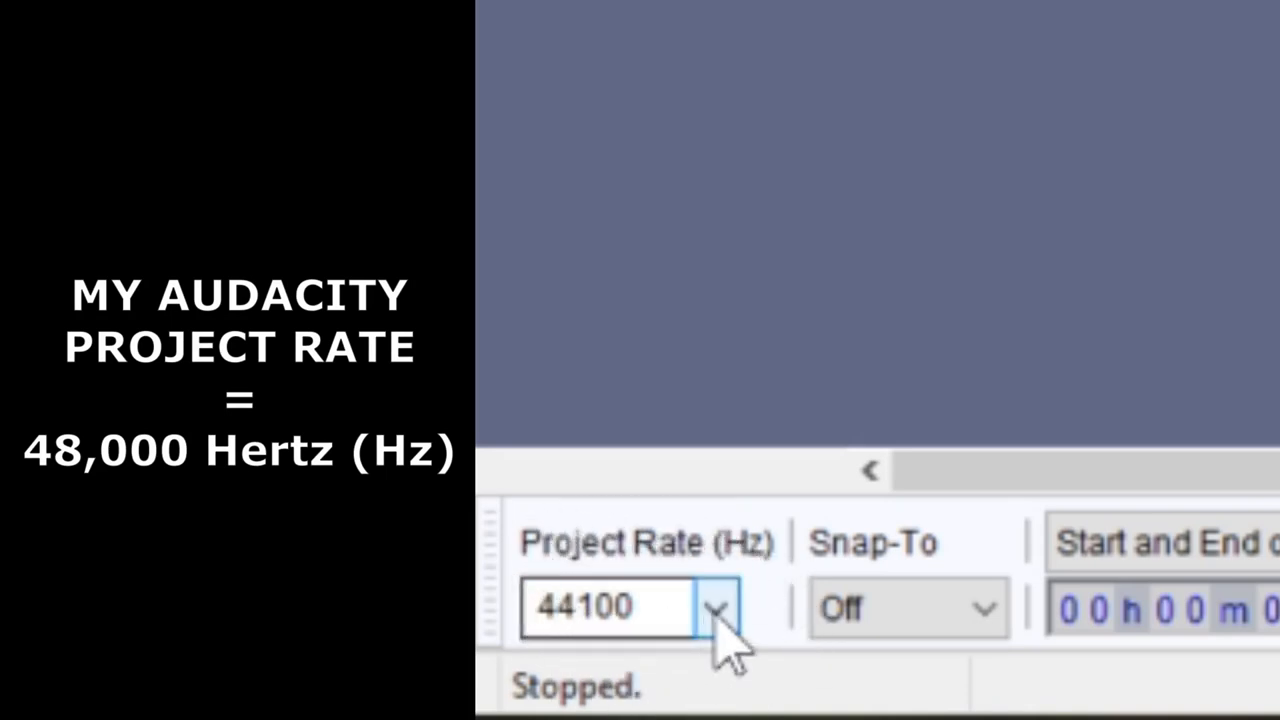
pyautogui.click(716, 608)
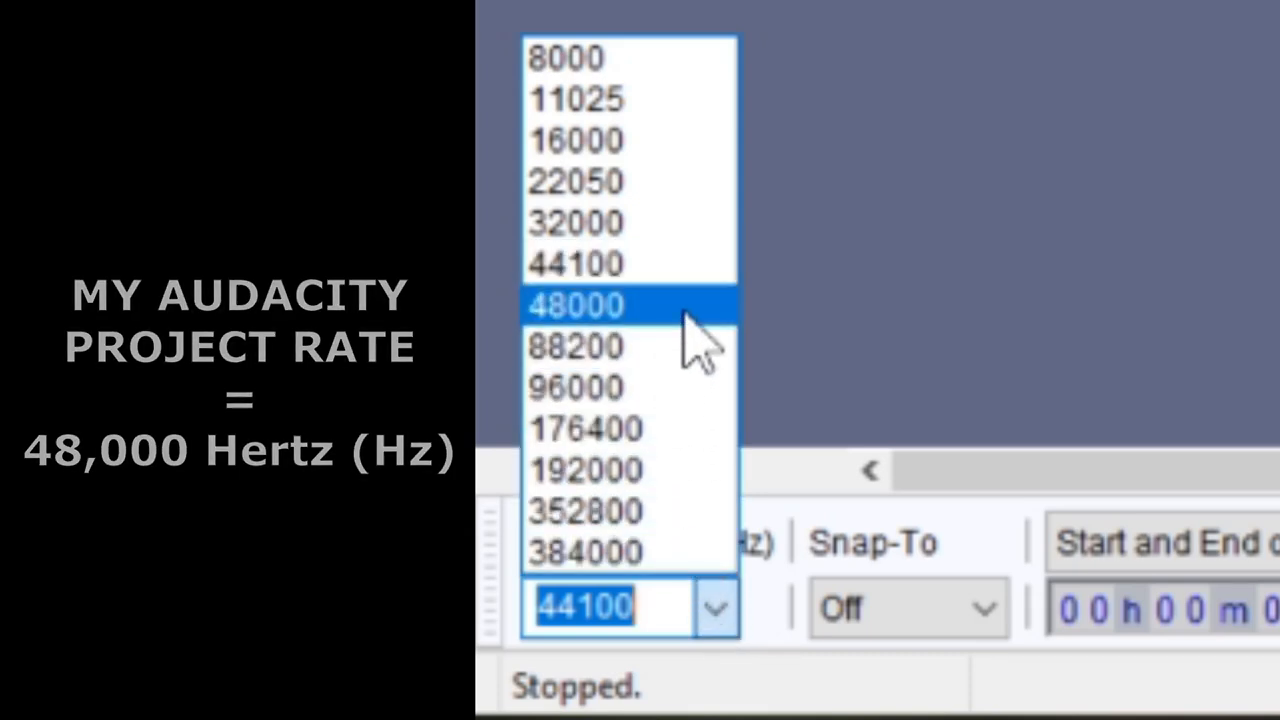
pyautogui.click(575, 305)
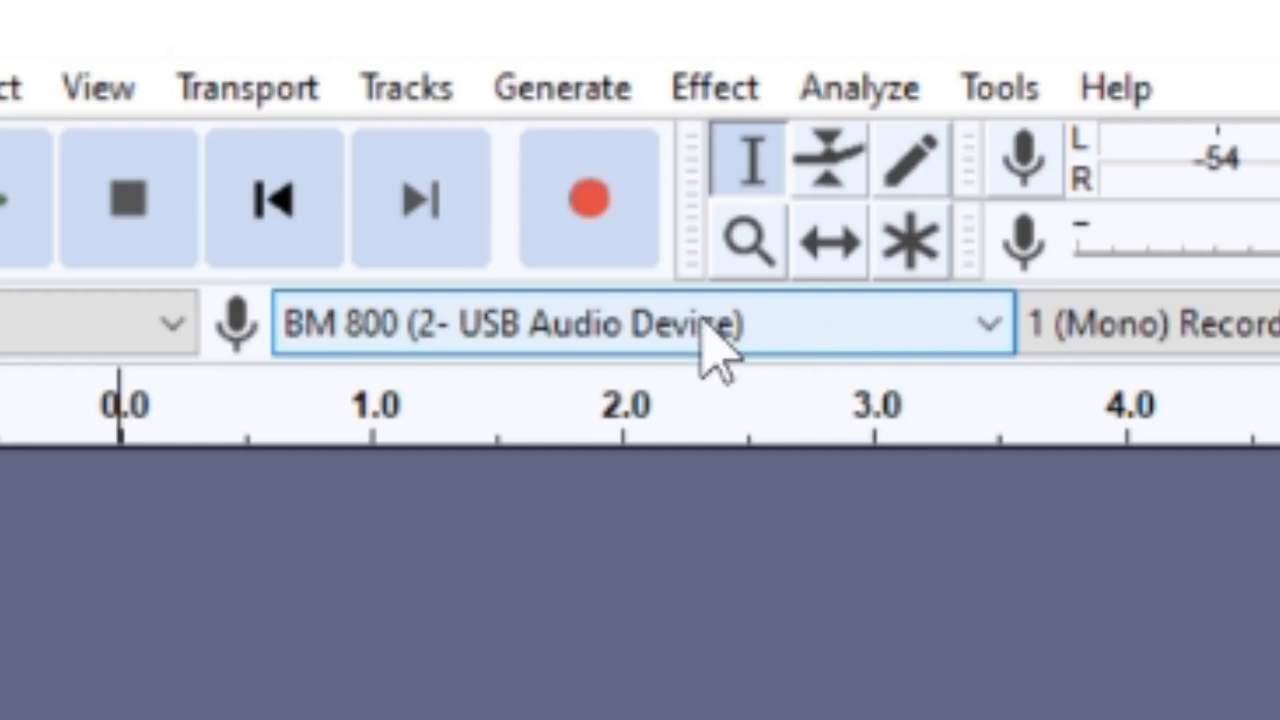
pyautogui.moveTo(300, 355)
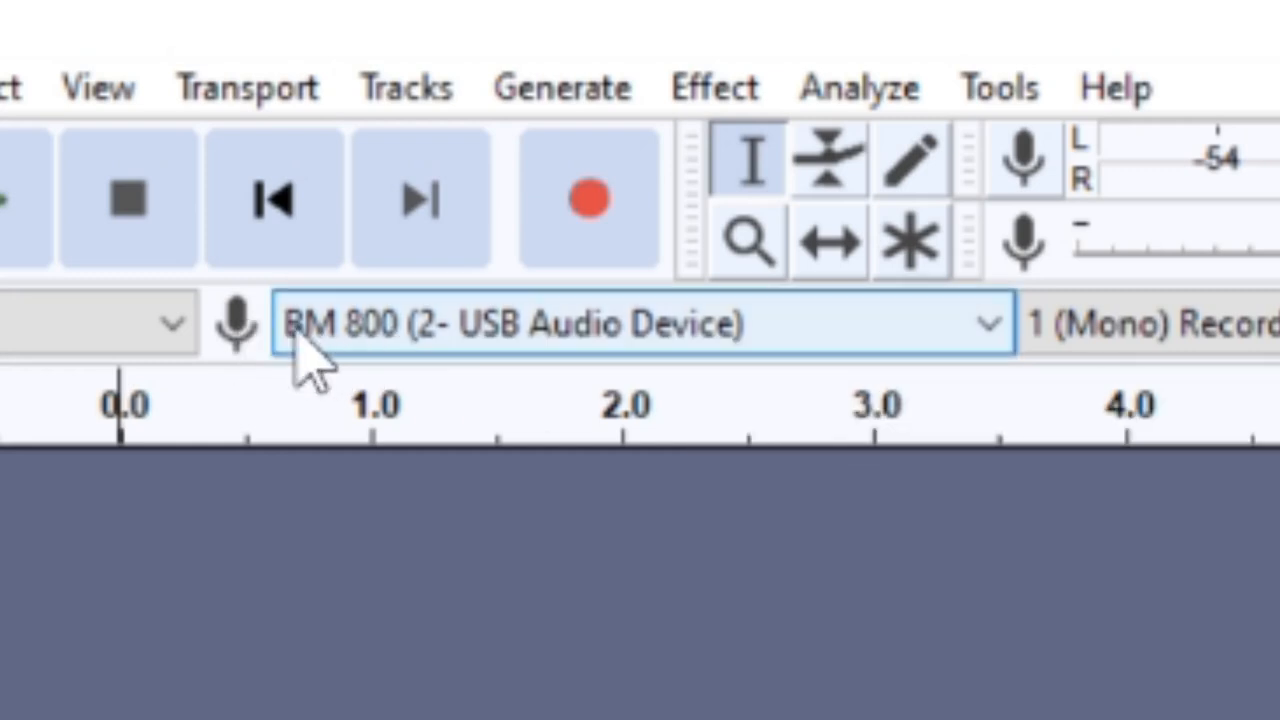
pyautogui.click(987, 323)
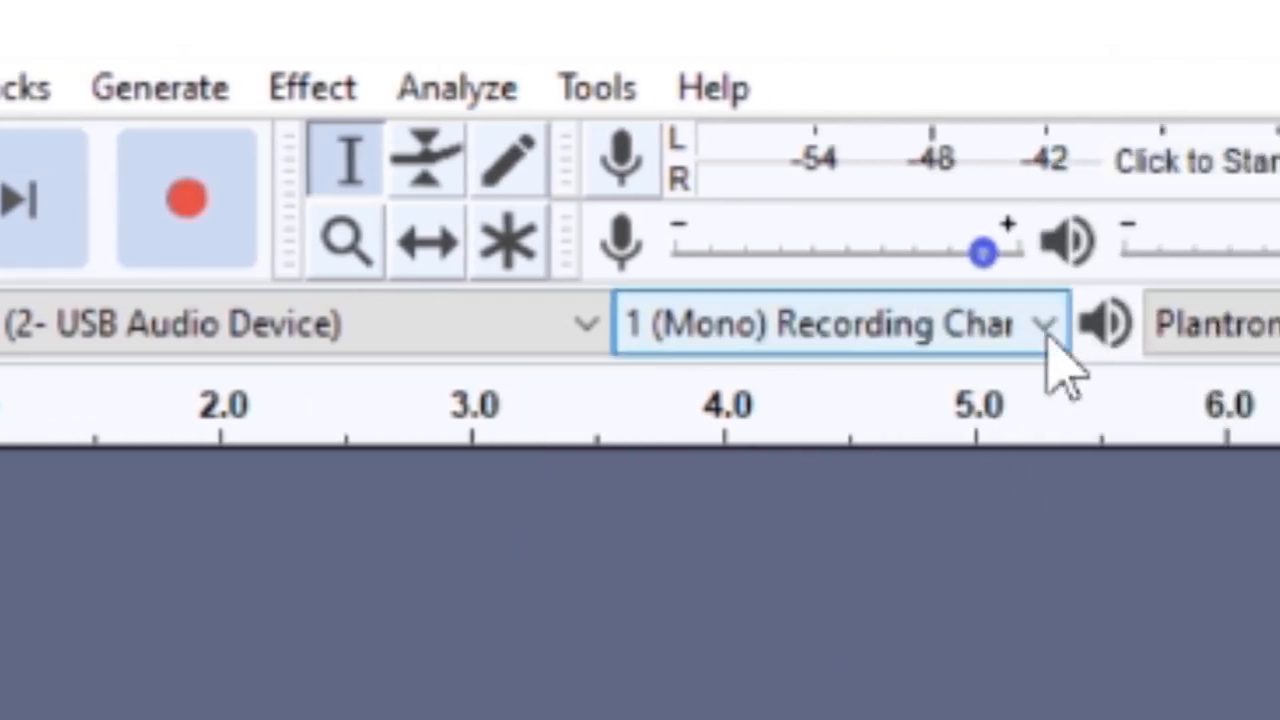
pyautogui.click(1047, 322)
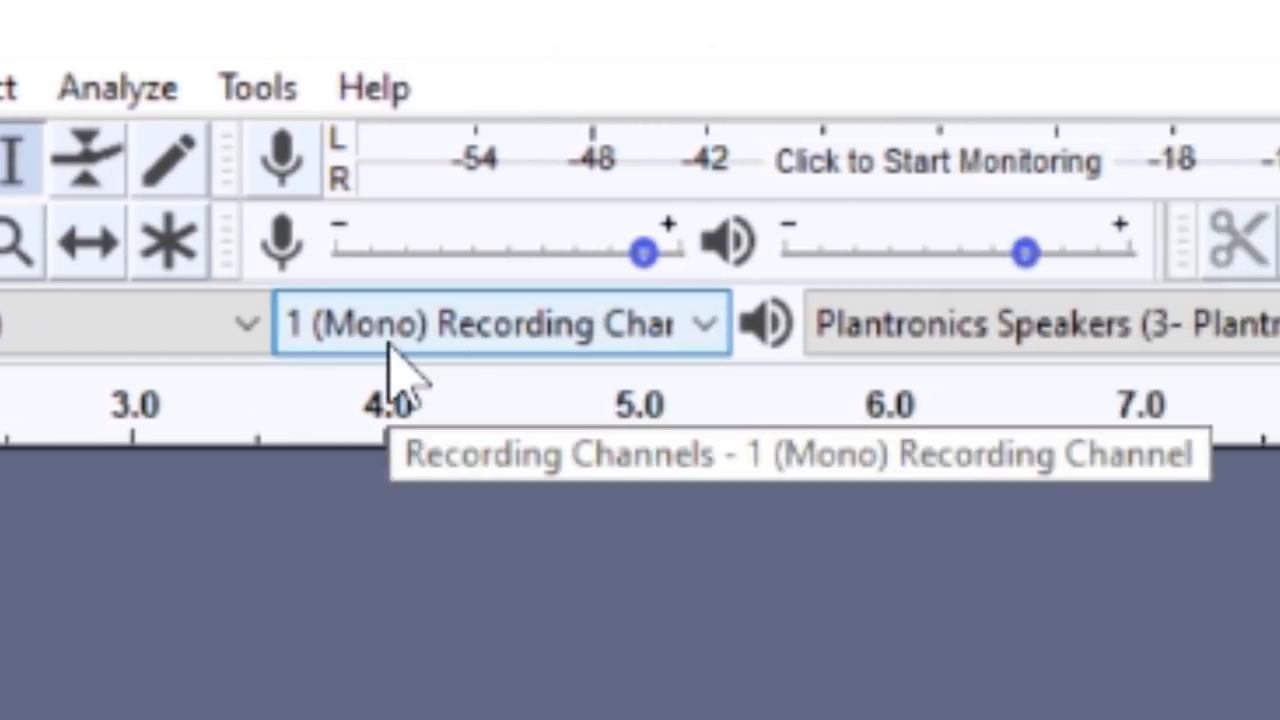
pyautogui.moveTo(480, 380)
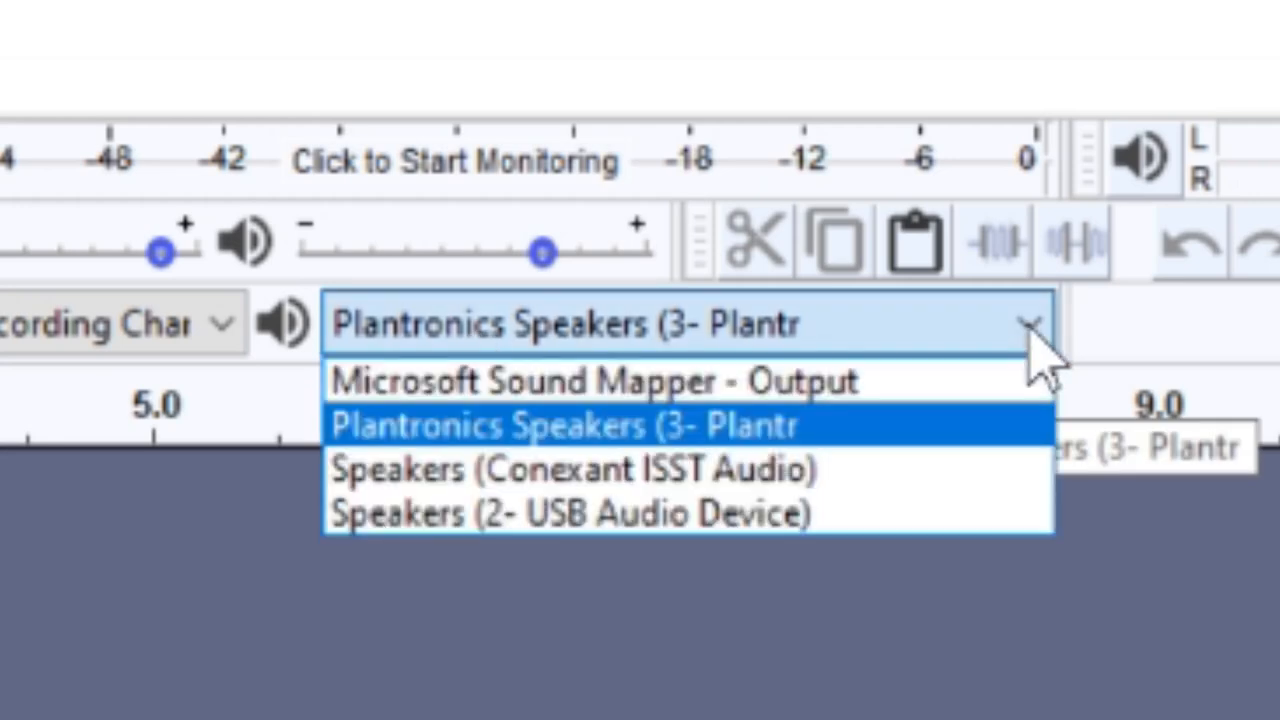
pyautogui.moveTo(945, 435)
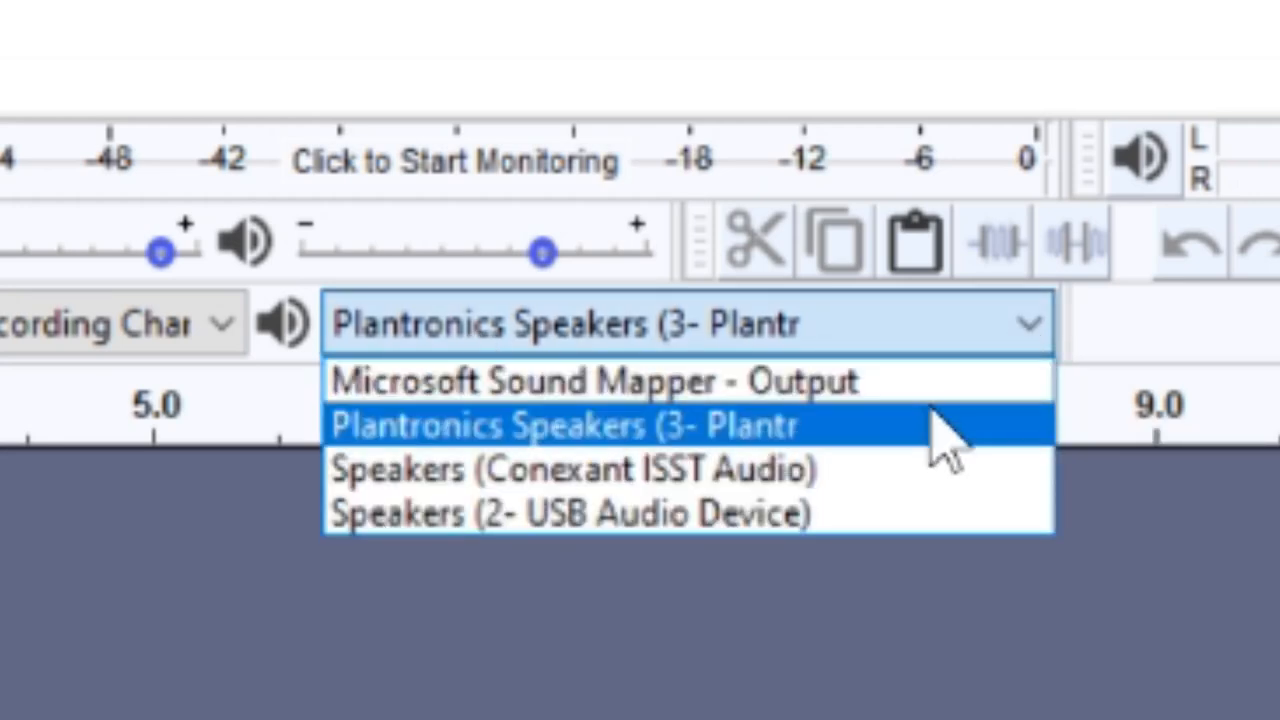
pyautogui.moveTo(910, 515)
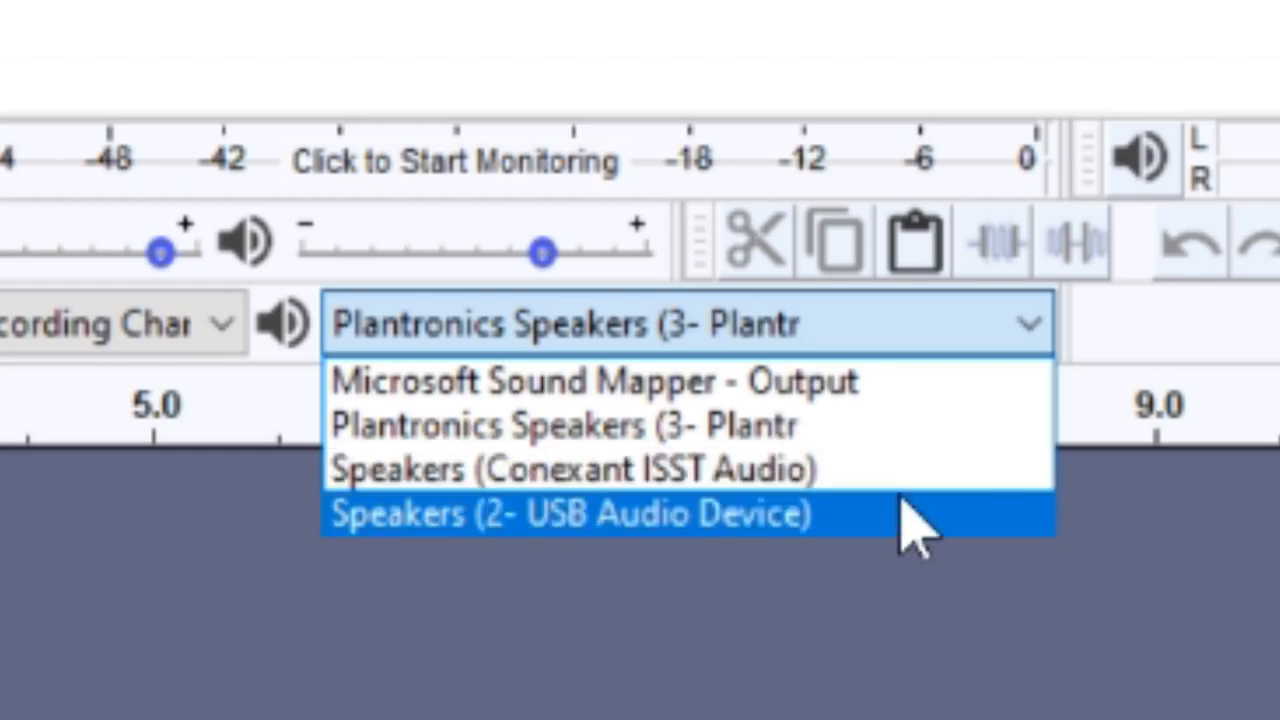
pyautogui.moveTo(905, 440)
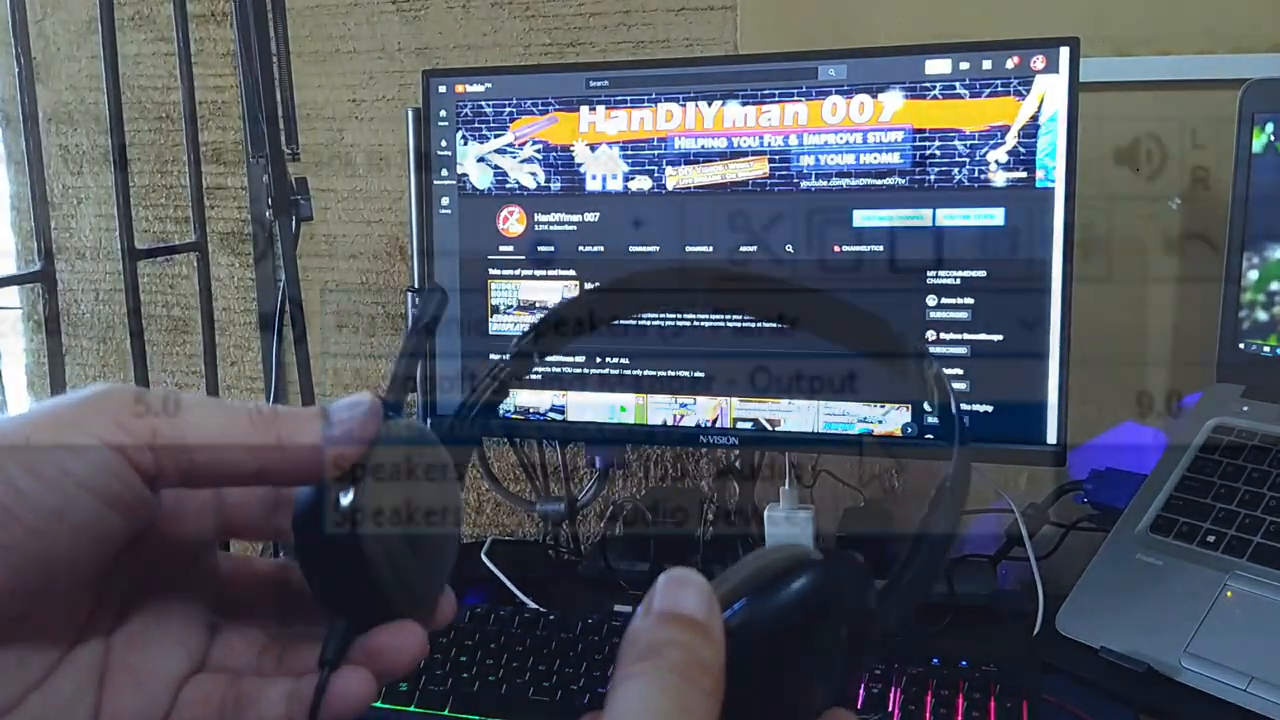
pyautogui.click(680, 322)
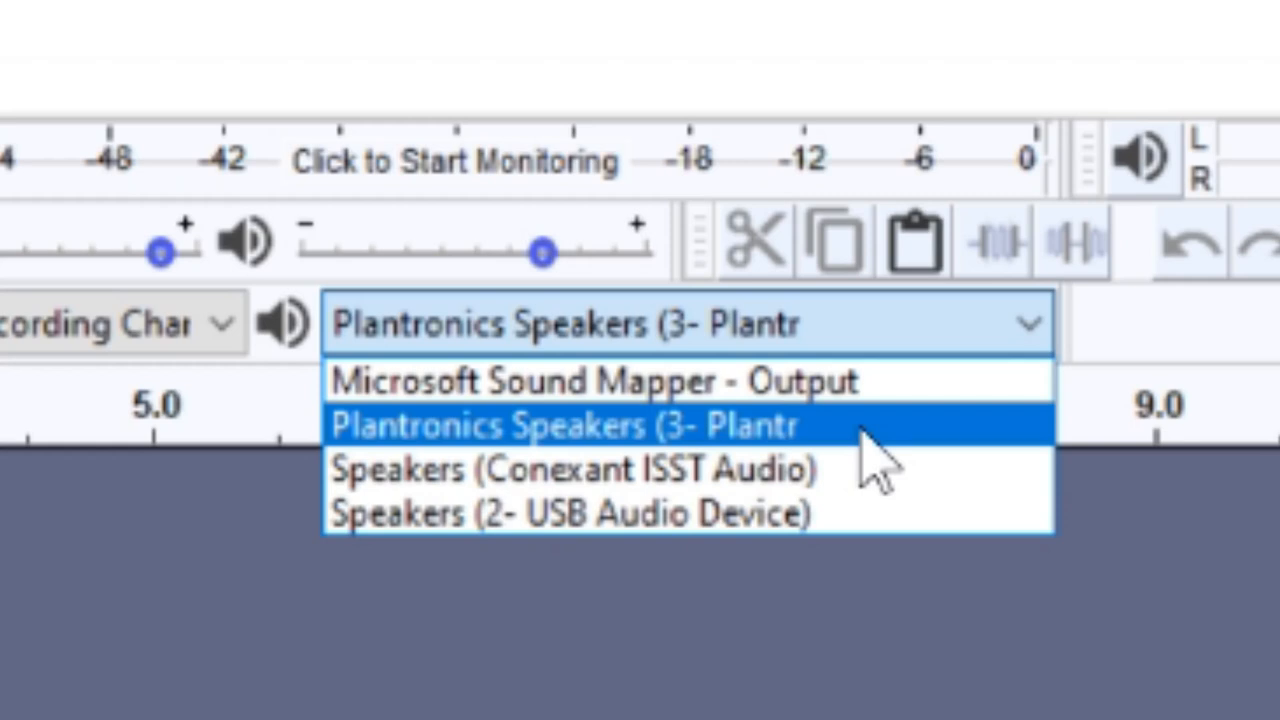
pyautogui.click(560, 425)
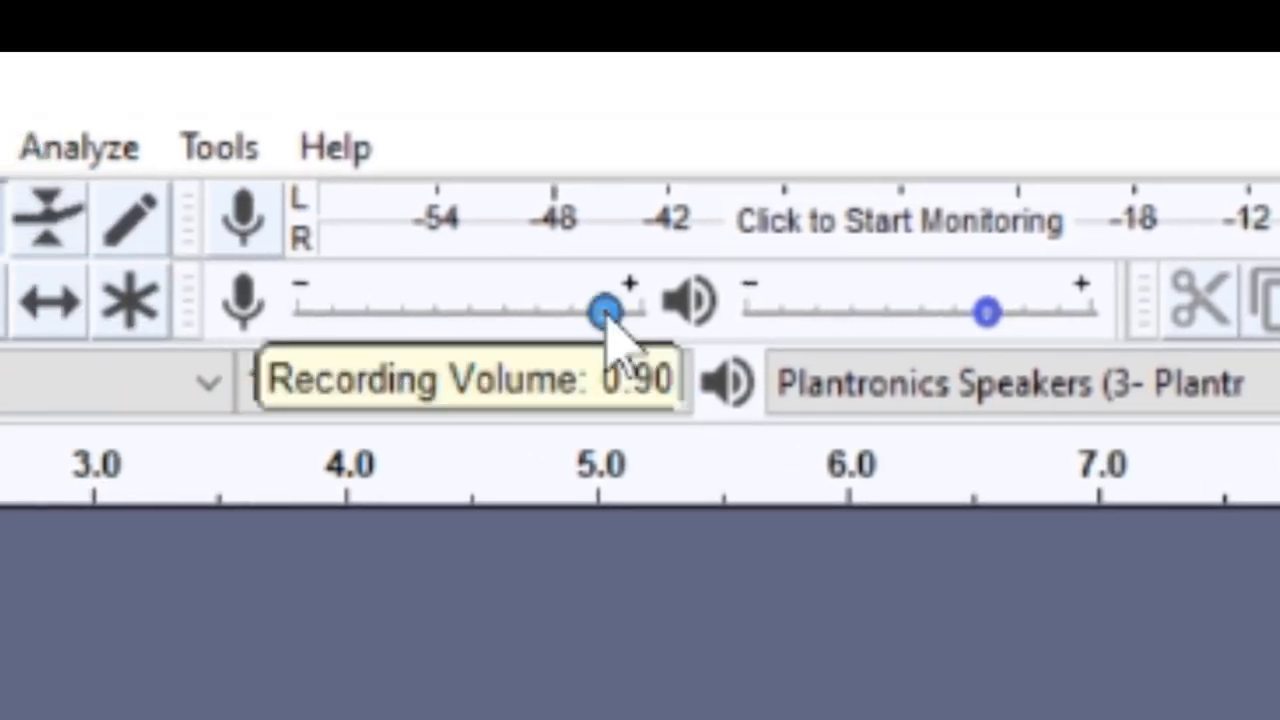
# - Sweep the recording volume slider through its range, ending at maximum
pyautogui.moveTo(605, 312); pyautogui.dragTo(600, 312)
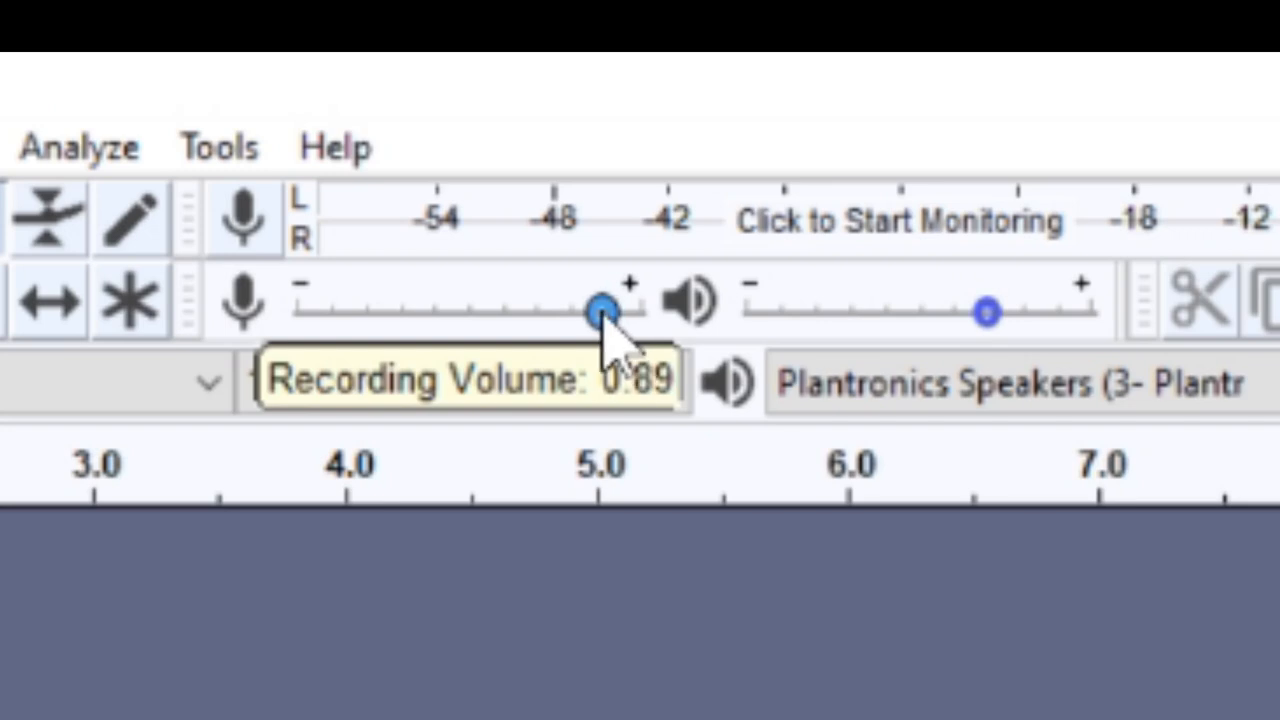
pyautogui.moveTo(600, 305); pyautogui.dragTo(485, 305)
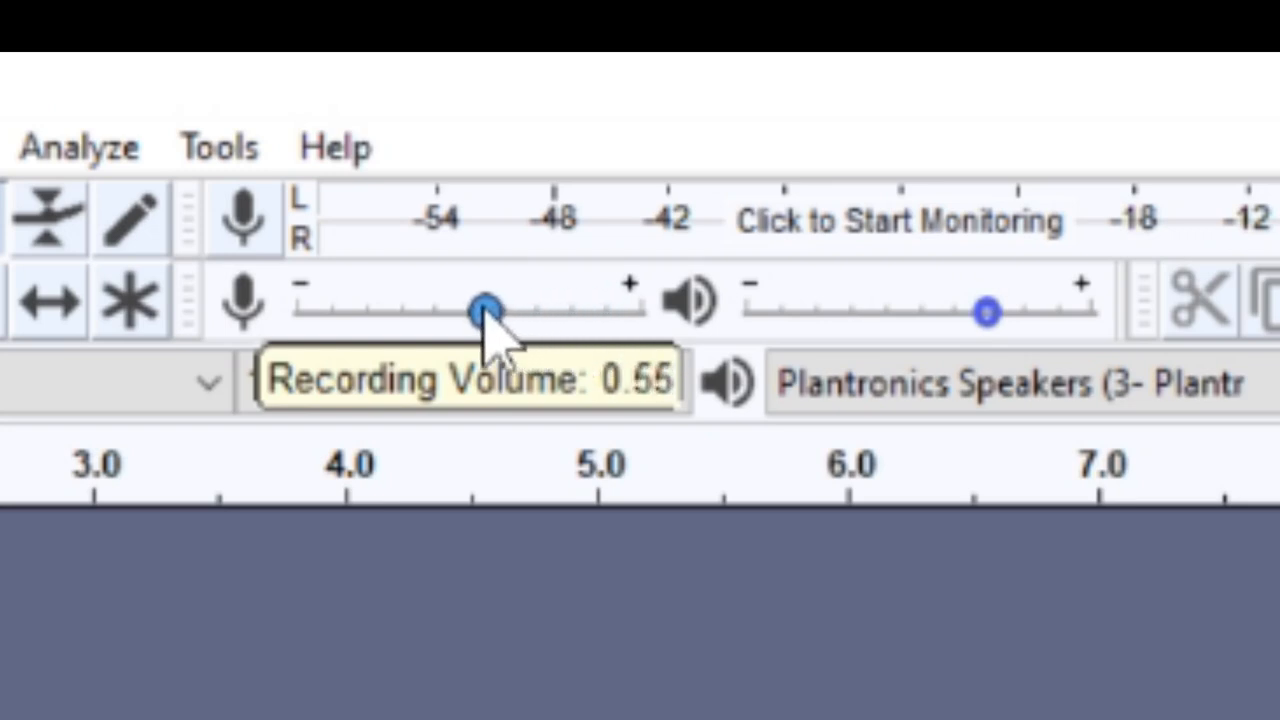
pyautogui.moveTo(485, 310); pyautogui.dragTo(400, 310)
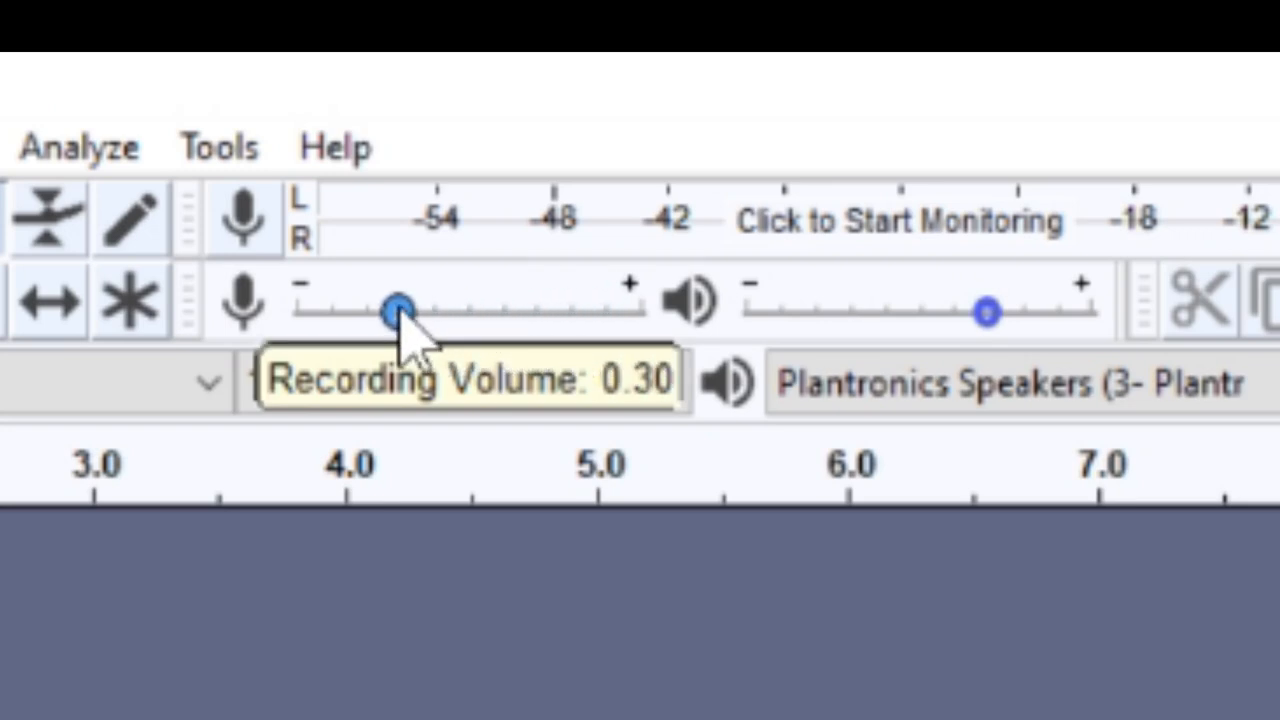
pyautogui.moveTo(395, 310); pyautogui.dragTo(565, 310)
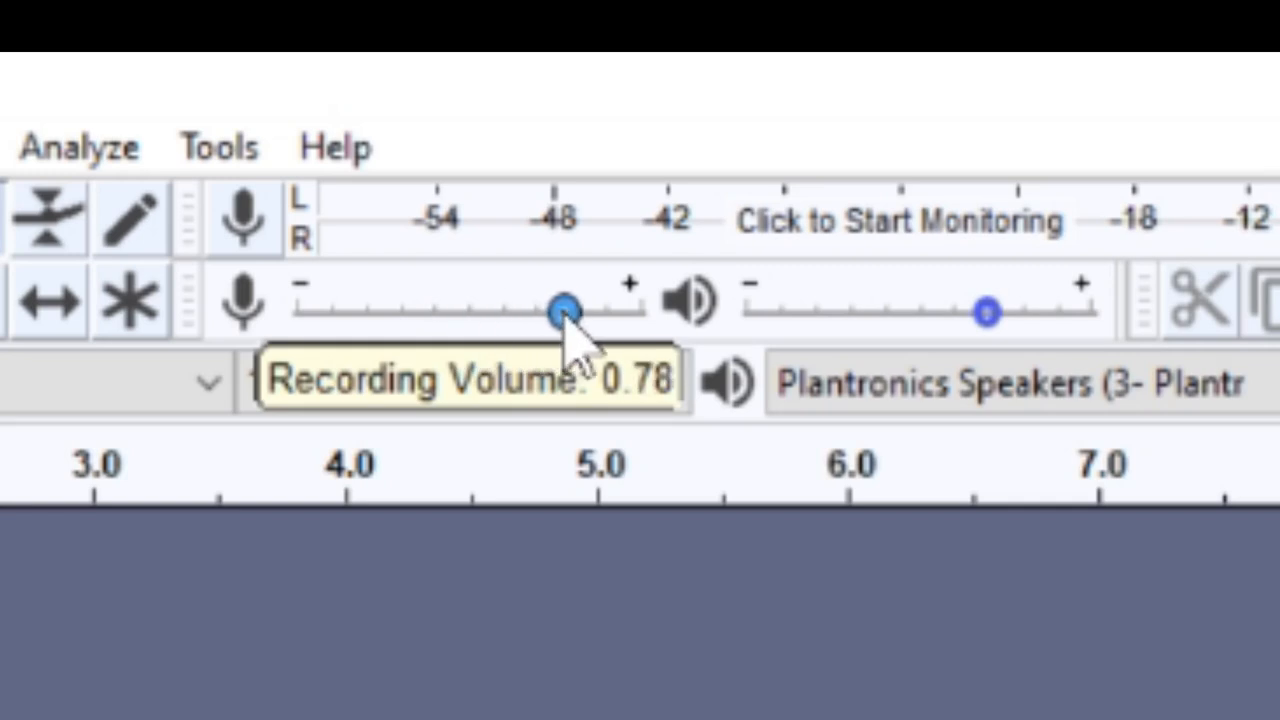
pyautogui.moveTo(565, 310); pyautogui.dragTo(495, 310)
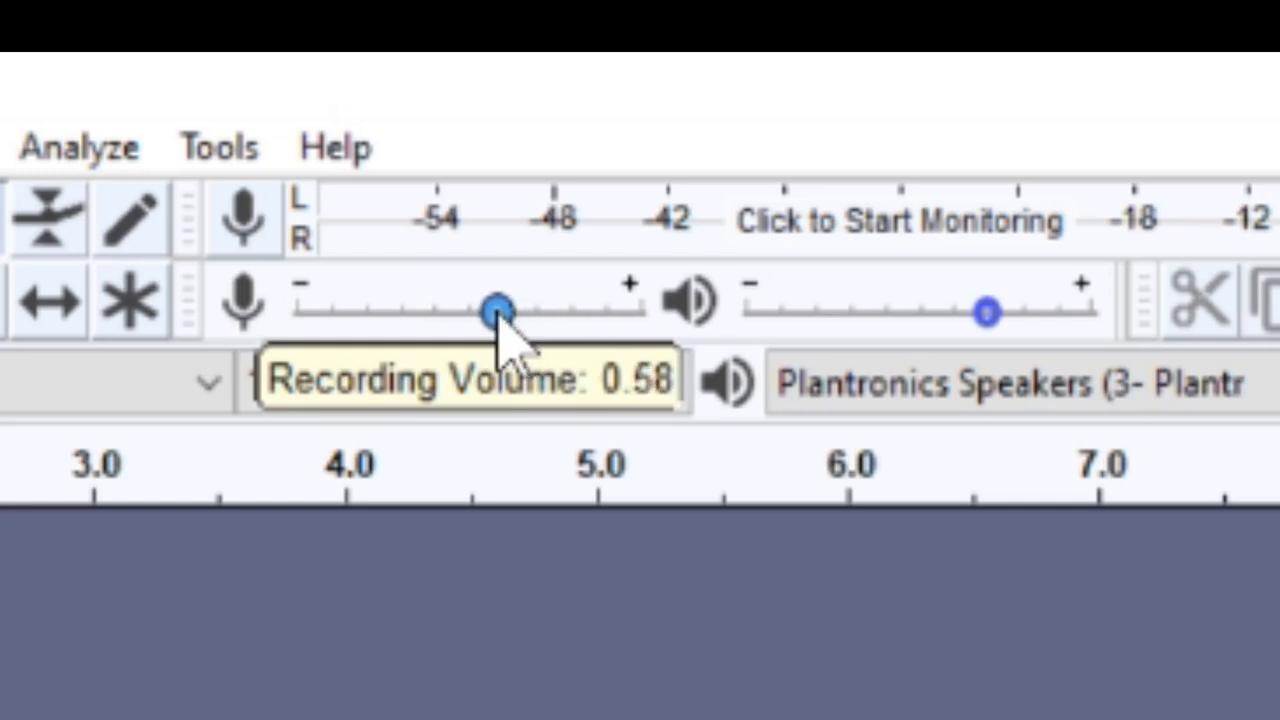
pyautogui.moveTo(495, 310); pyautogui.dragTo(575, 310)
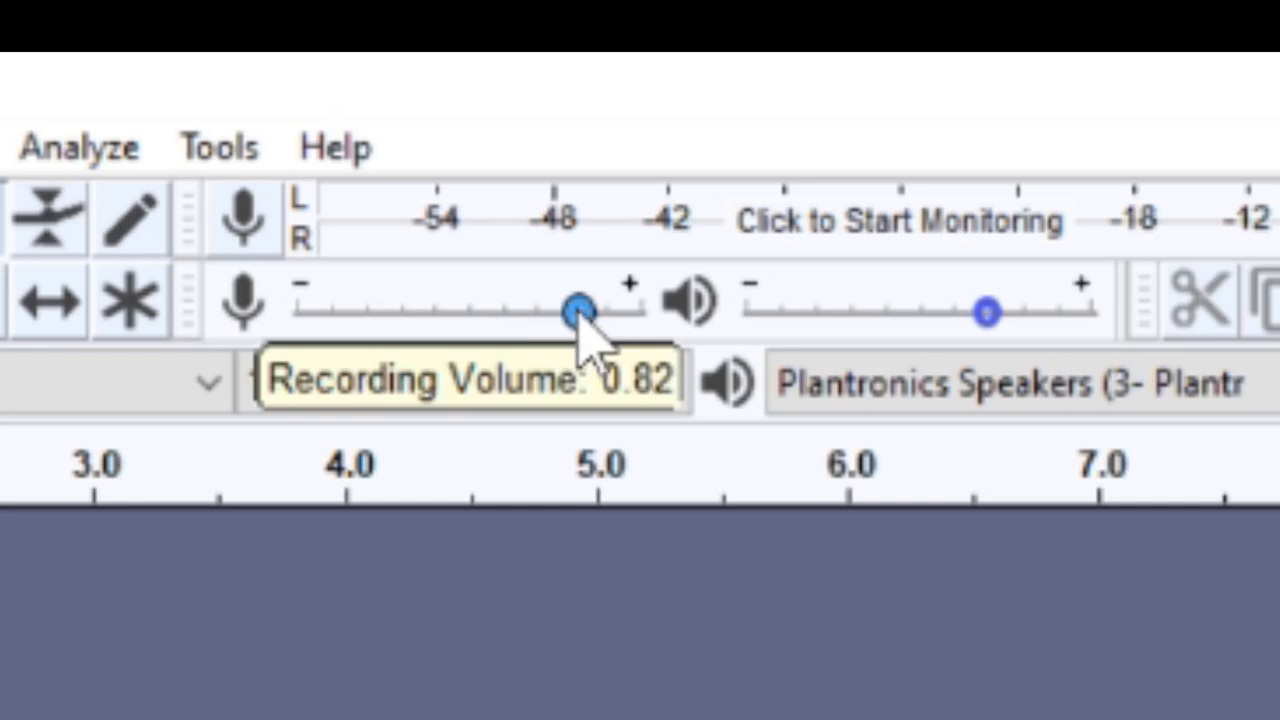
pyautogui.moveTo(575, 308); pyautogui.dragTo(640, 308)
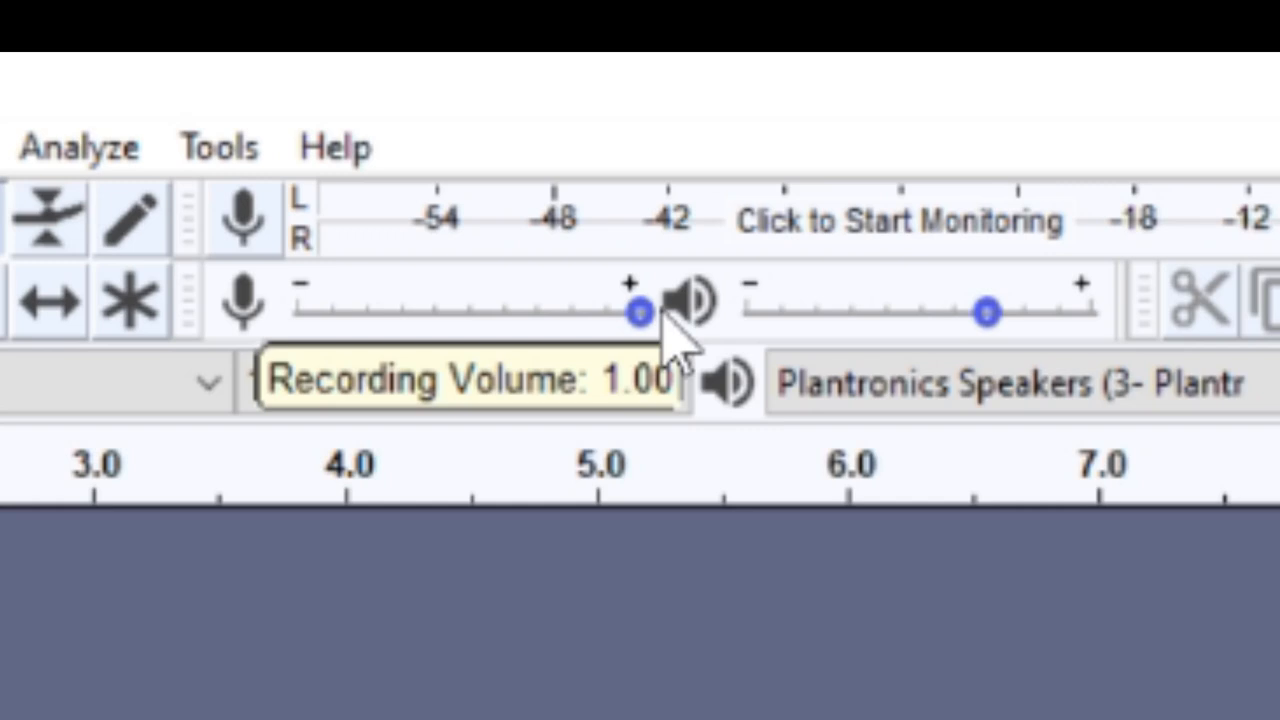
# - Settle the recording volume near 0.91 and set playback volume to 0.70
pyautogui.moveTo(638, 311); pyautogui.dragTo(615, 311)
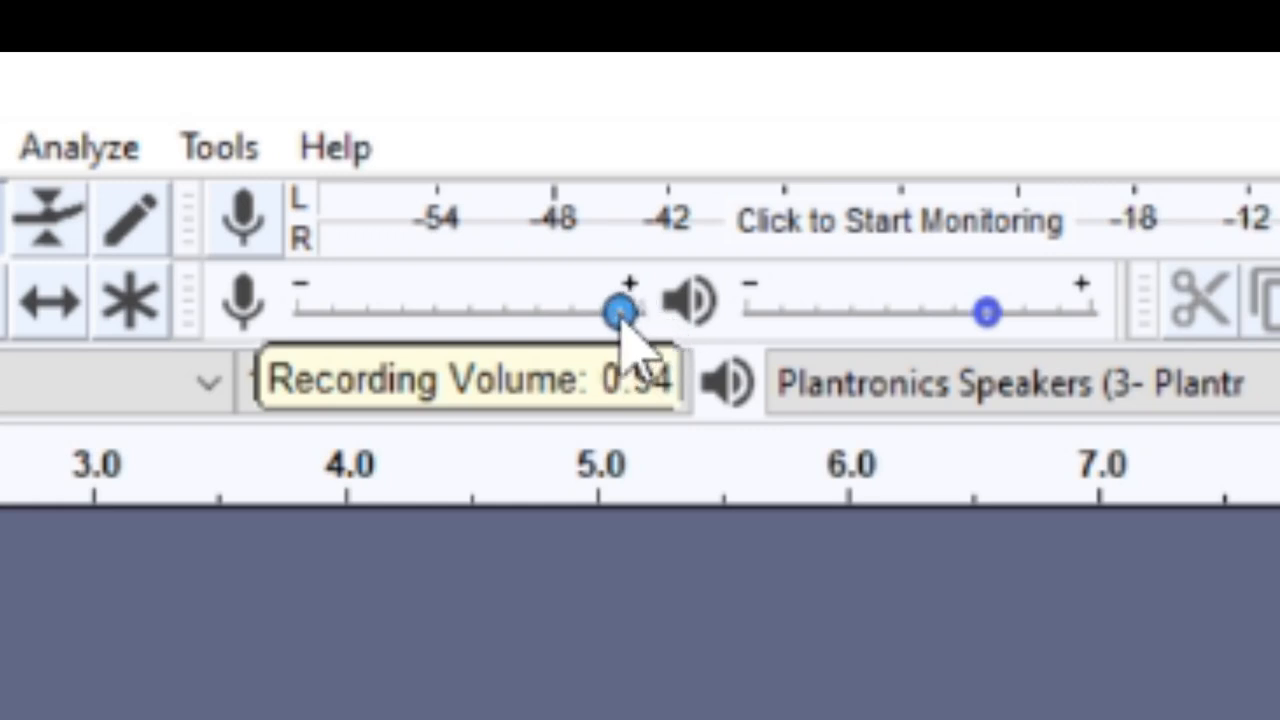
pyautogui.moveTo(618, 312); pyautogui.dragTo(605, 312)
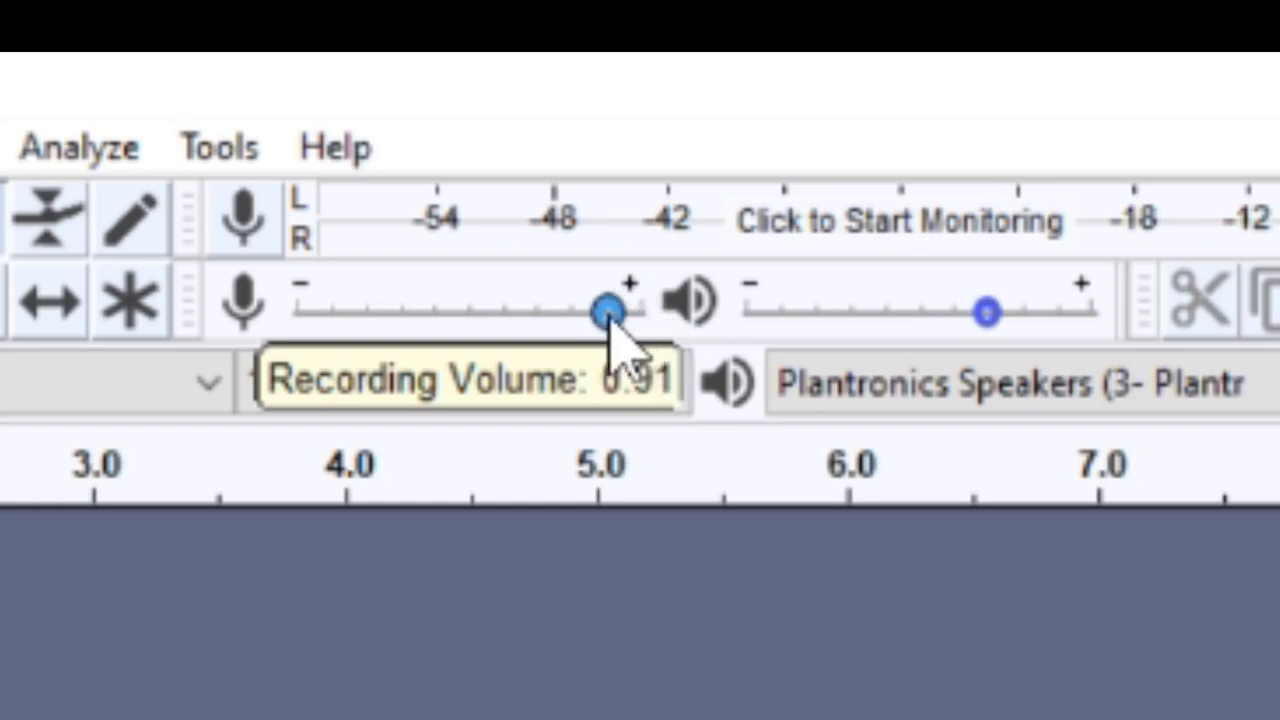
pyautogui.moveTo(602, 310); pyautogui.dragTo(615, 310)
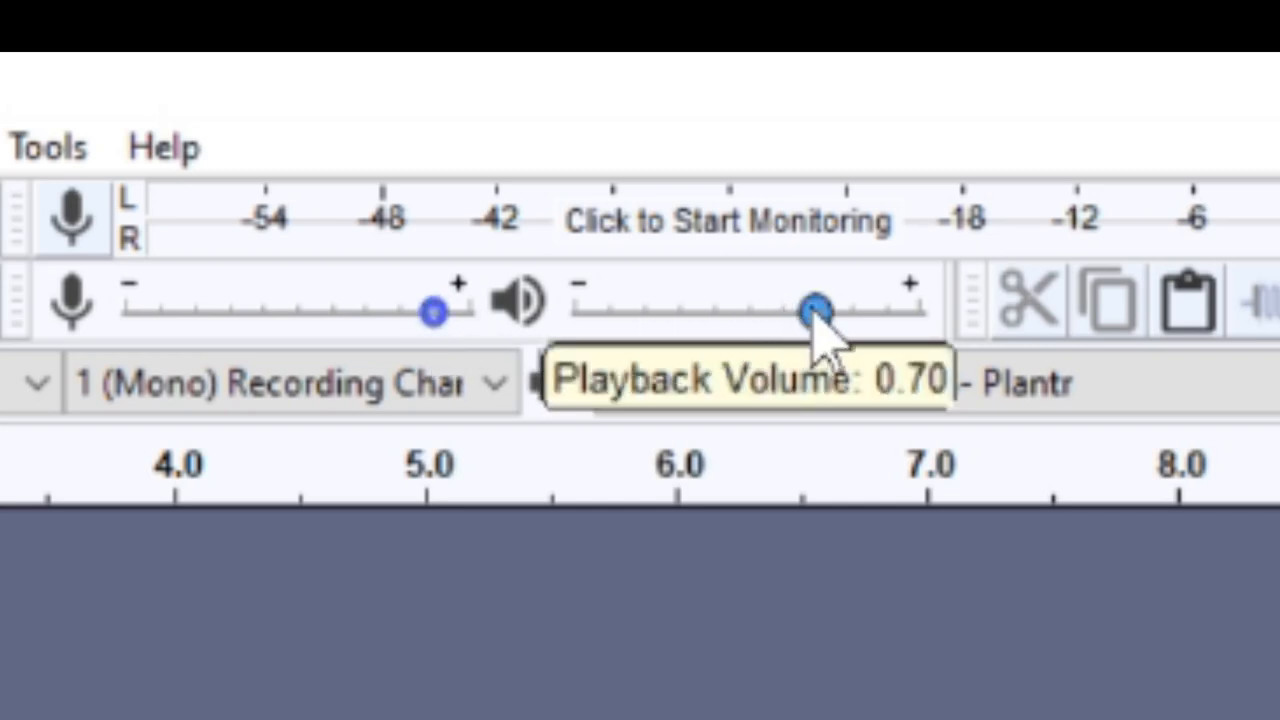
pyautogui.moveTo(815, 305); pyautogui.dragTo(828, 305)
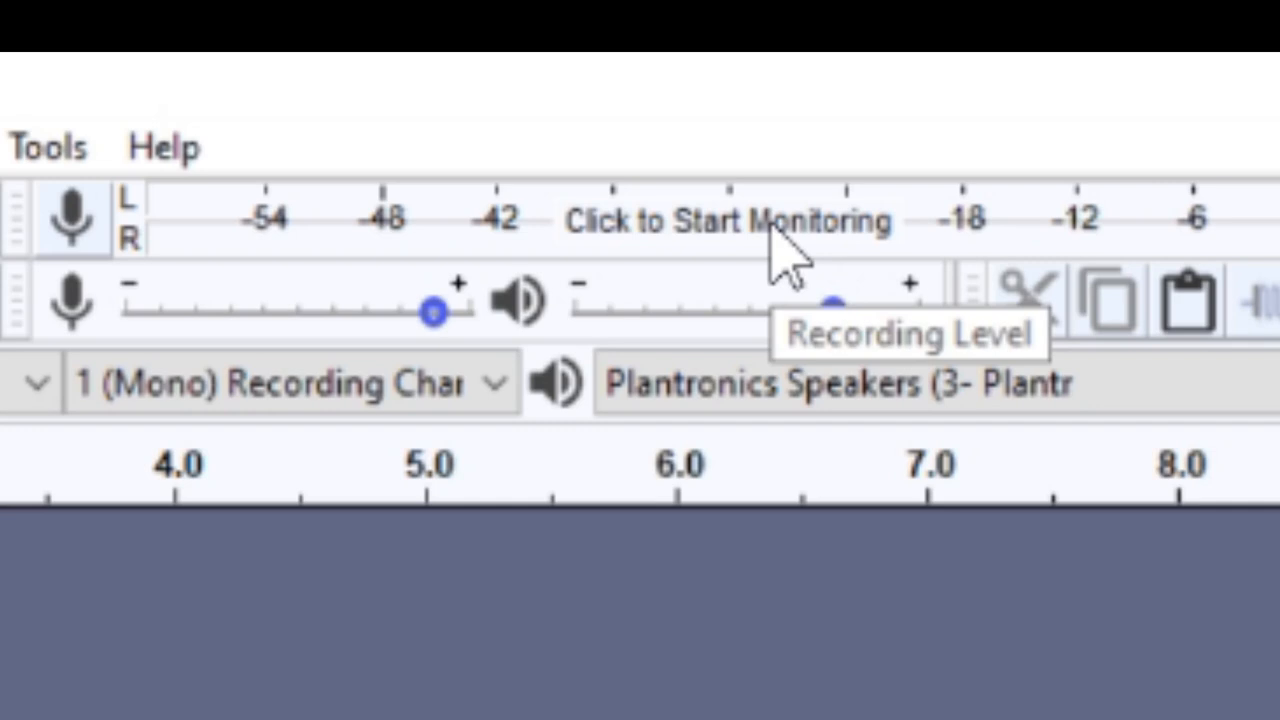
# - Turn on input monitoring so the recording meter shows live levels around -36 dB
pyautogui.click(720, 220)
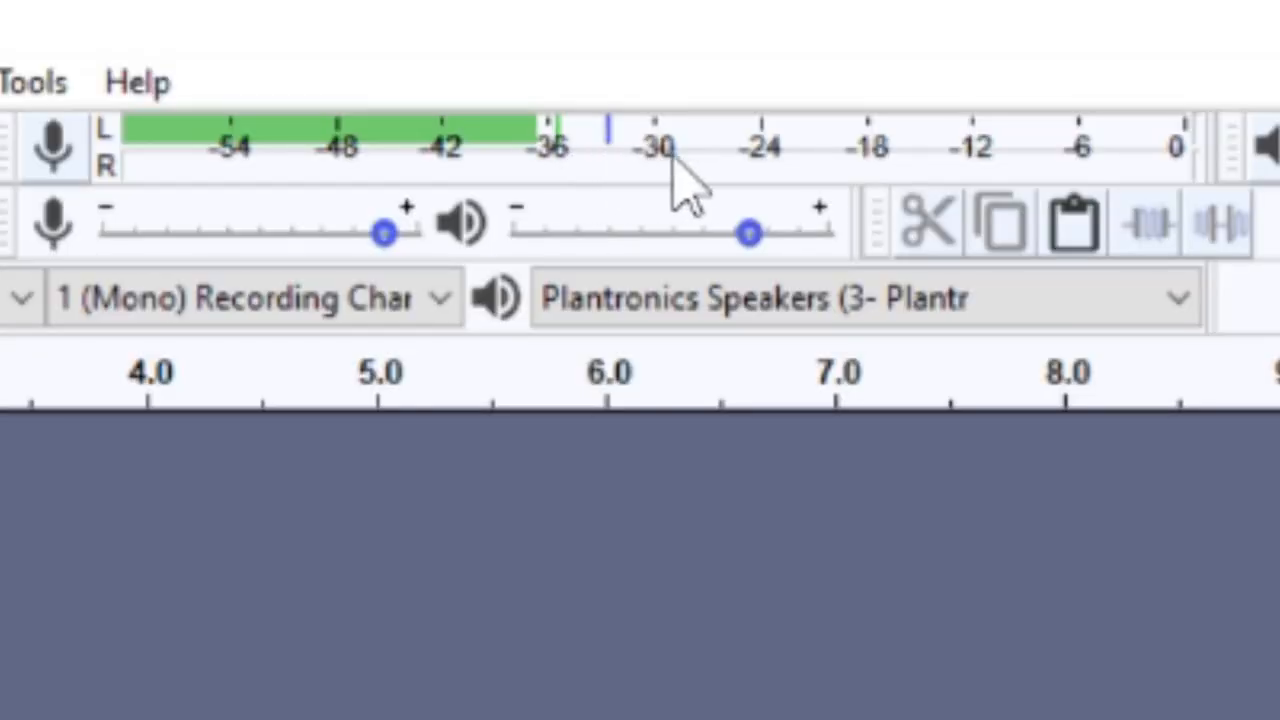
pyautogui.moveTo(815, 185)
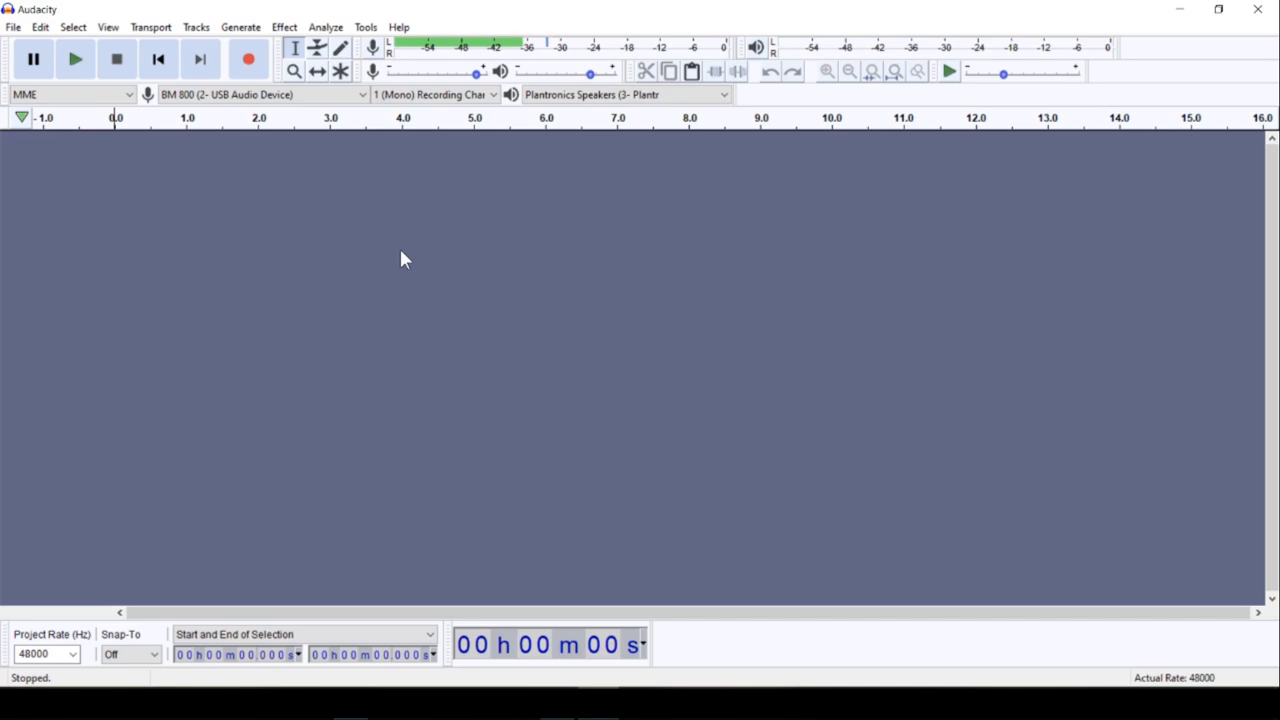
pyautogui.moveTo(302, 127)
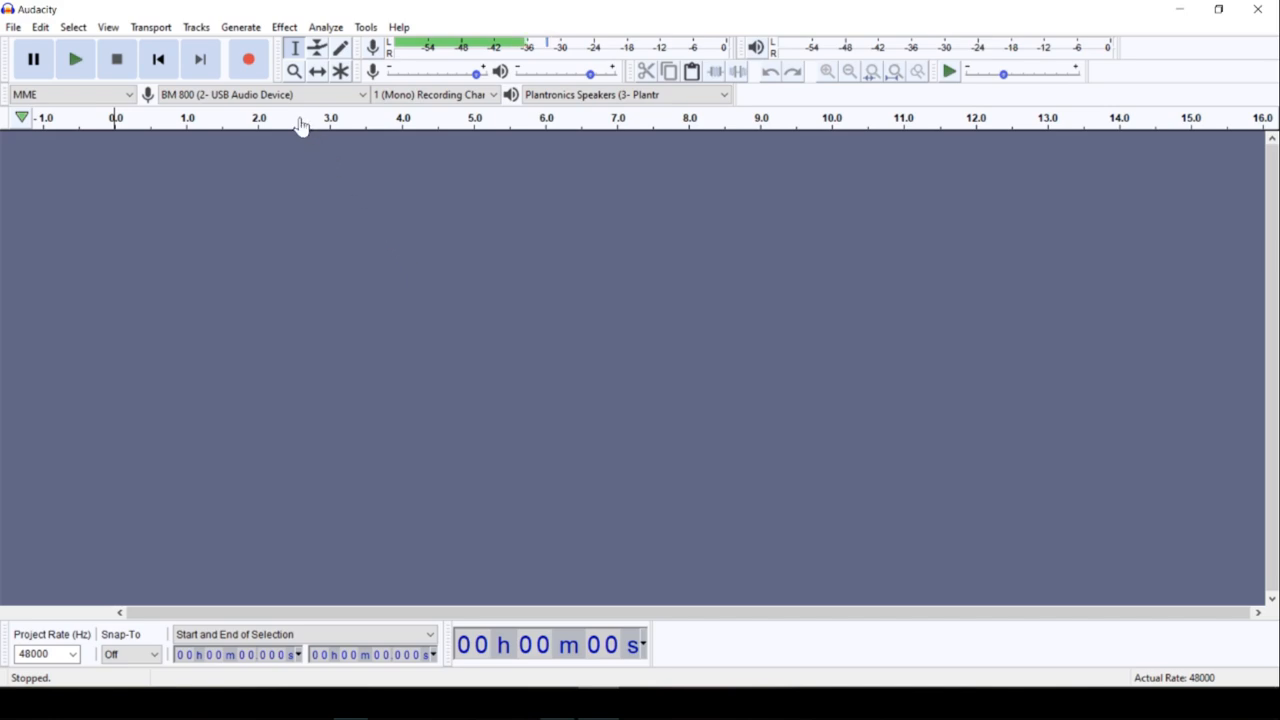
pyautogui.moveTo(249, 59)
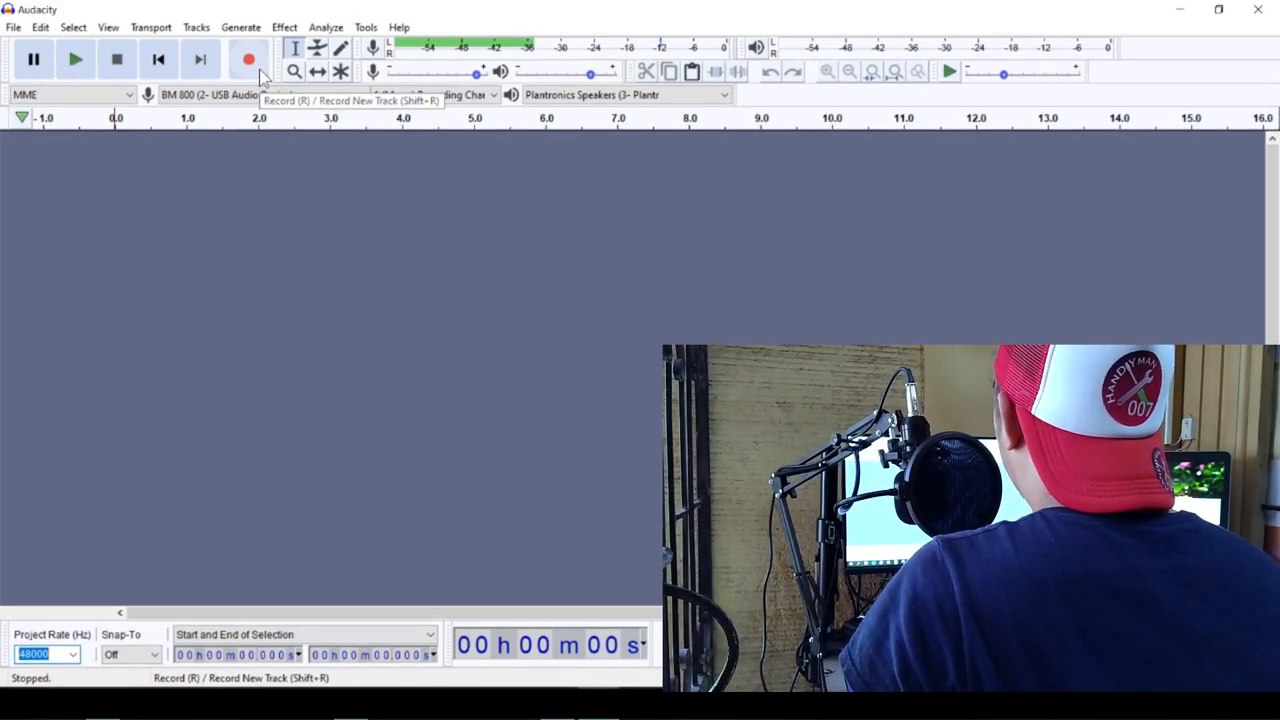
# - Record a roughly 35-second voice-over, stop, and play it back from the start
pyautogui.click(249, 58)
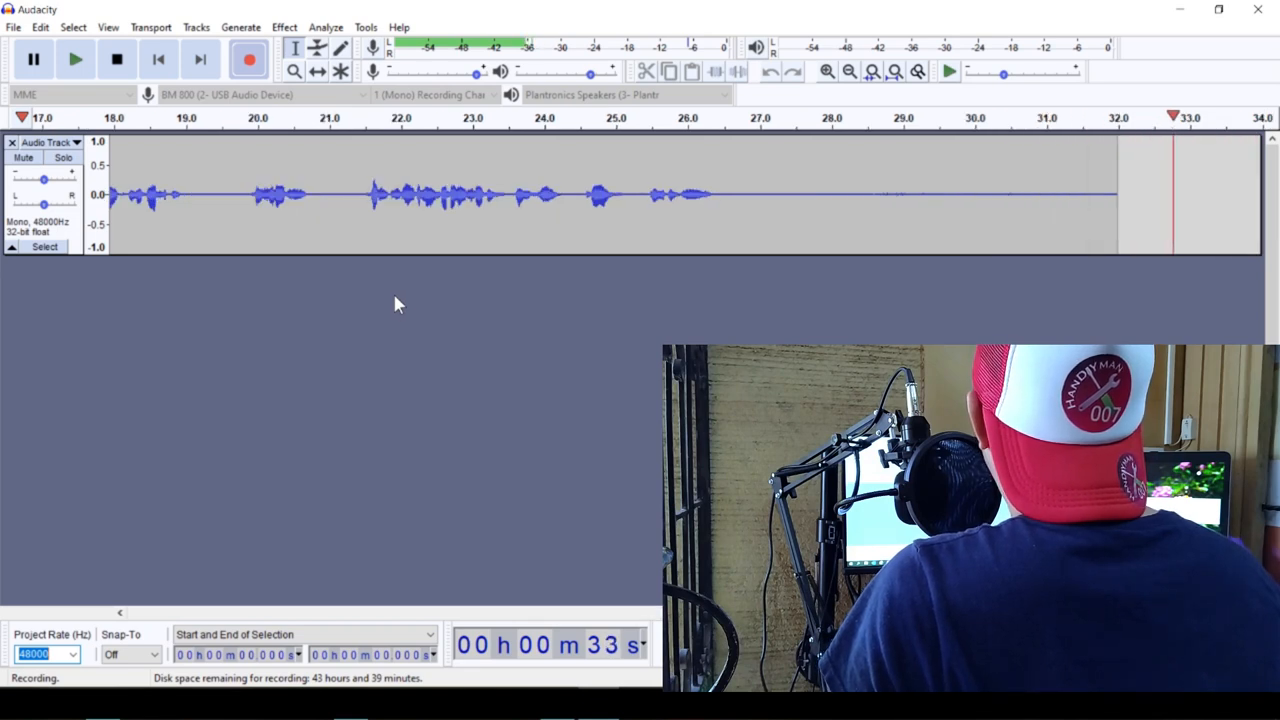
pyautogui.click(117, 59)
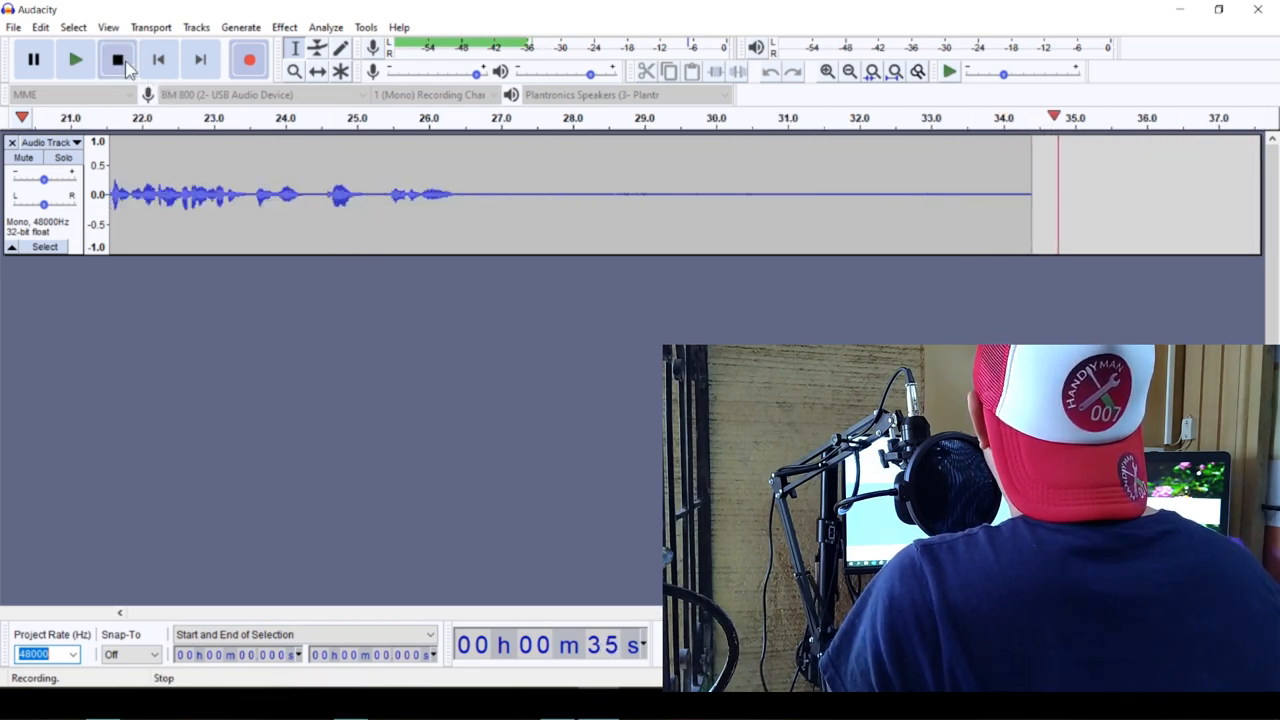
pyautogui.click(117, 59)
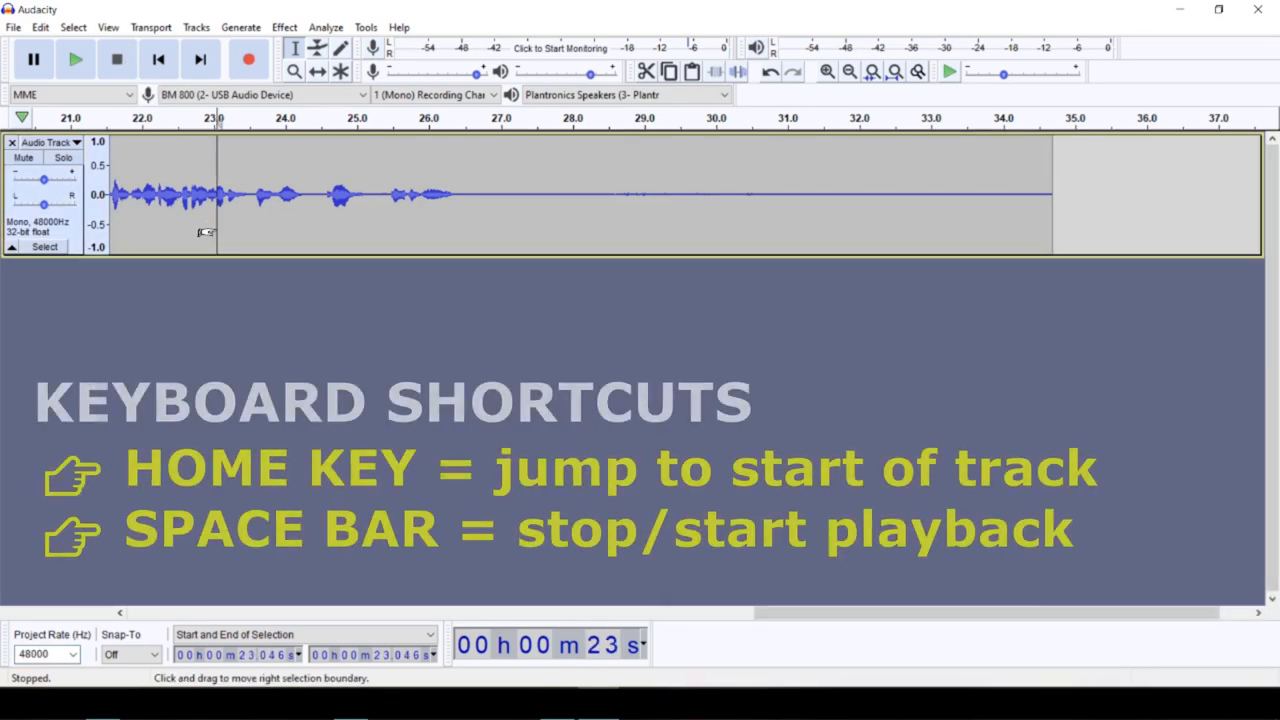
pyautogui.press('Home')
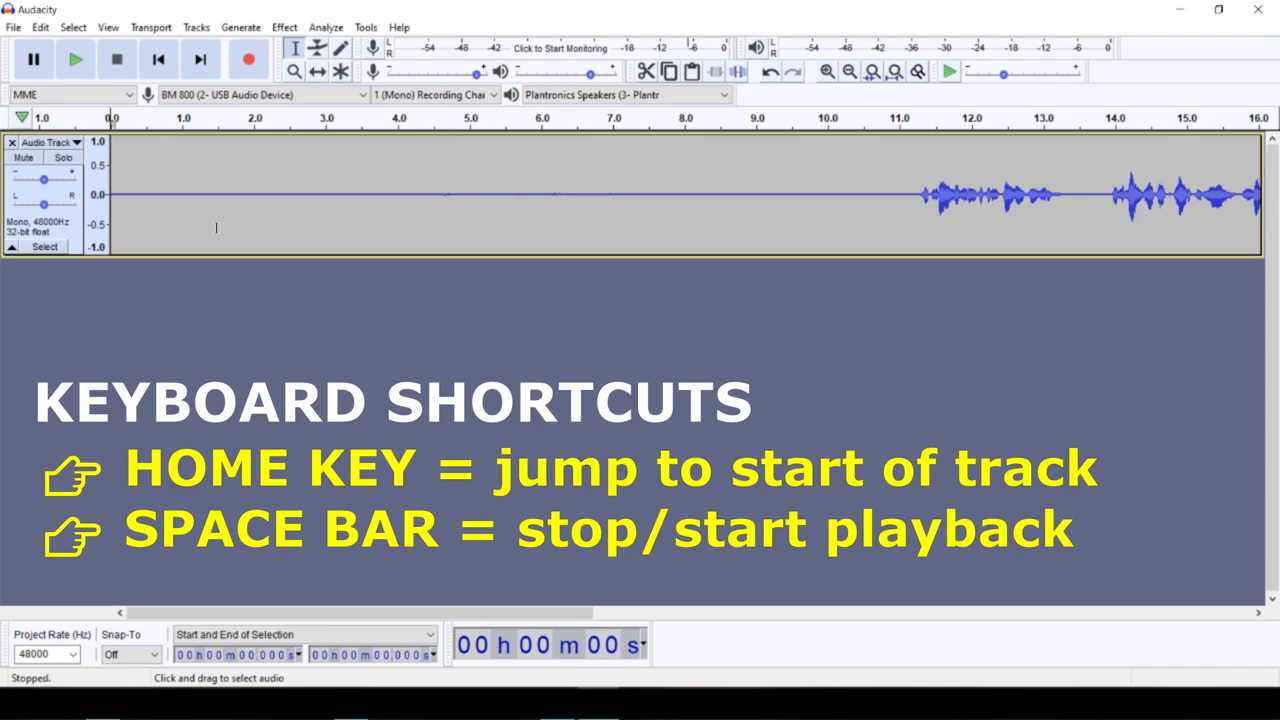
pyautogui.moveTo(75, 59)
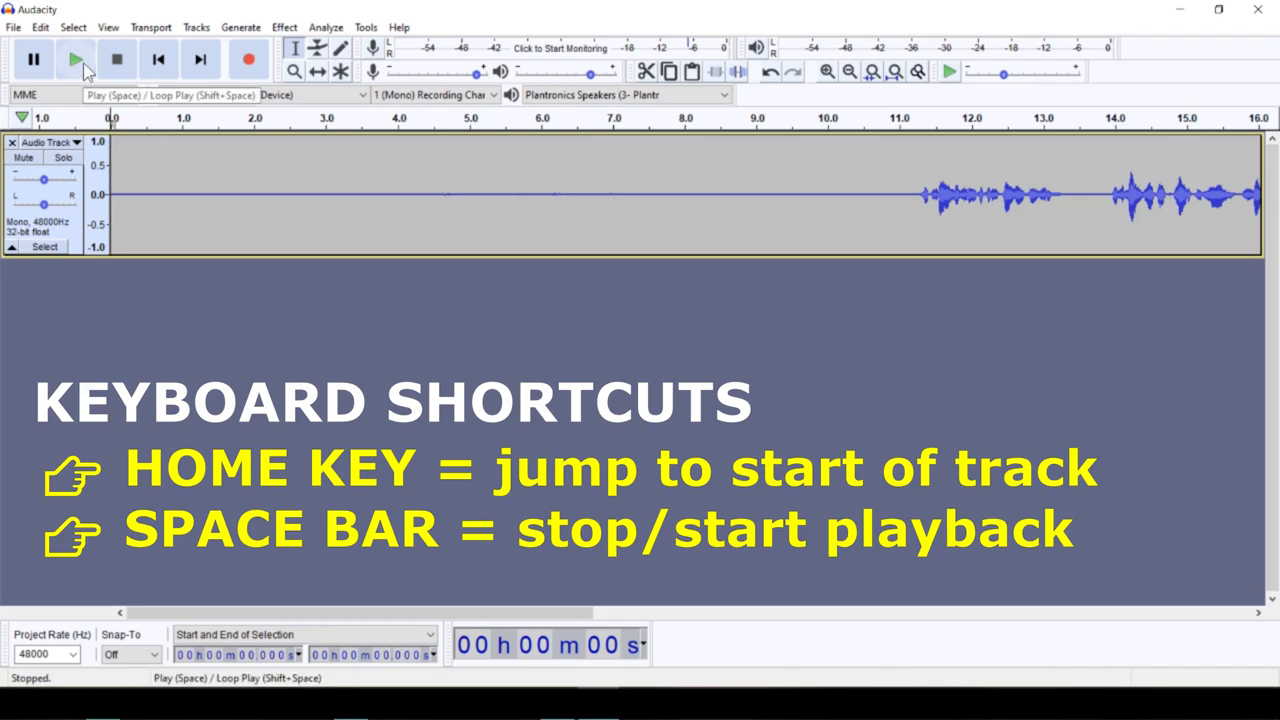
pyautogui.click(75, 58)
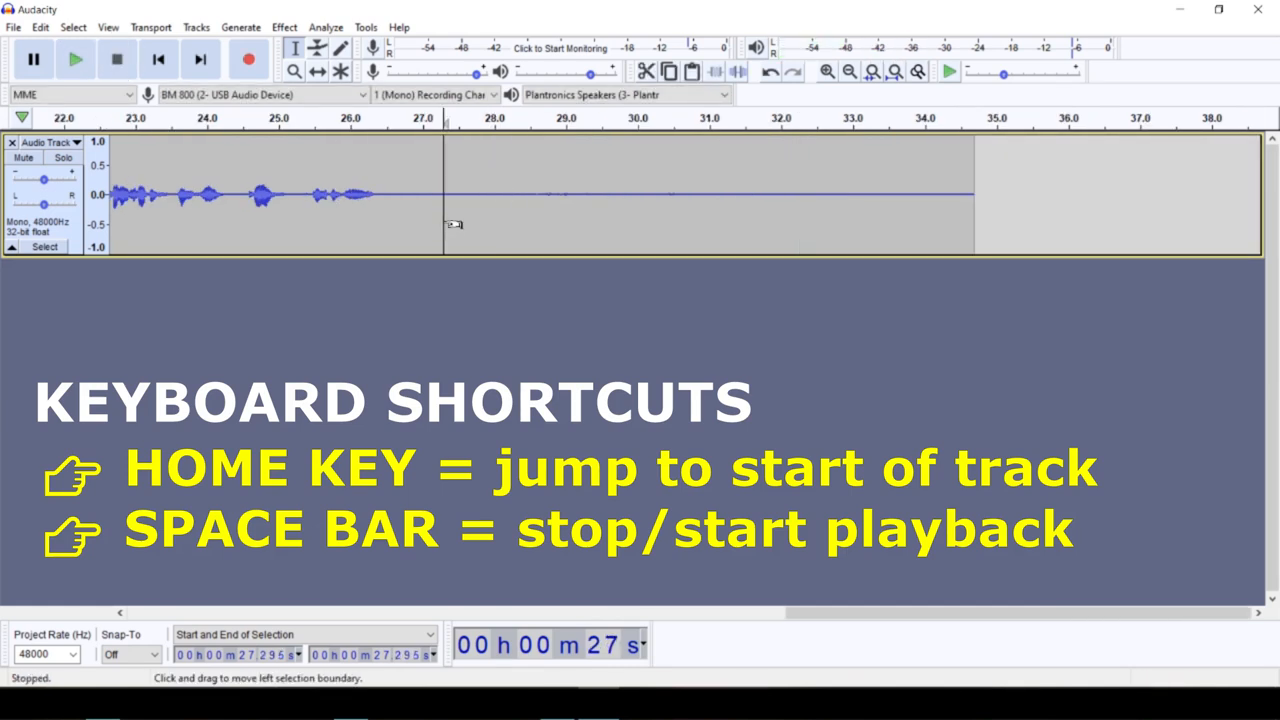
# - Get a Noise Reduction noise profile from the silent first eleven seconds
pyautogui.press('Home')
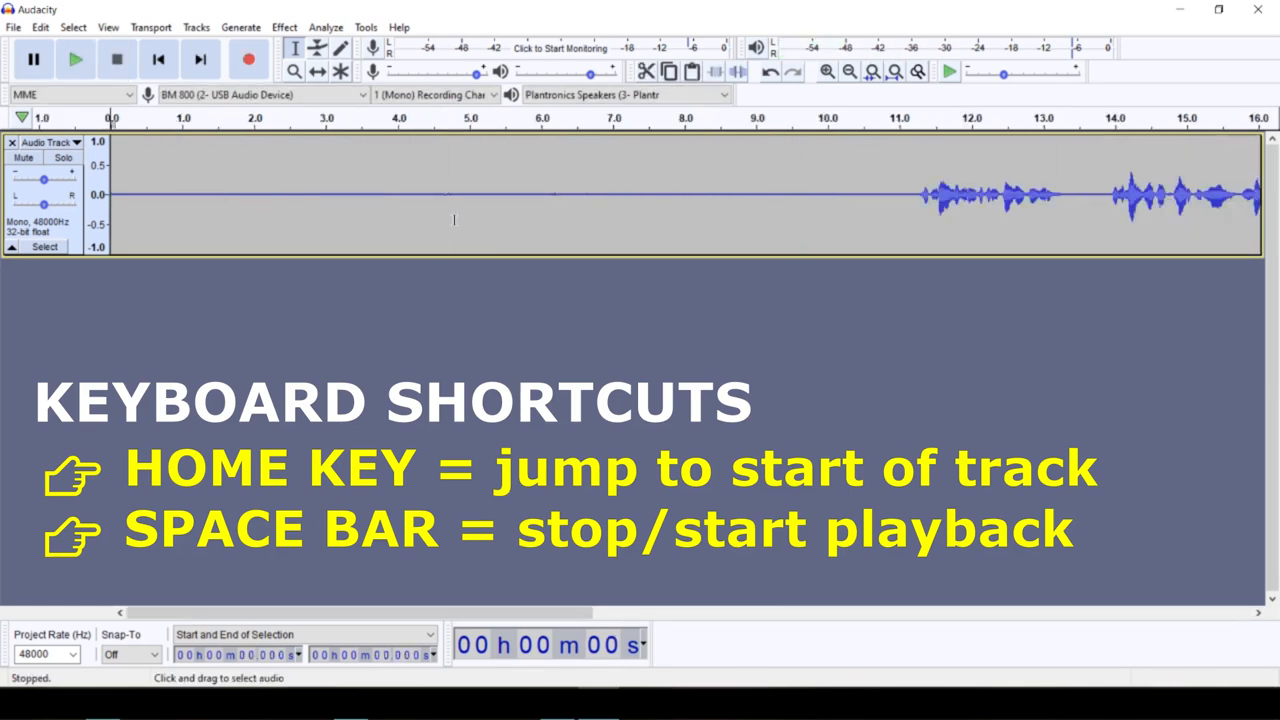
pyautogui.moveTo(258, 218)
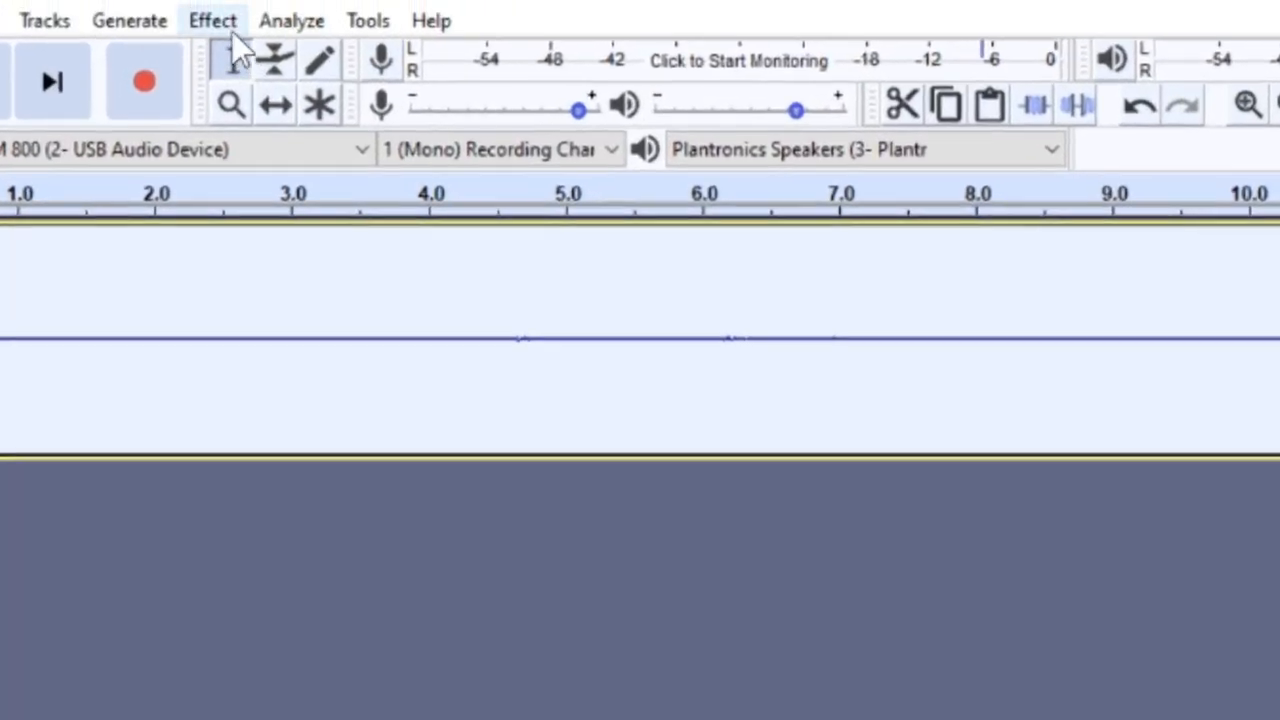
pyautogui.click(211, 20)
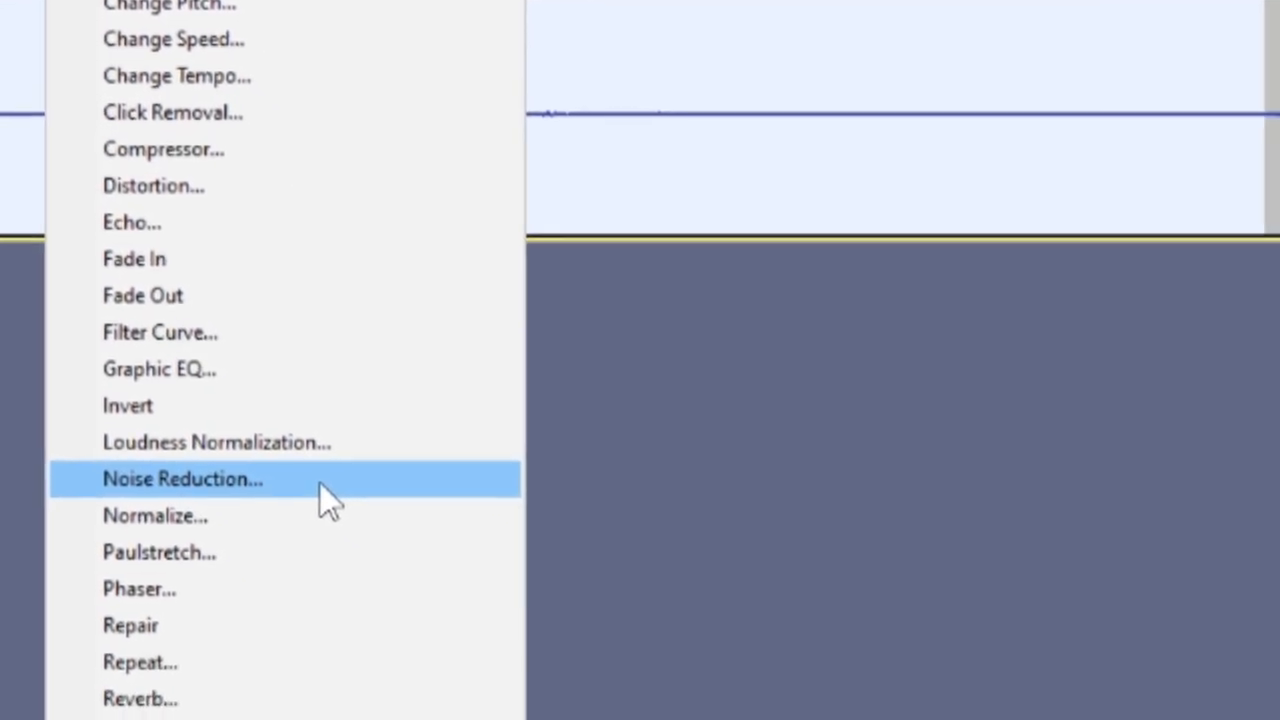
pyautogui.click(183, 478)
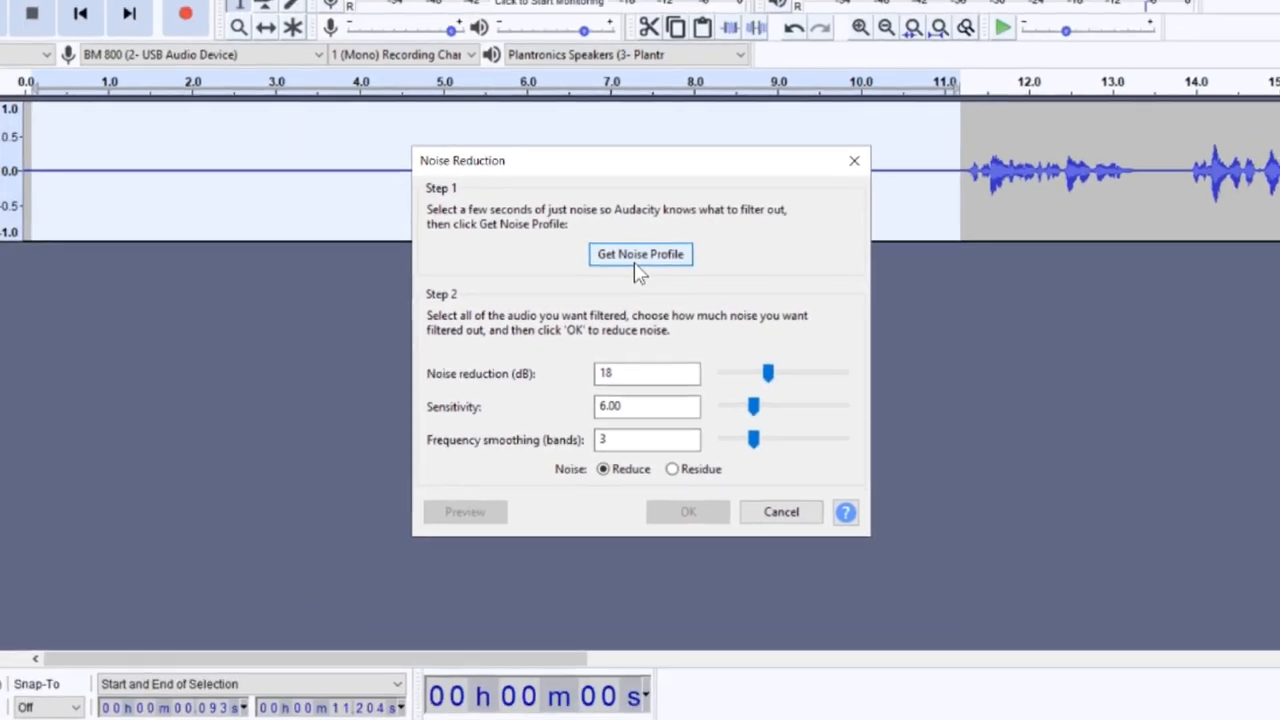
pyautogui.click(640, 254)
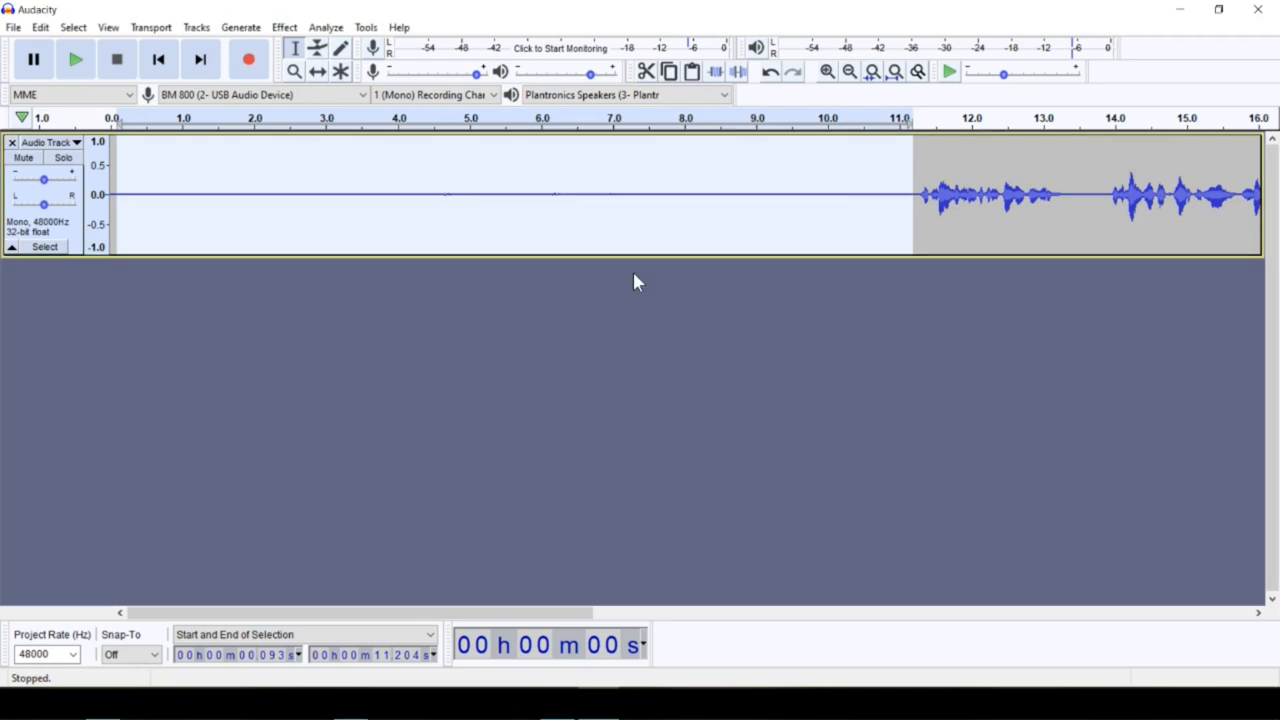
# - Preview and apply 18 dB Noise Reduction to the whole 35-second recording
pyautogui.press('ctrl+a')
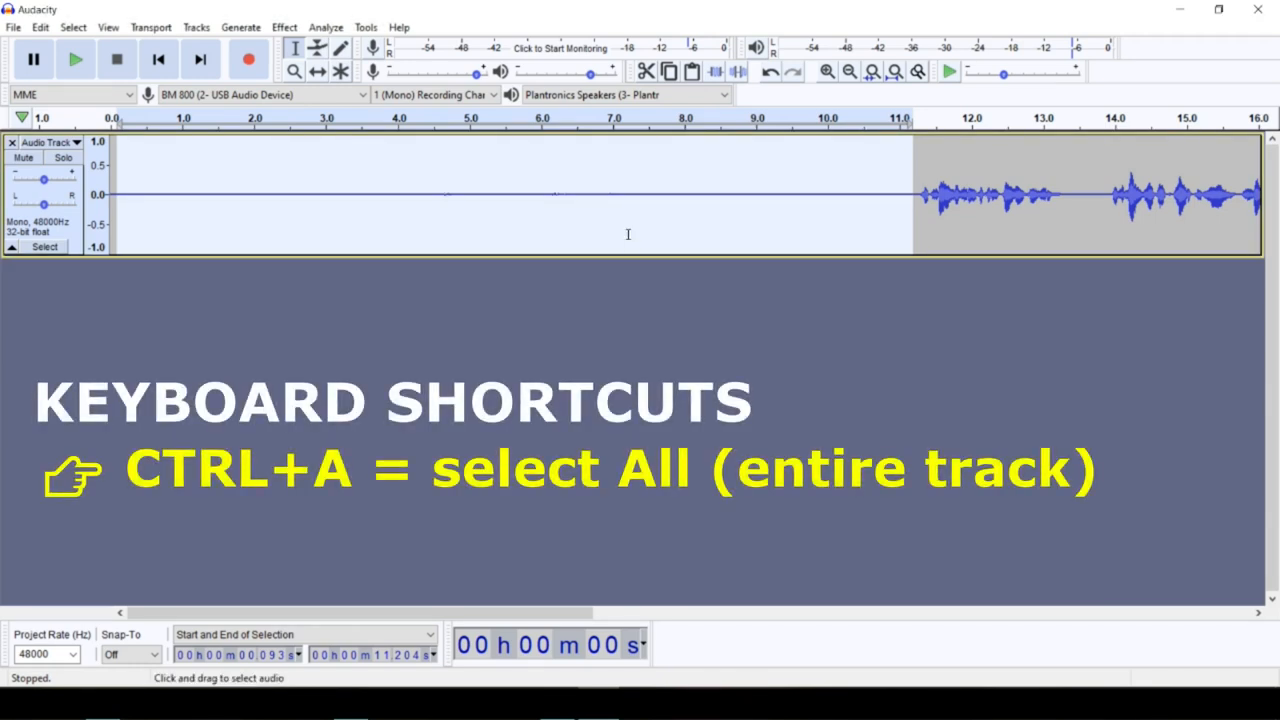
pyautogui.press('ctrl+a')
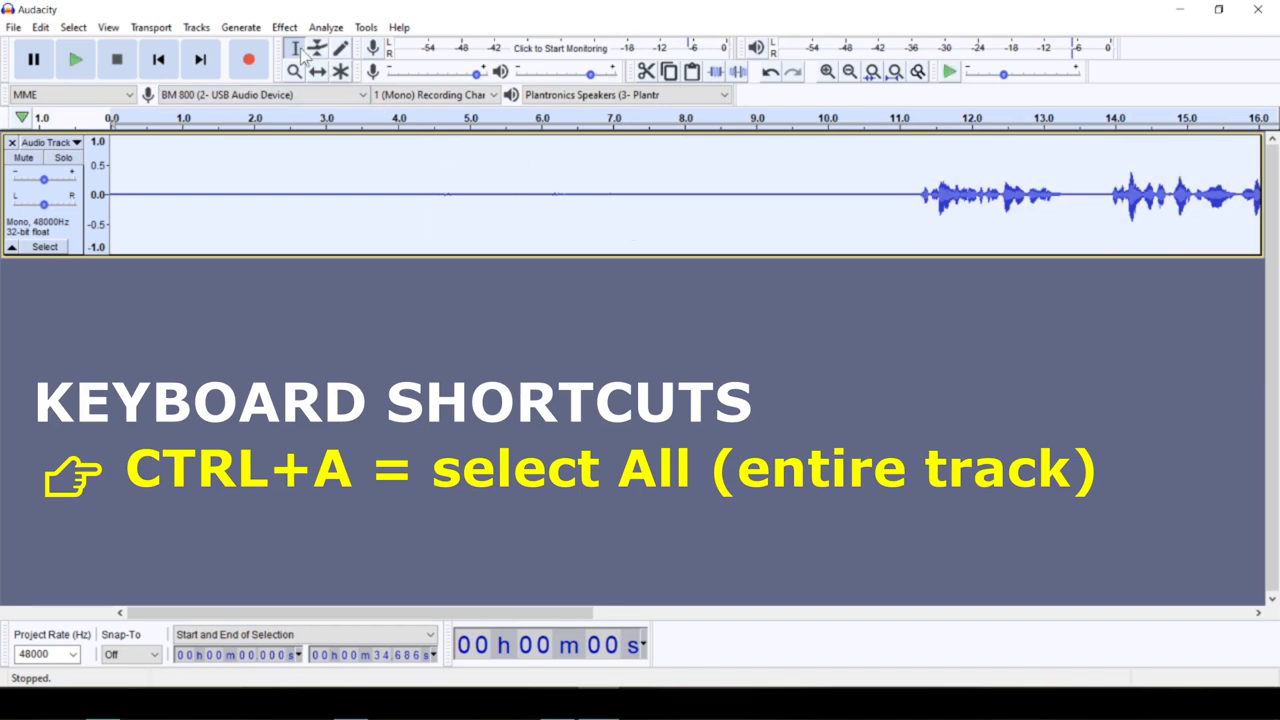
pyautogui.click(284, 27)
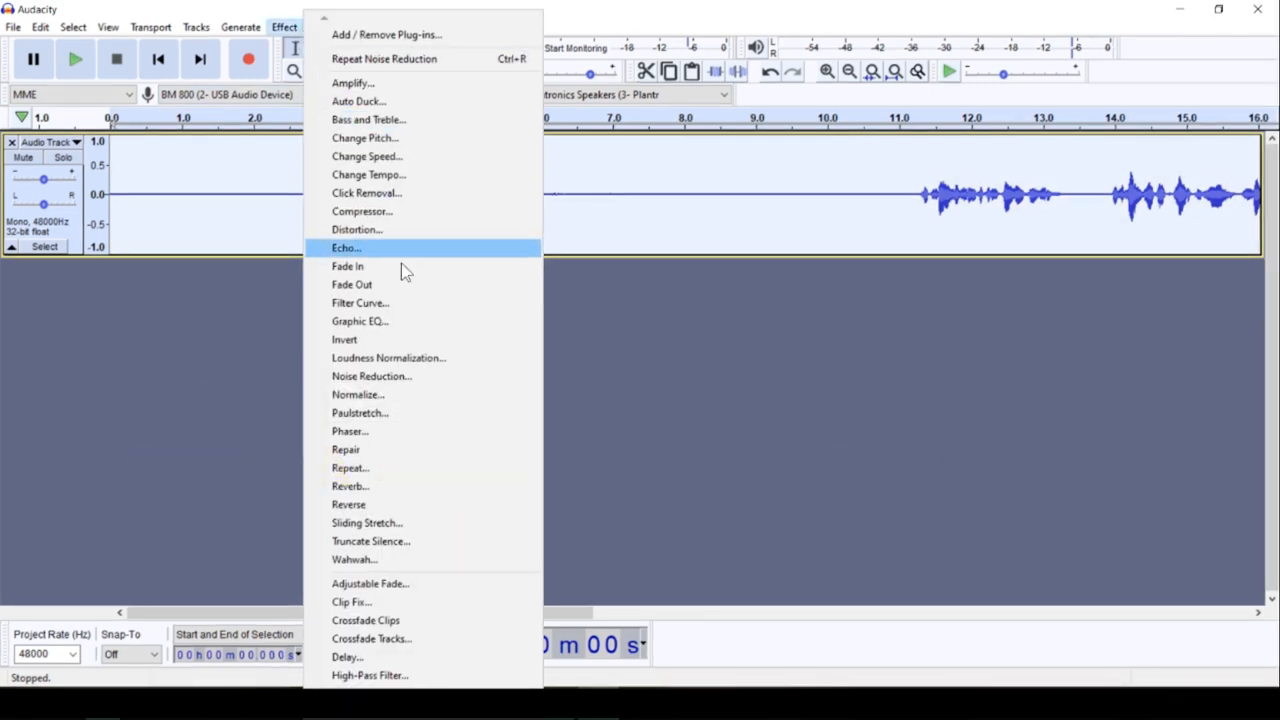
pyautogui.click(371, 375)
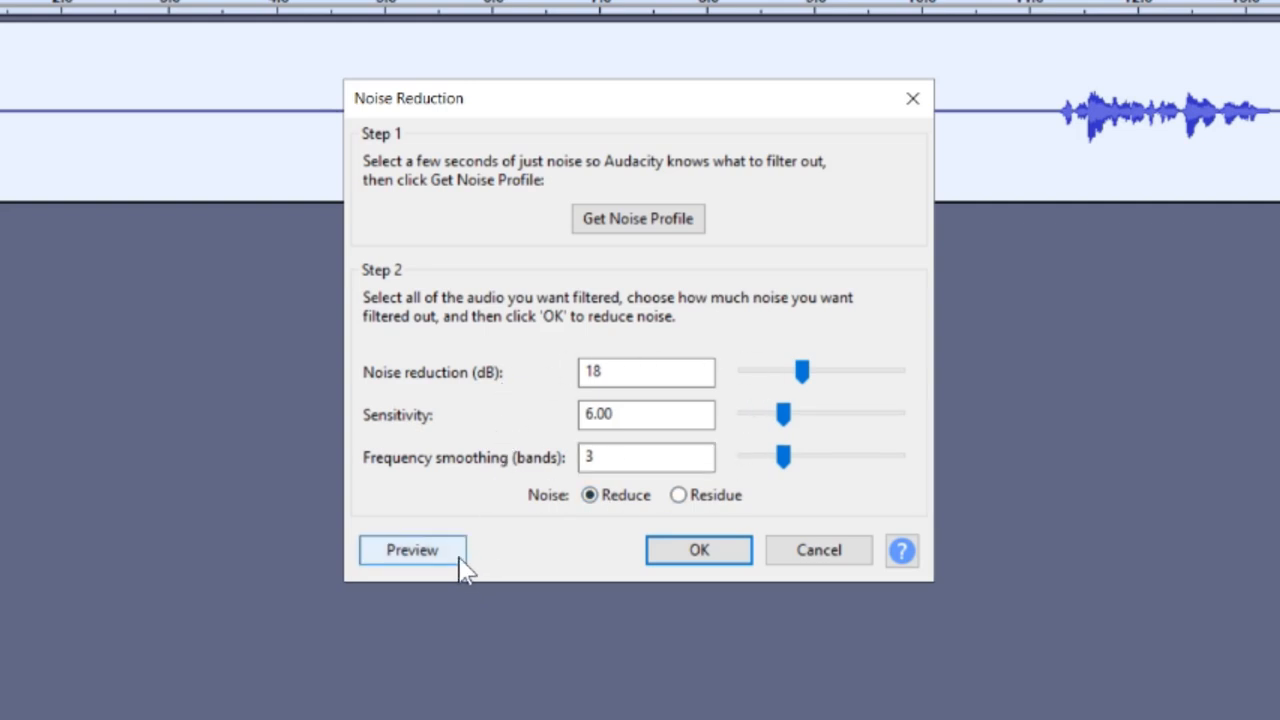
pyautogui.click(411, 550)
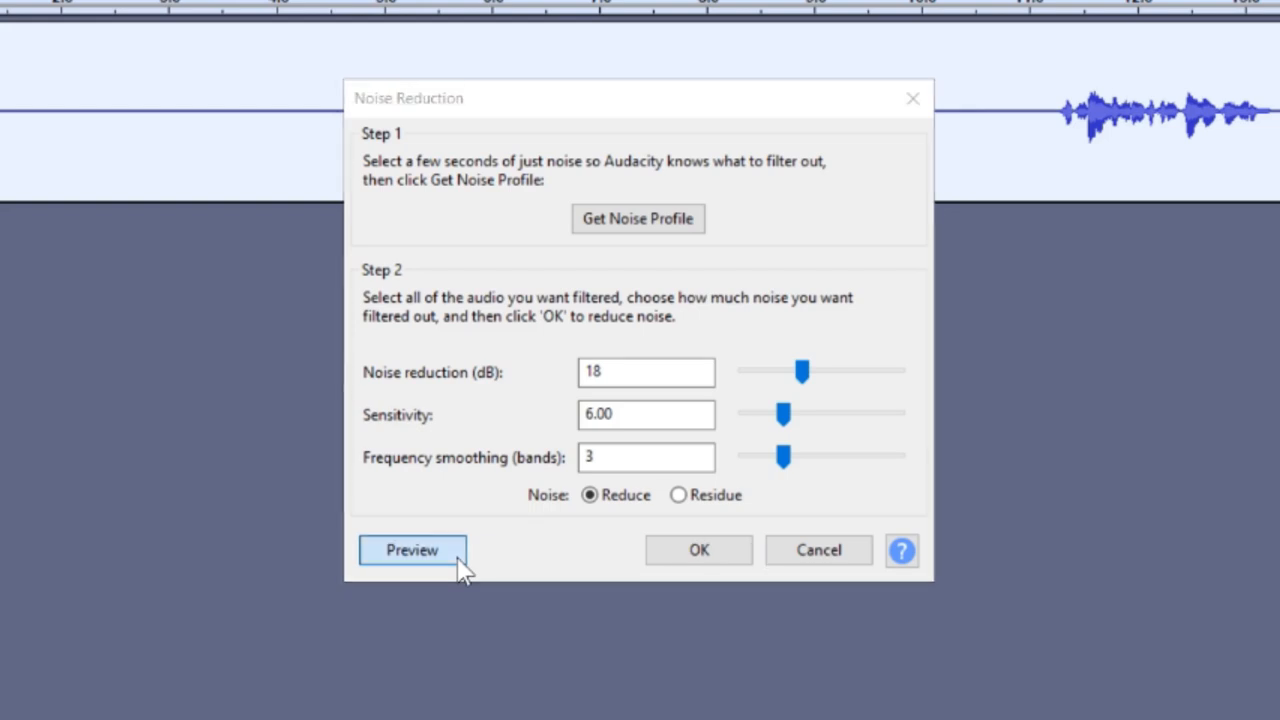
pyautogui.click(412, 550)
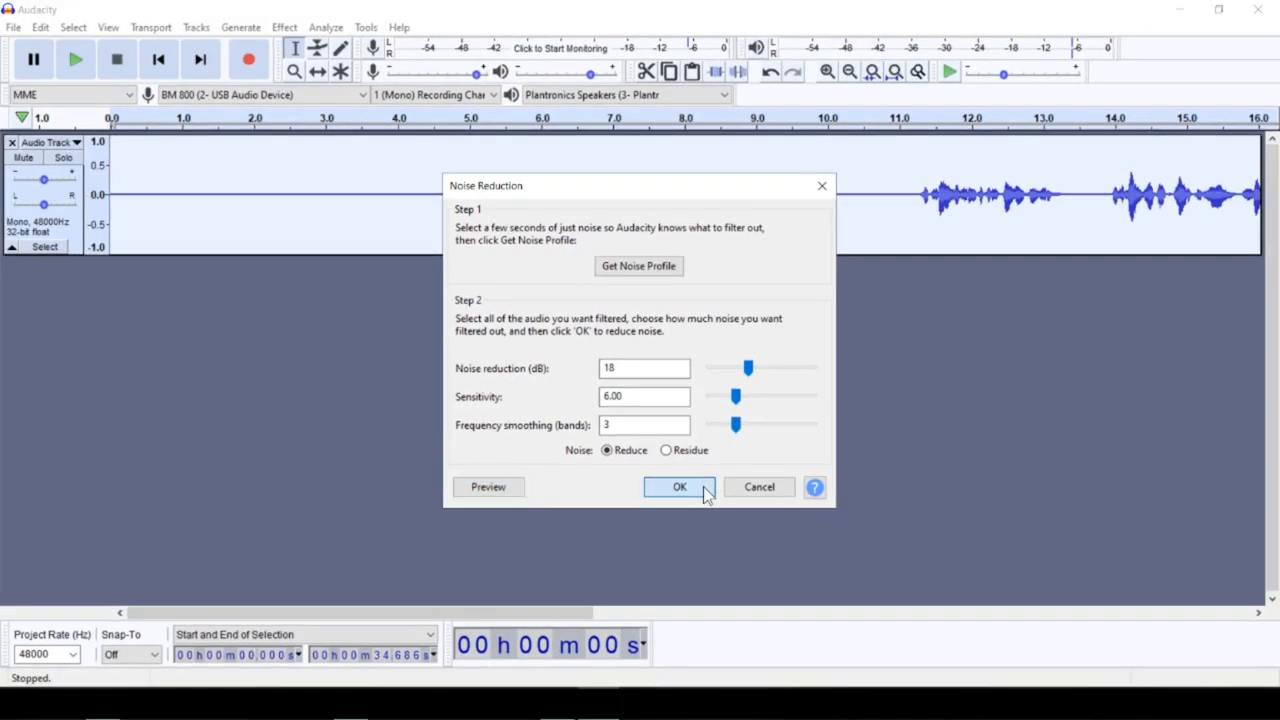
pyautogui.click(679, 487)
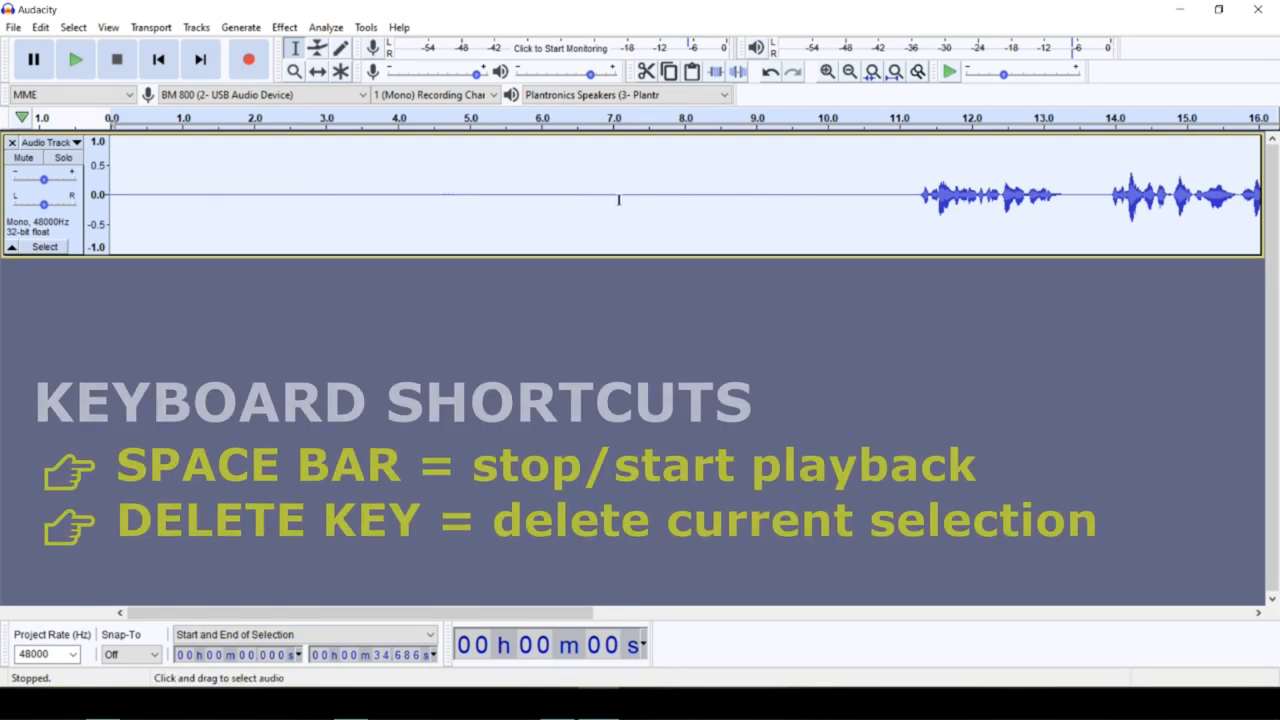
# - Play from just after one second and delete the silent stretch before the speech
pyautogui.moveTo(110, 195); pyautogui.dragTo(195, 195)
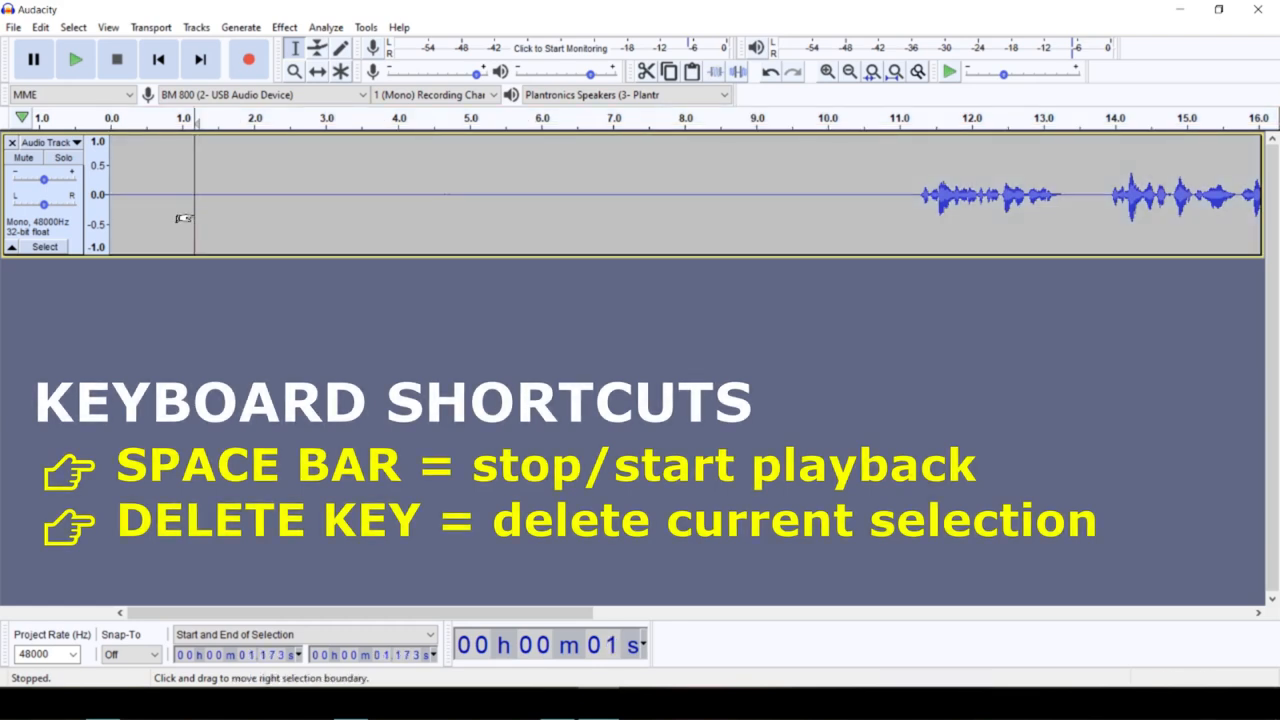
pyautogui.press('space')
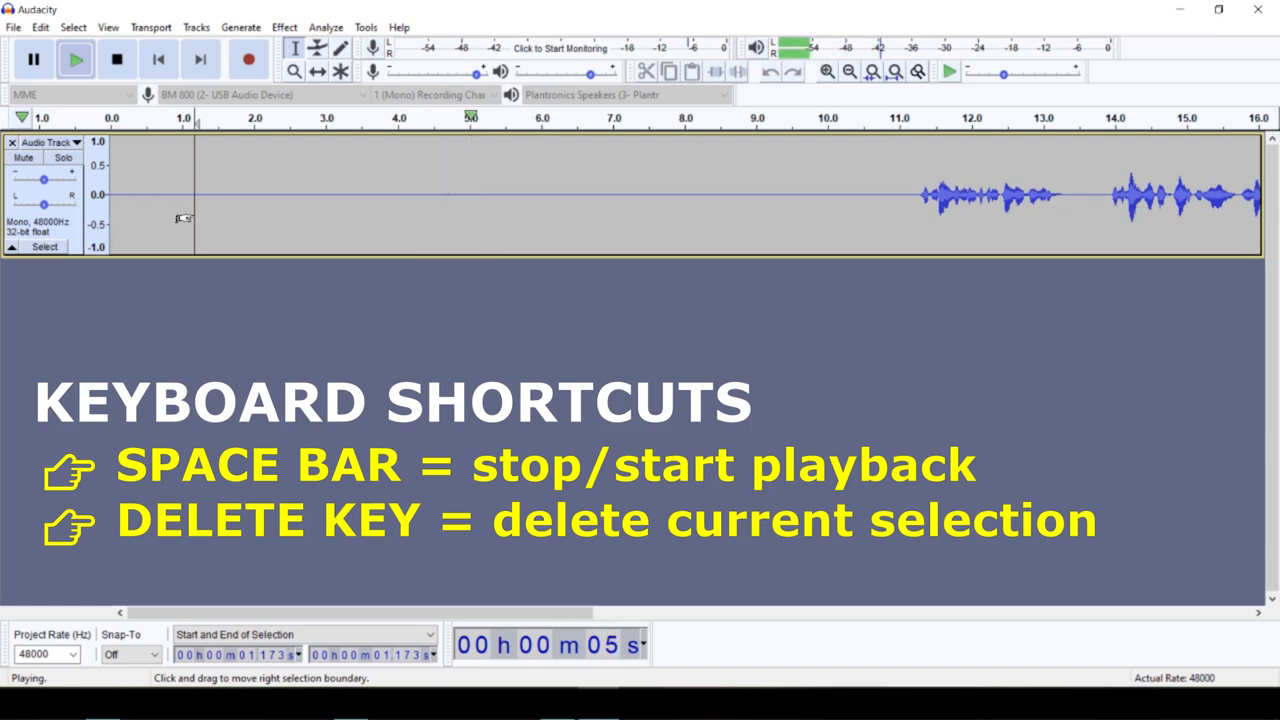
pyautogui.click(116, 59)
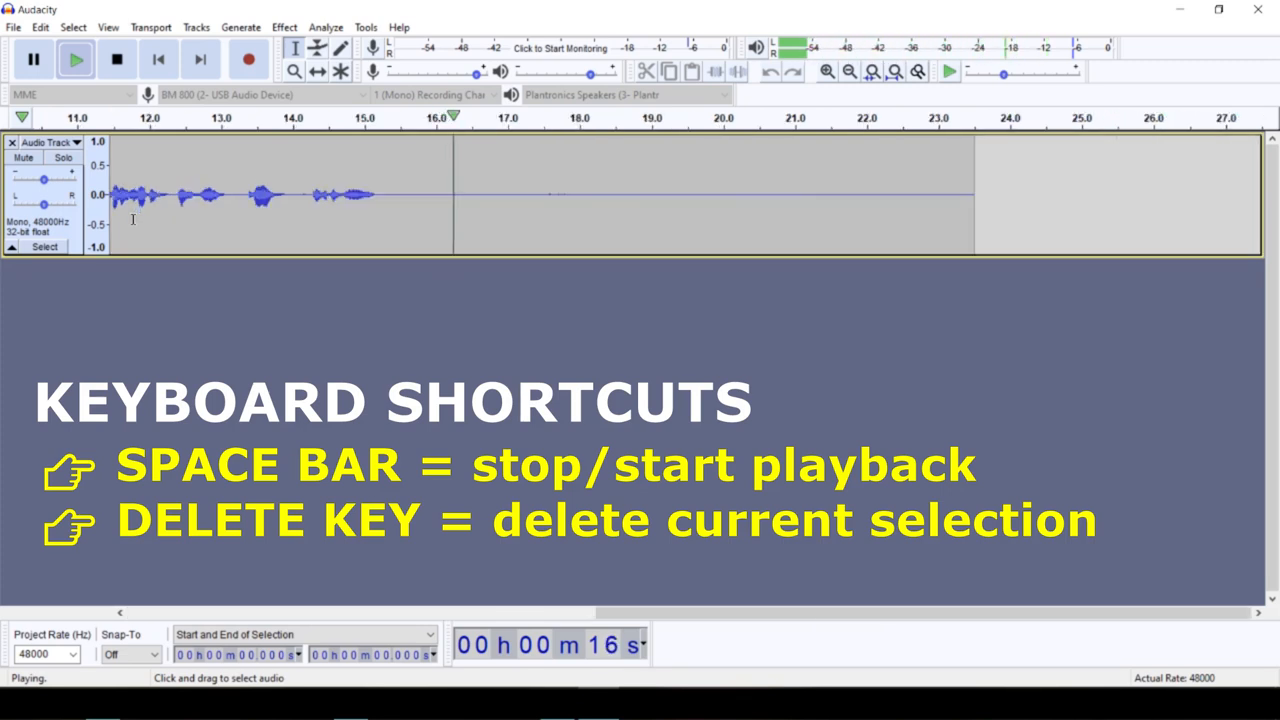
pyautogui.press('space')
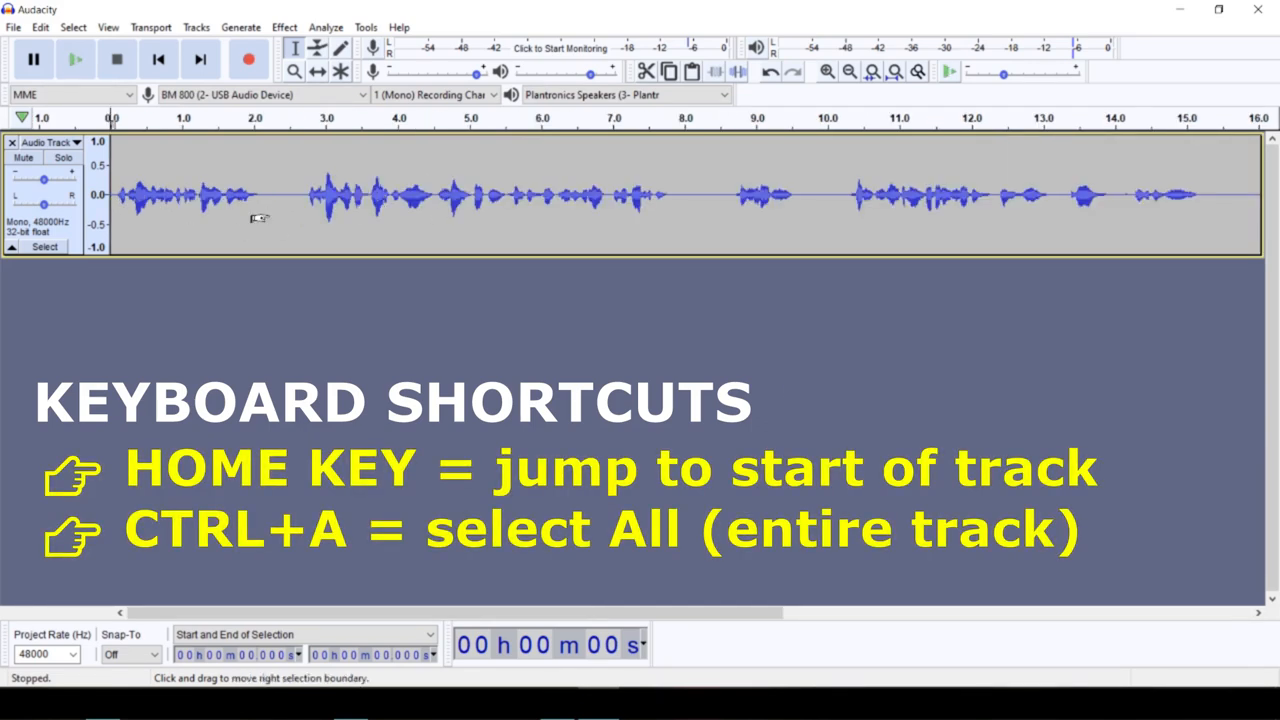
# - Preview the bass-boost Graphic EQ curve, up to +9 dB below 400 Hz, then reopen Graphic EQ
pyautogui.press('ctrl+a')
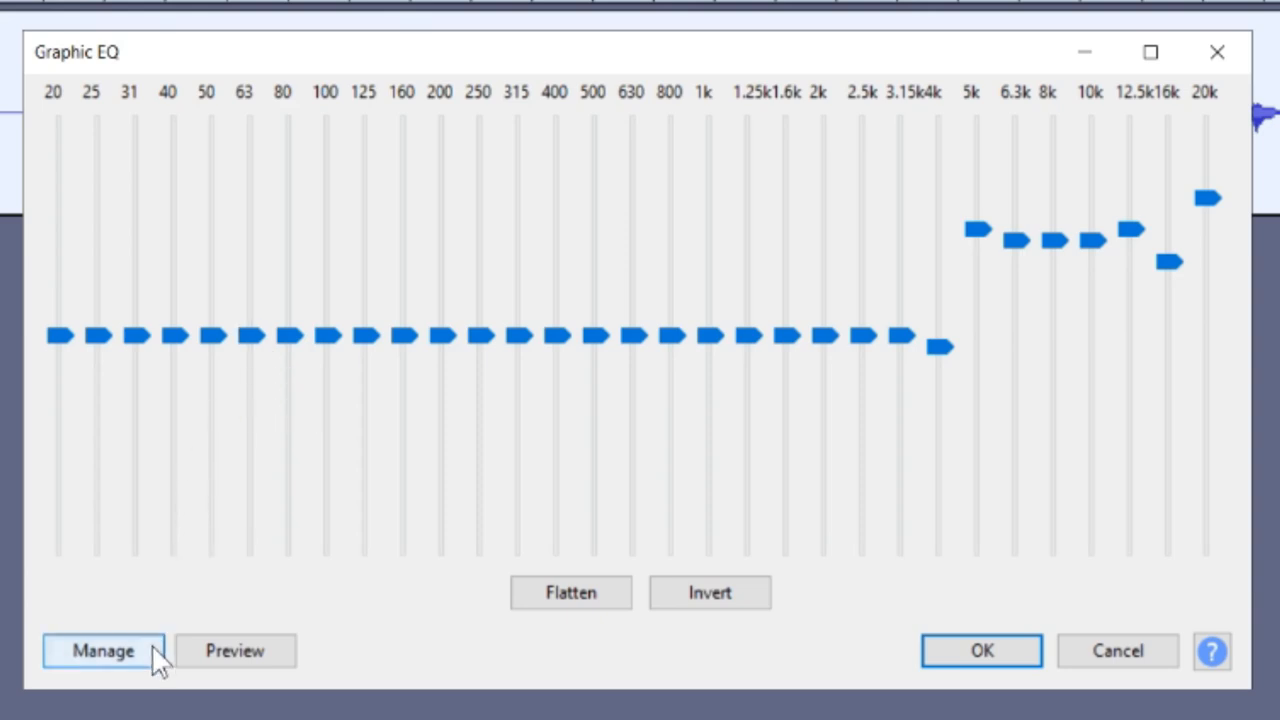
pyautogui.click(103, 651)
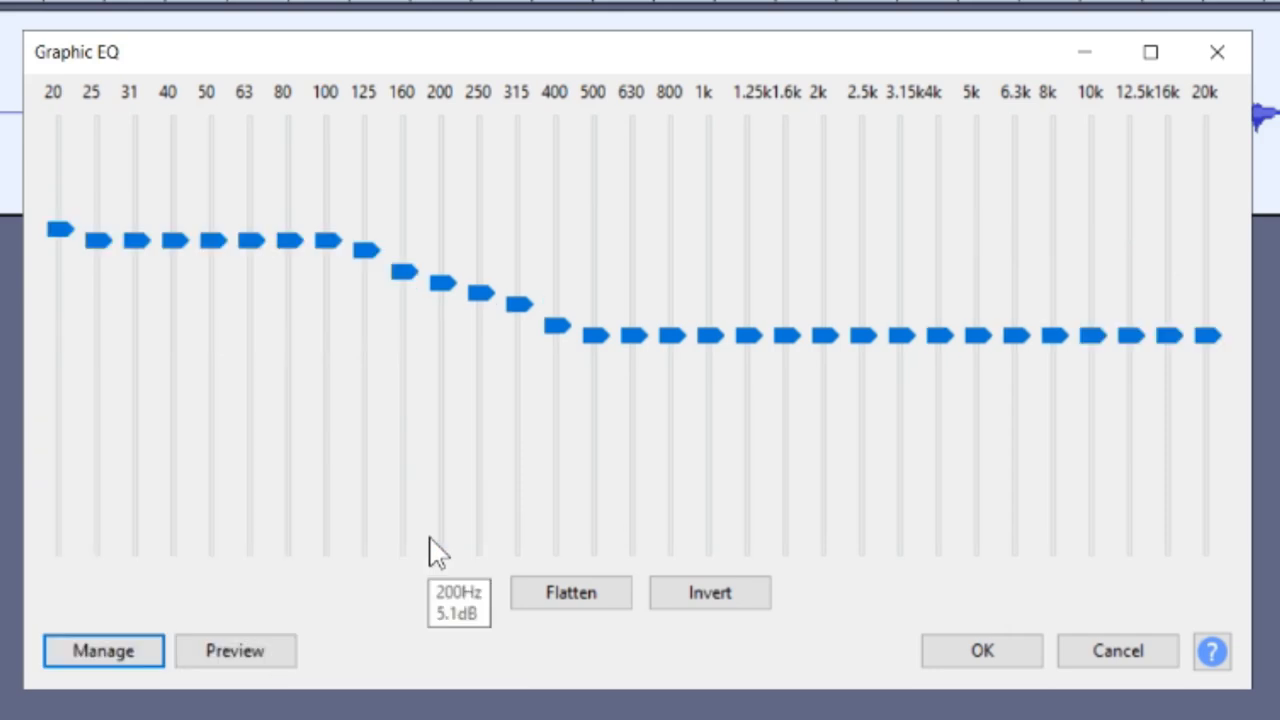
pyautogui.moveTo(435, 320)
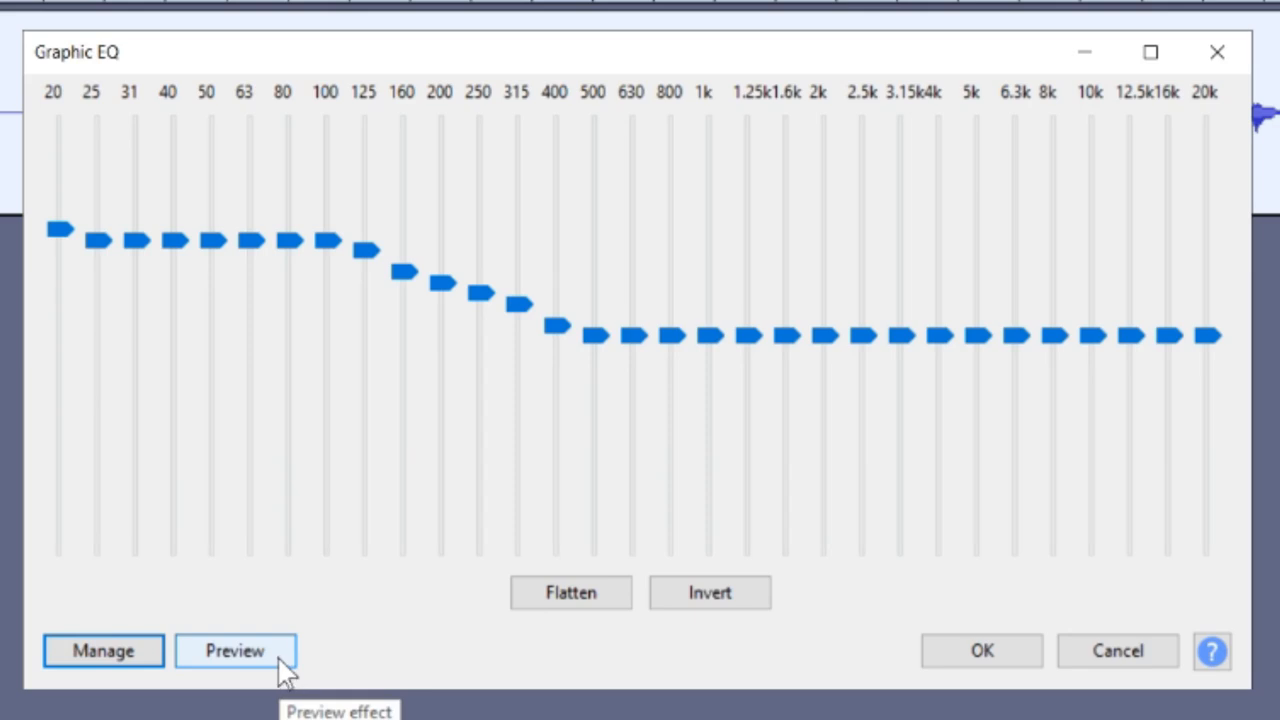
pyautogui.click(235, 651)
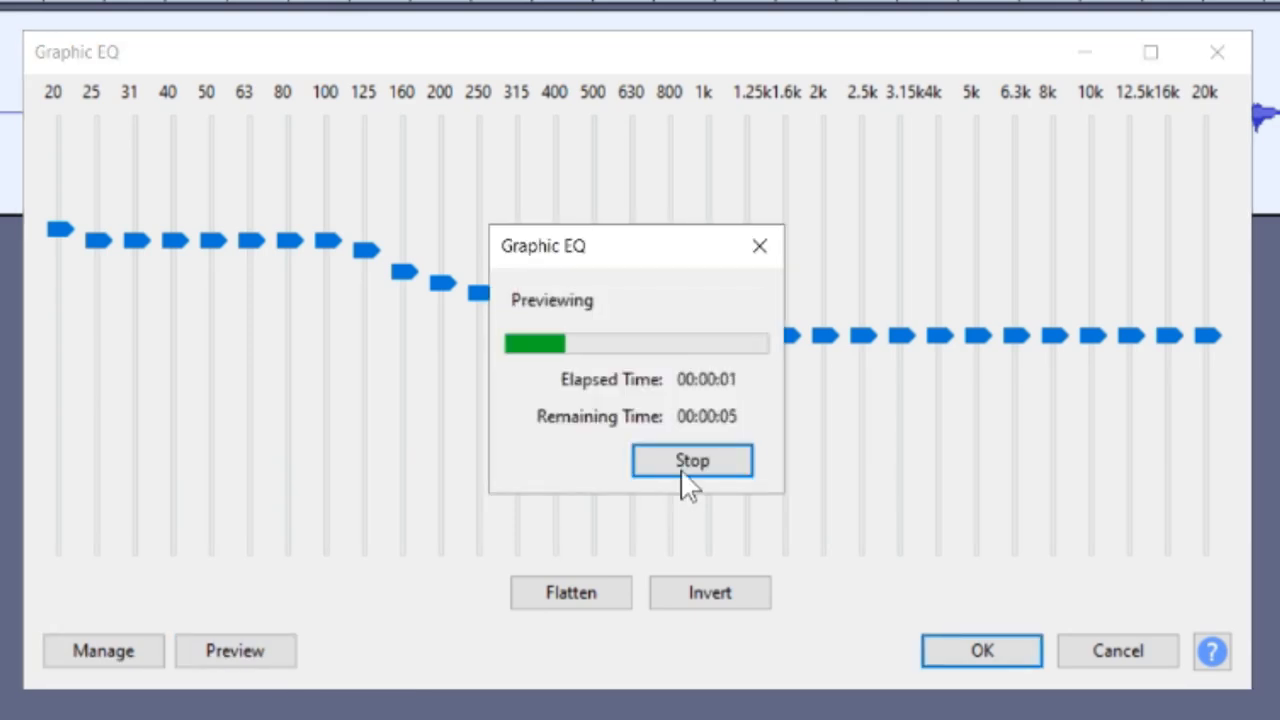
pyautogui.click(691, 460)
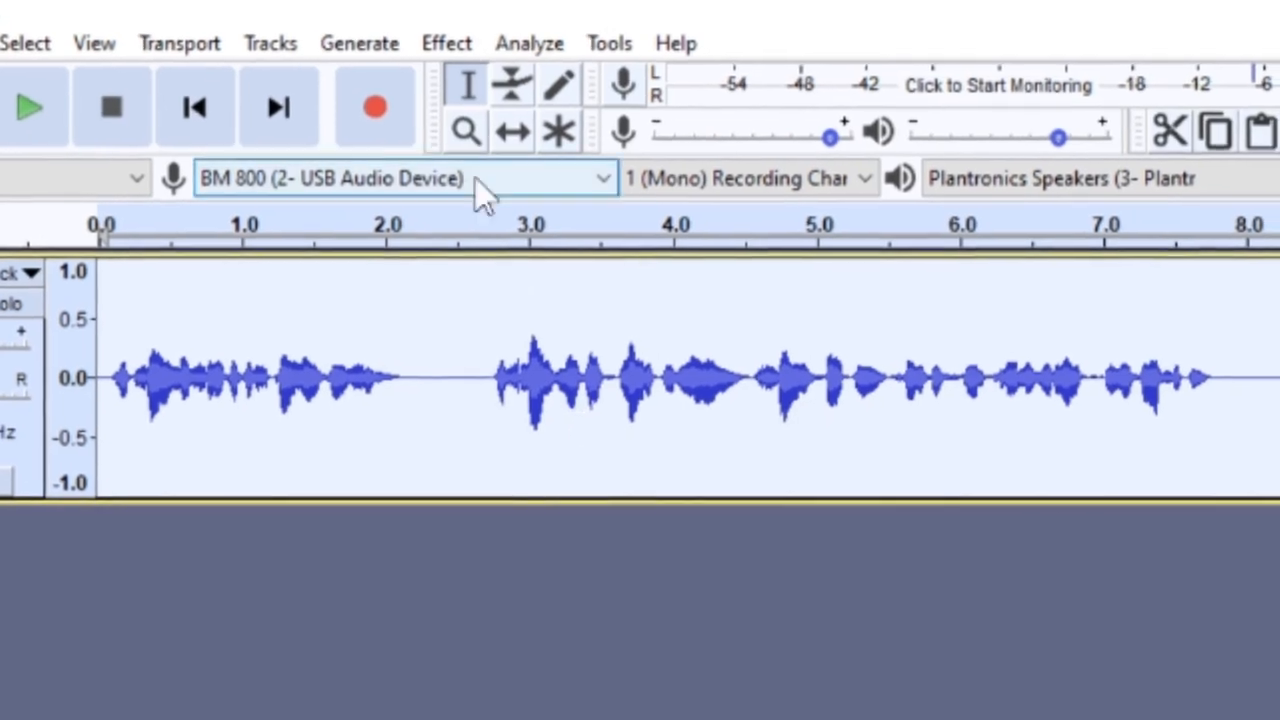
pyautogui.click(446, 42)
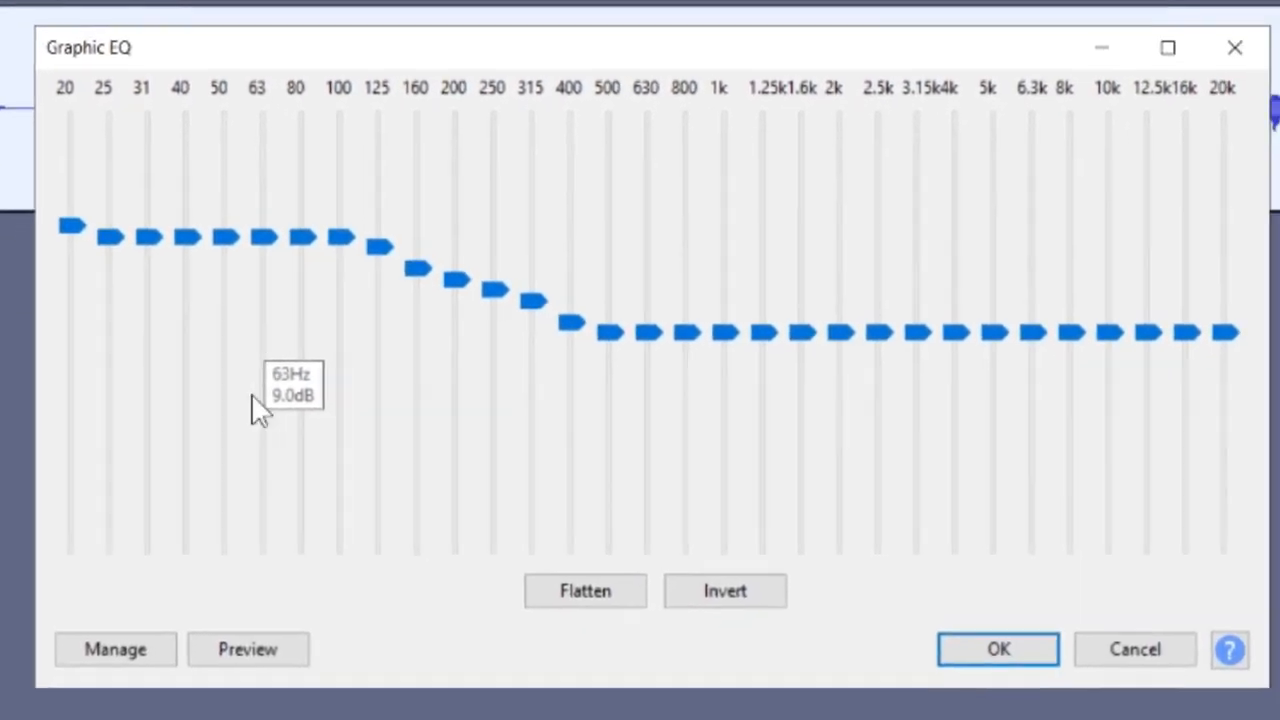
# - Load the Treble Boost factory preset in Graphic EQ, then close the dialog
pyautogui.click(115, 649)
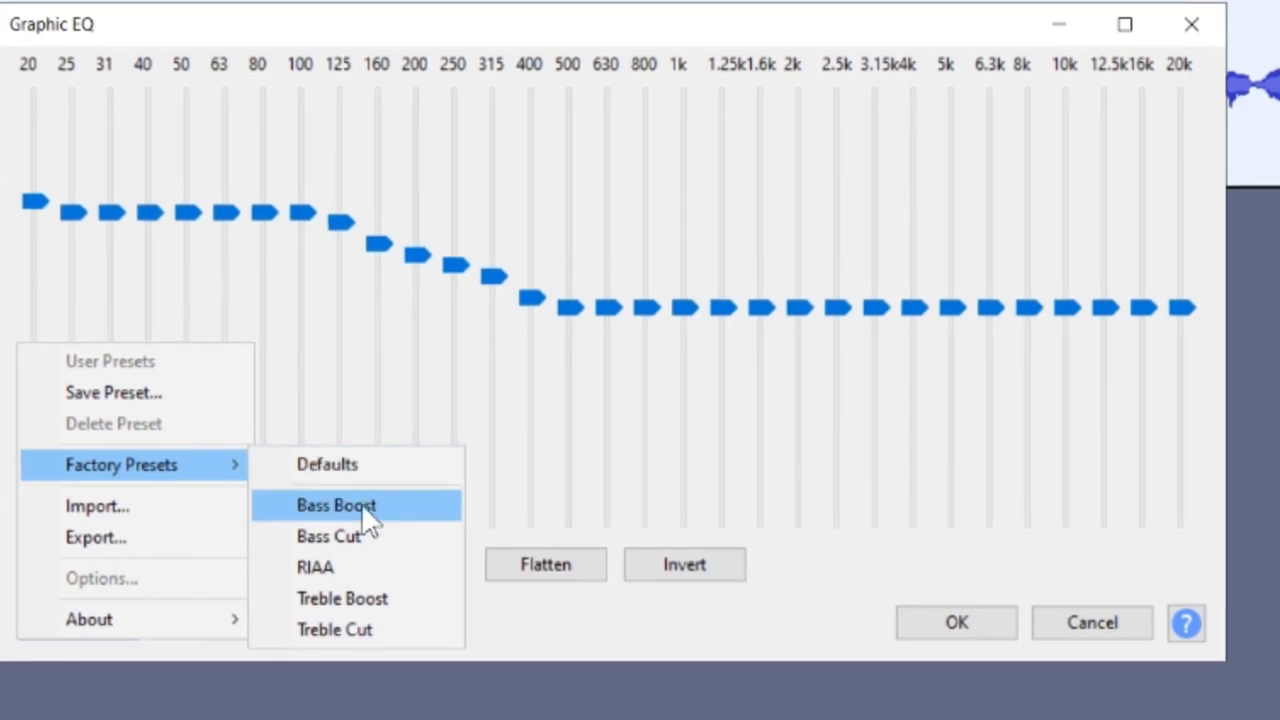
pyautogui.moveTo(340, 602)
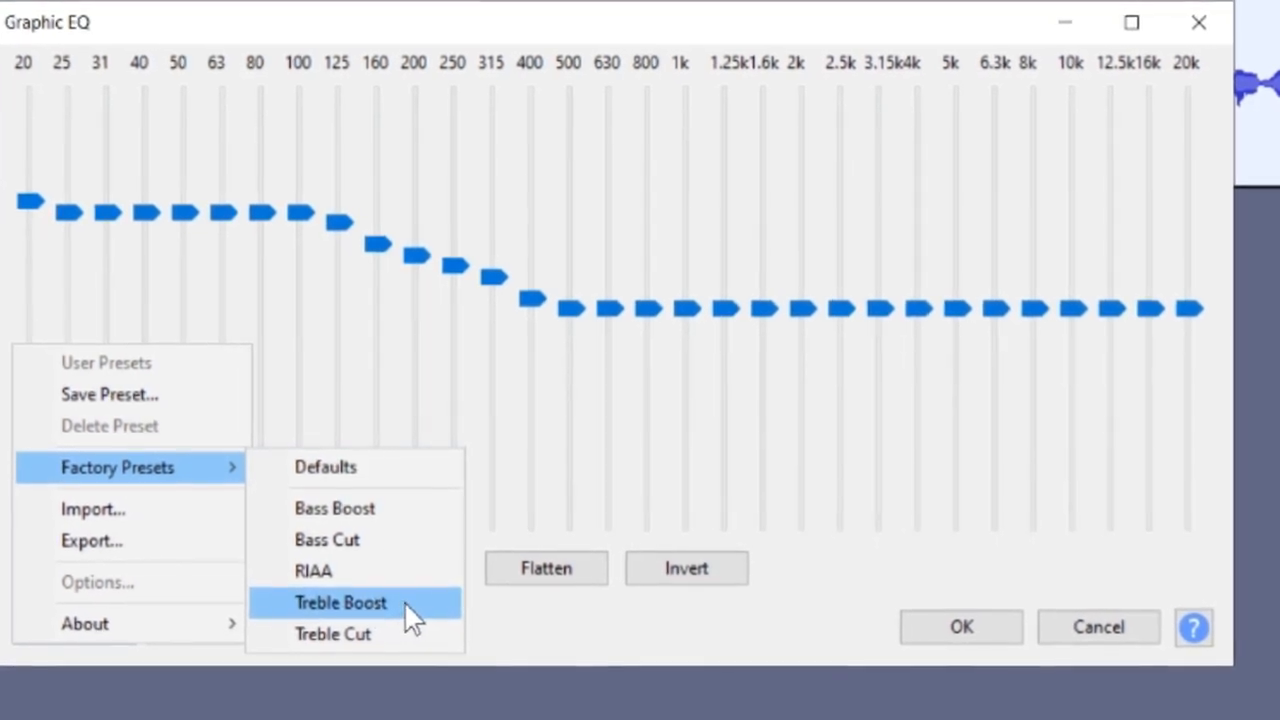
pyautogui.click(340, 602)
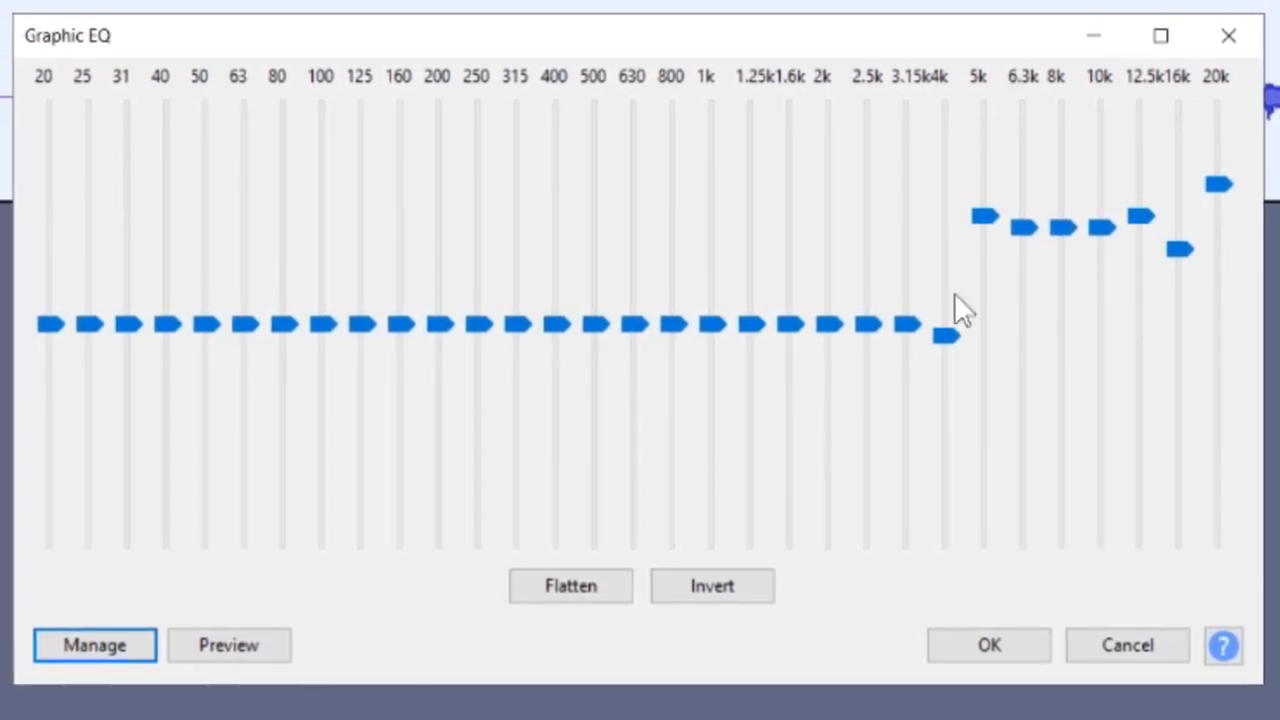
pyautogui.click(988, 644)
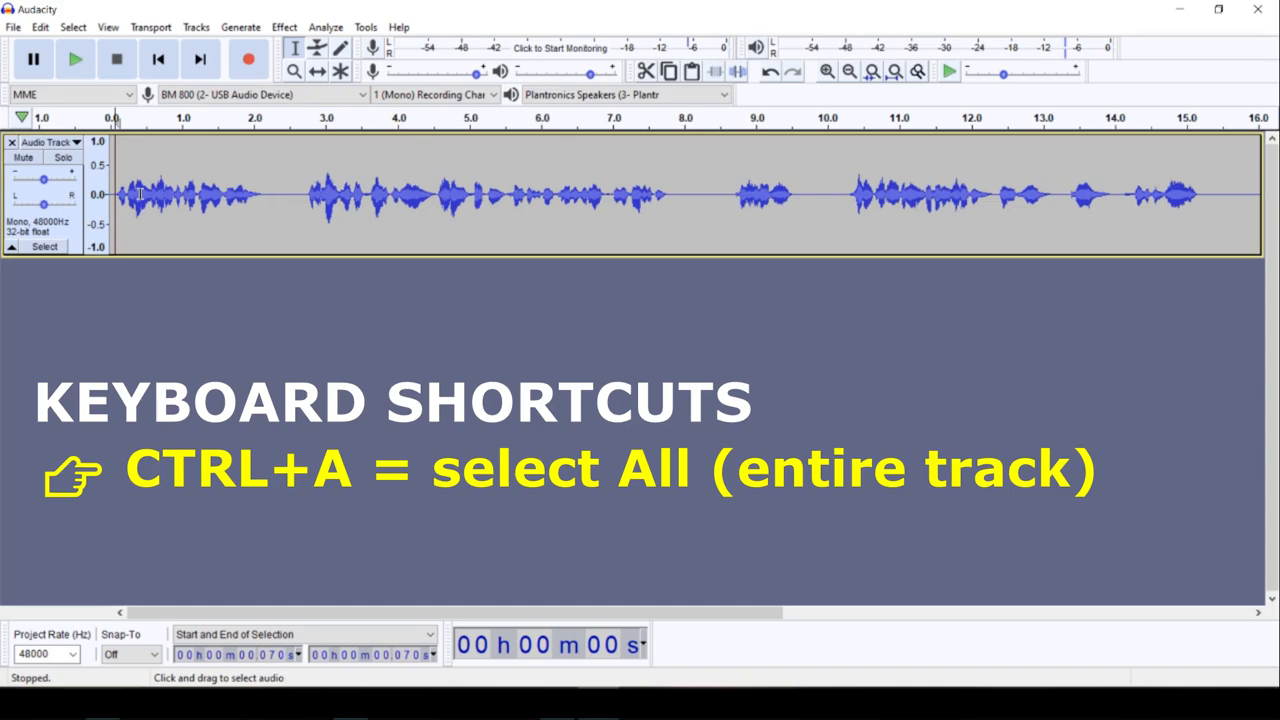
# - Compress the whole track at -12 dB threshold, 2:1 ratio, with make-up gain
pyautogui.press('ctrl+a')
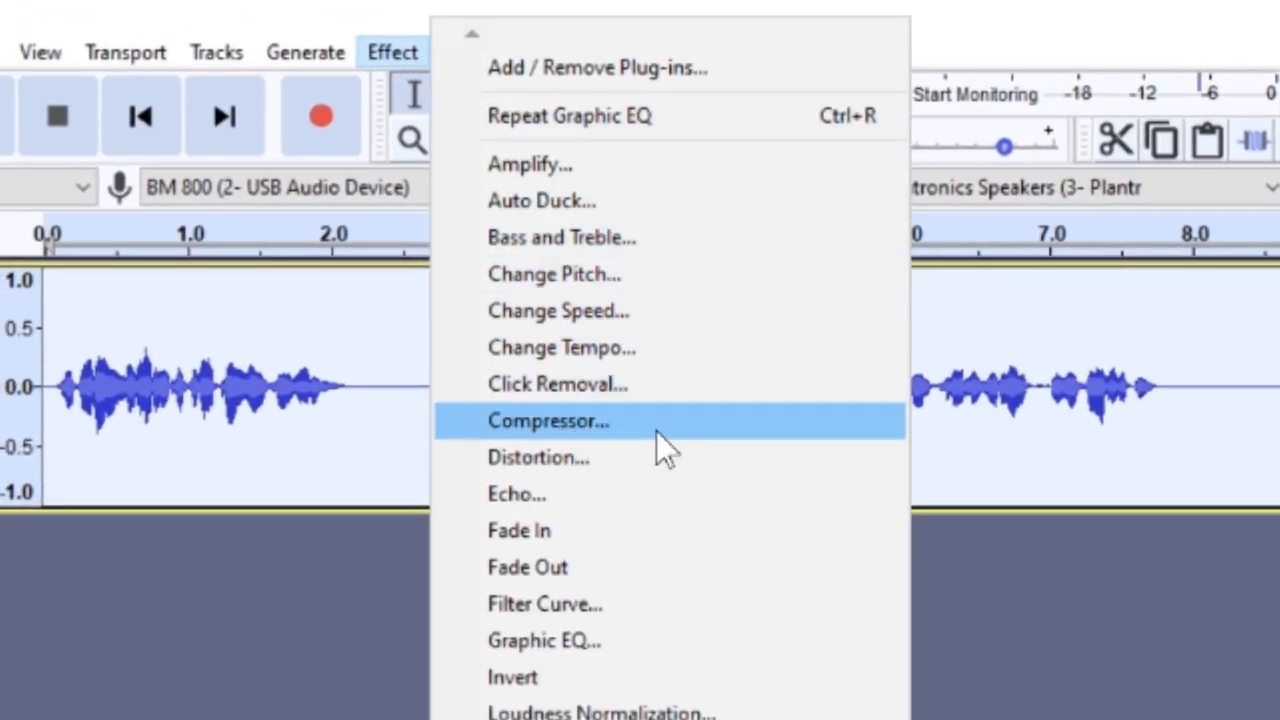
pyautogui.click(548, 420)
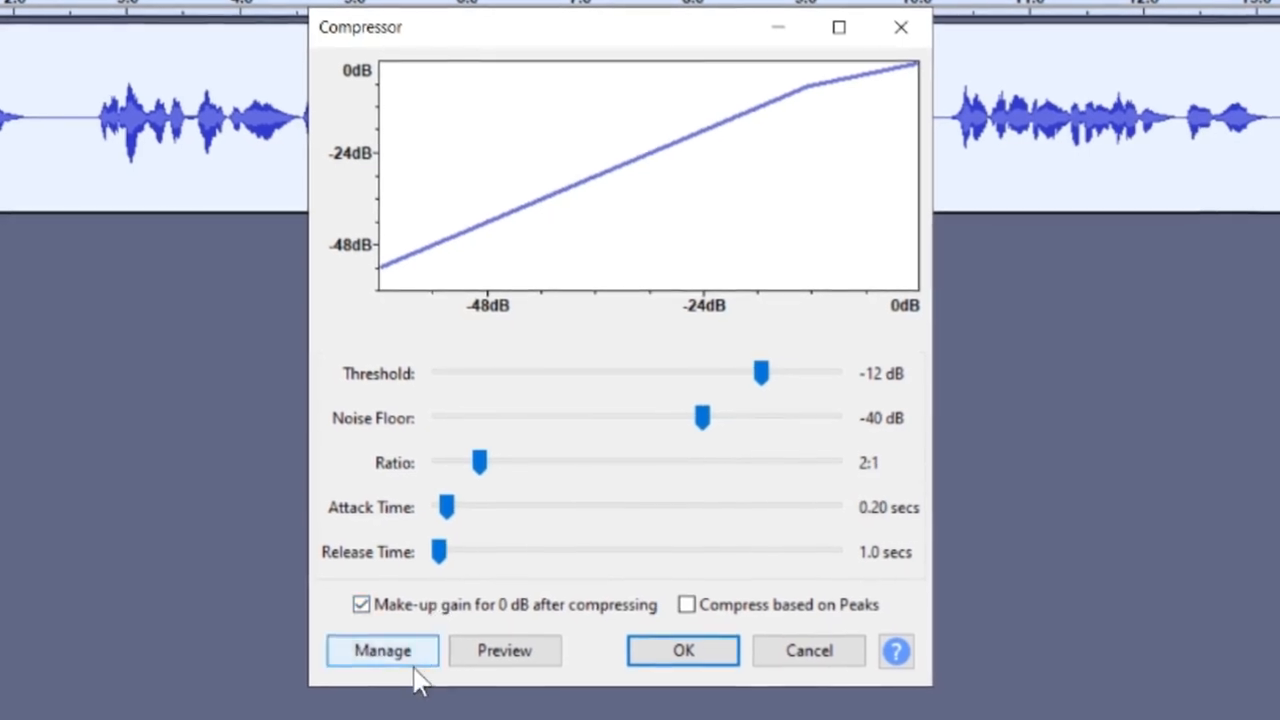
pyautogui.click(381, 650)
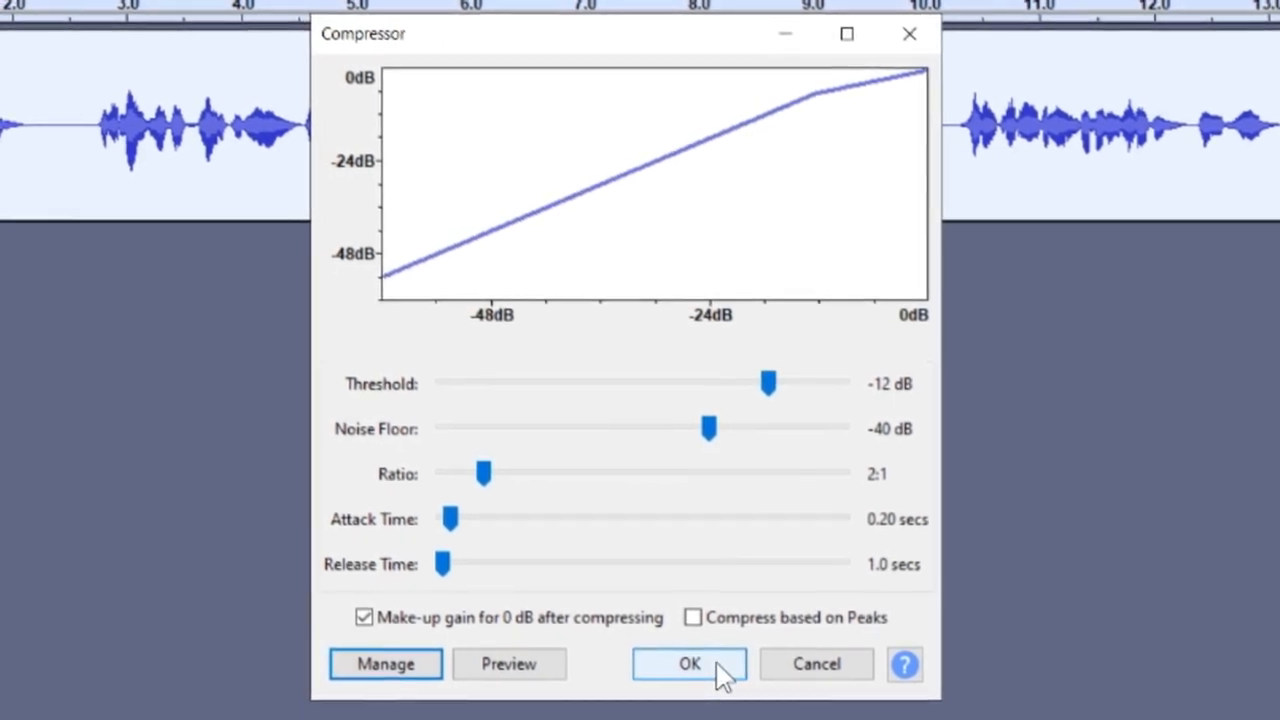
pyautogui.click(688, 663)
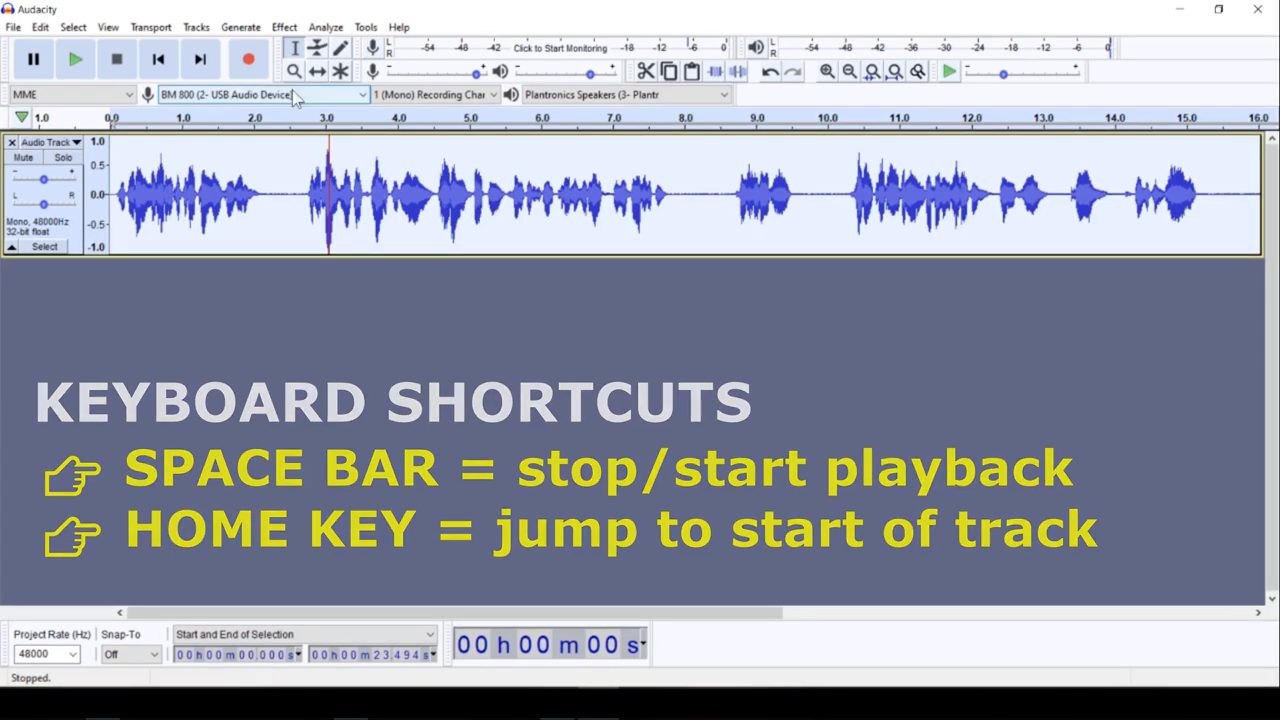
# - Apply the Limiter to the voice track with Soft Limit type at -3 dB
pyautogui.click(284, 27)
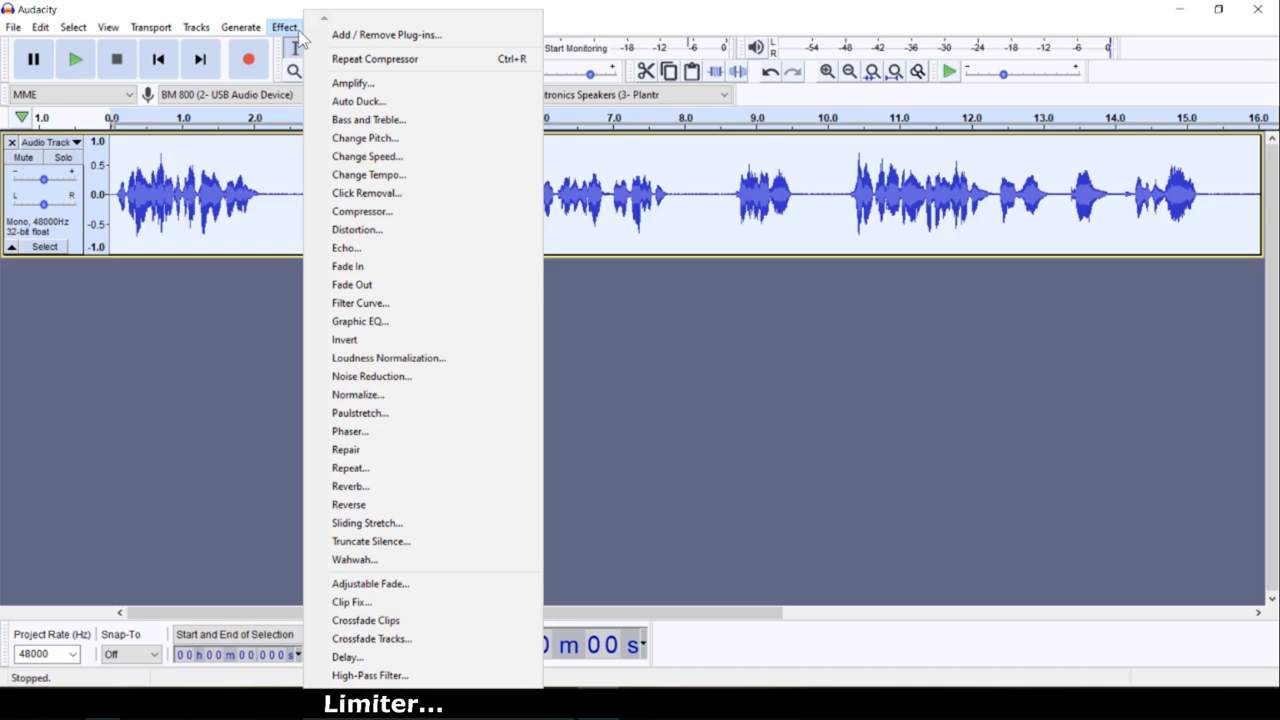
pyautogui.moveTo(352, 284)
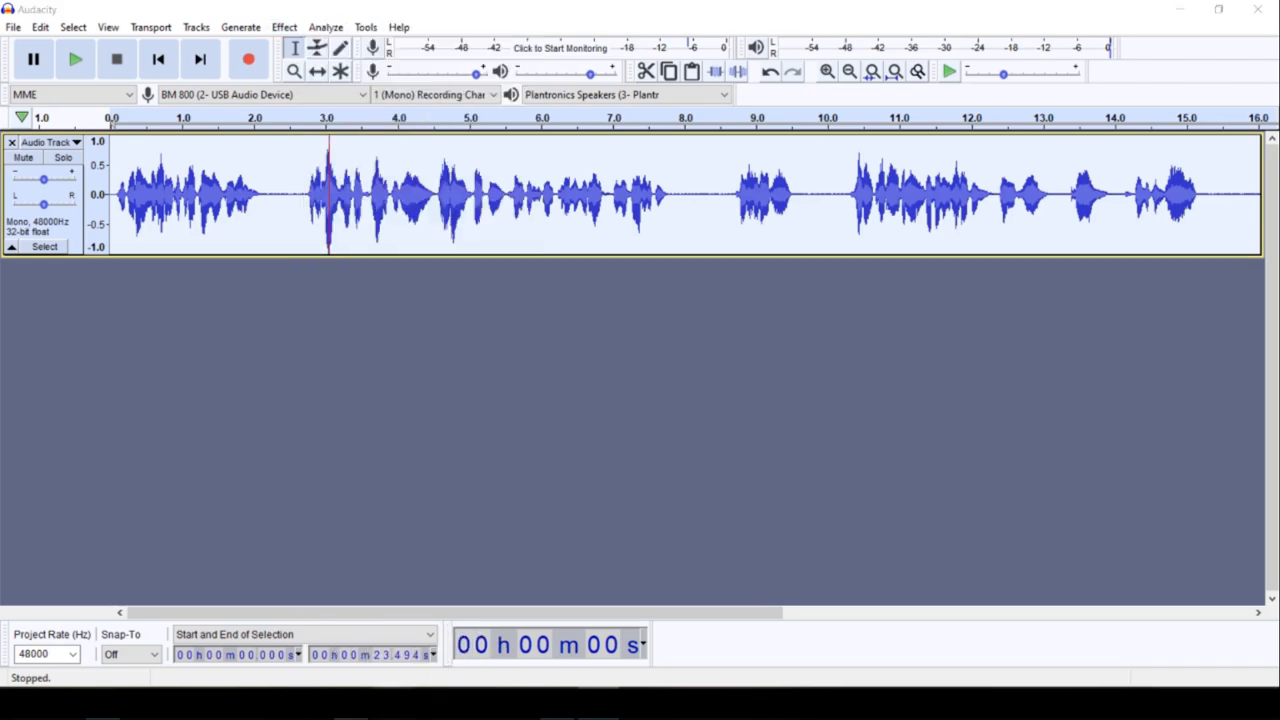
pyautogui.click(284, 27)
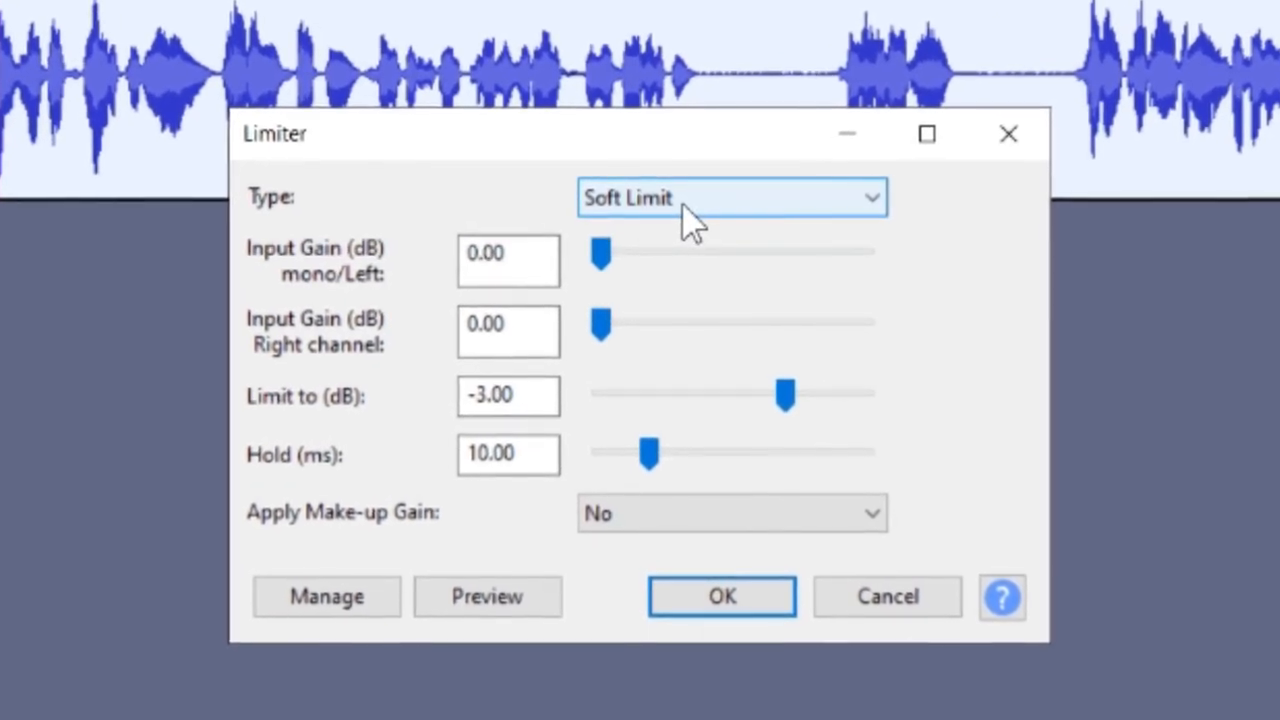
pyautogui.click(730, 196)
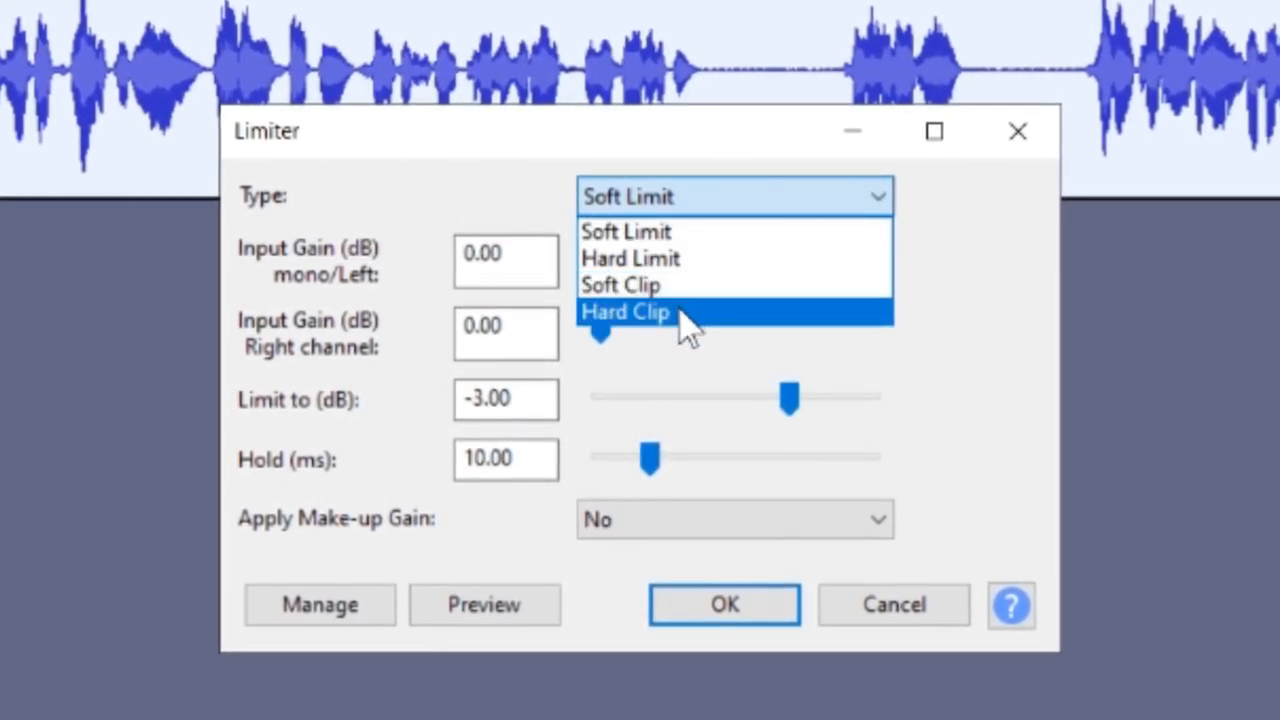
pyautogui.moveTo(695, 258)
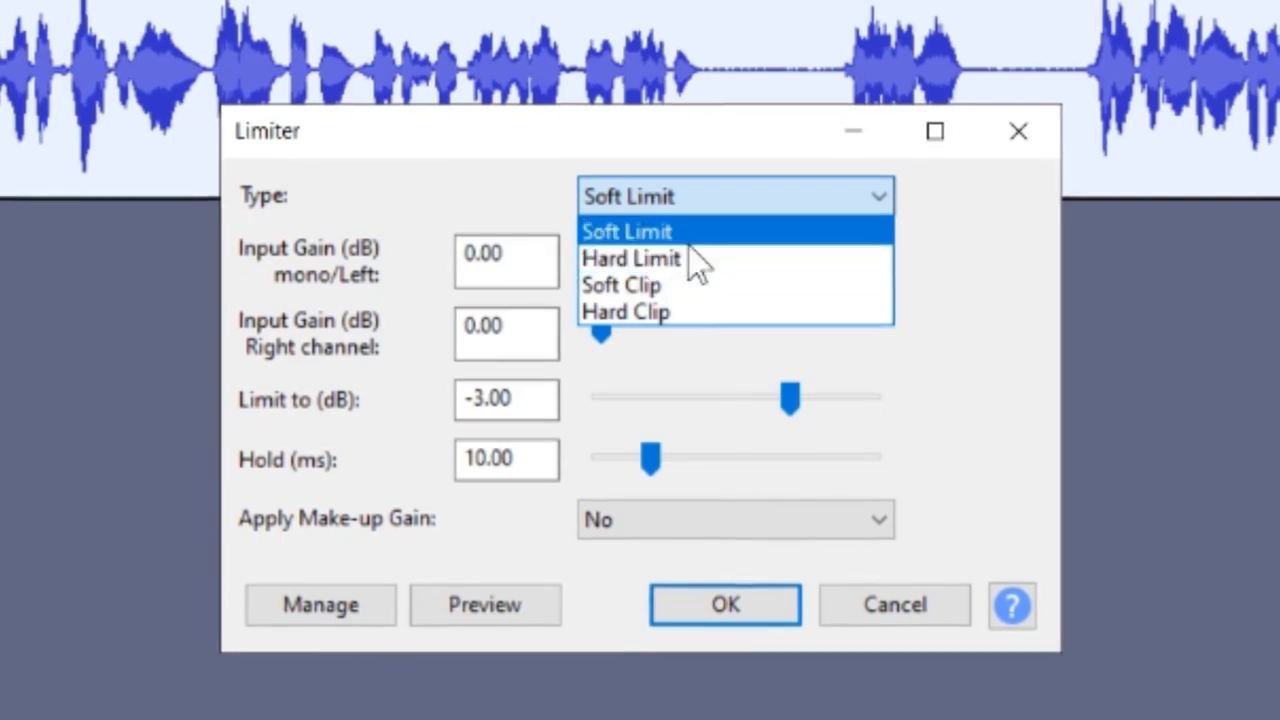
pyautogui.click(627, 231)
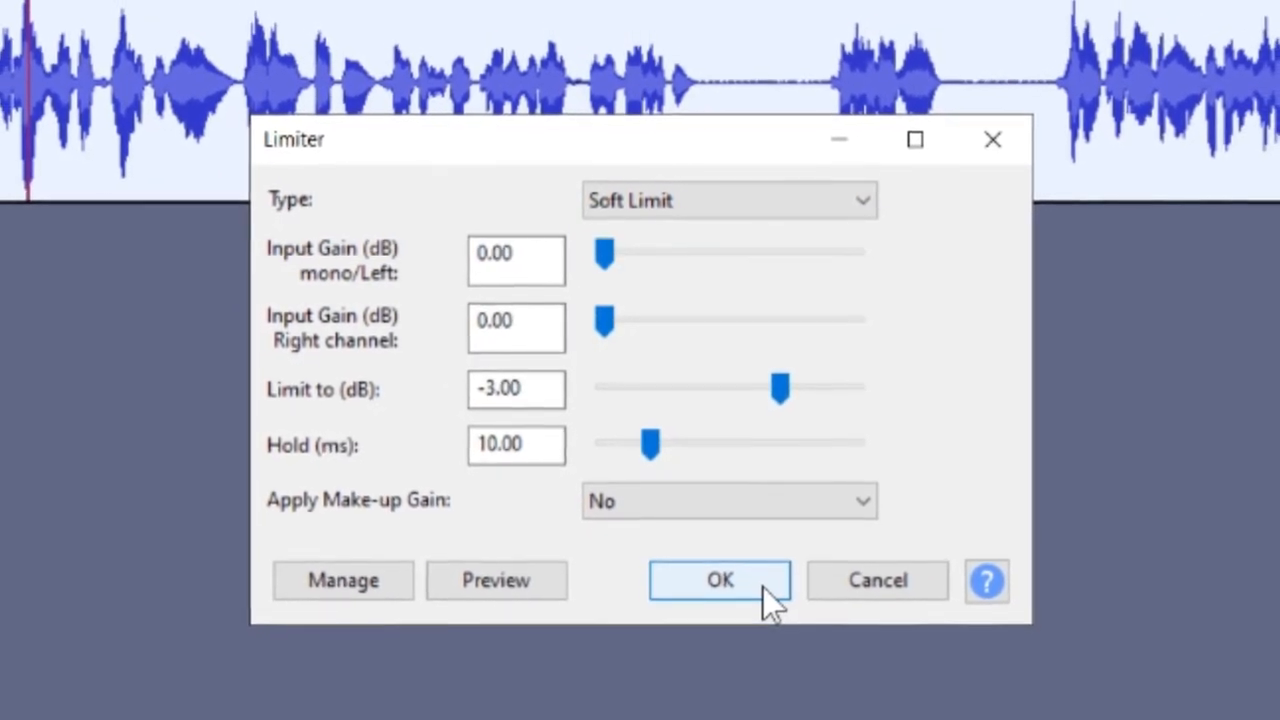
pyautogui.click(719, 580)
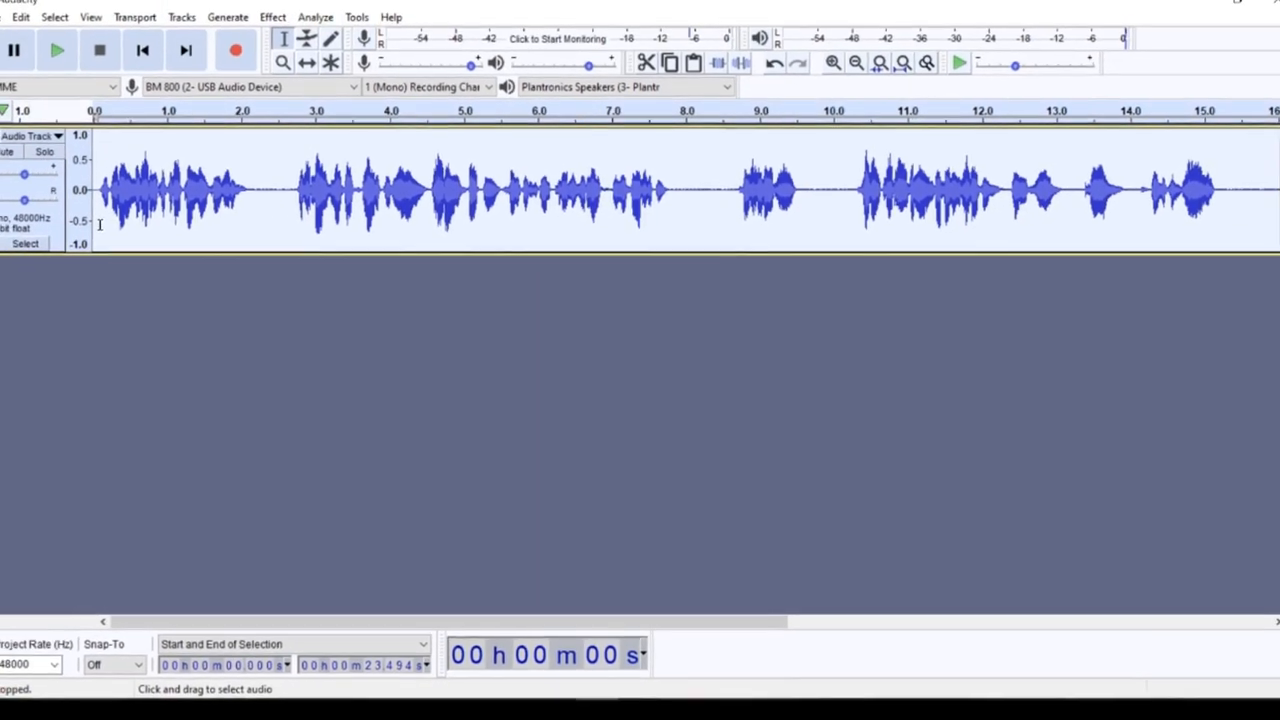
# - Play the limited voice track from the start, then stop playback
pyautogui.press('space')
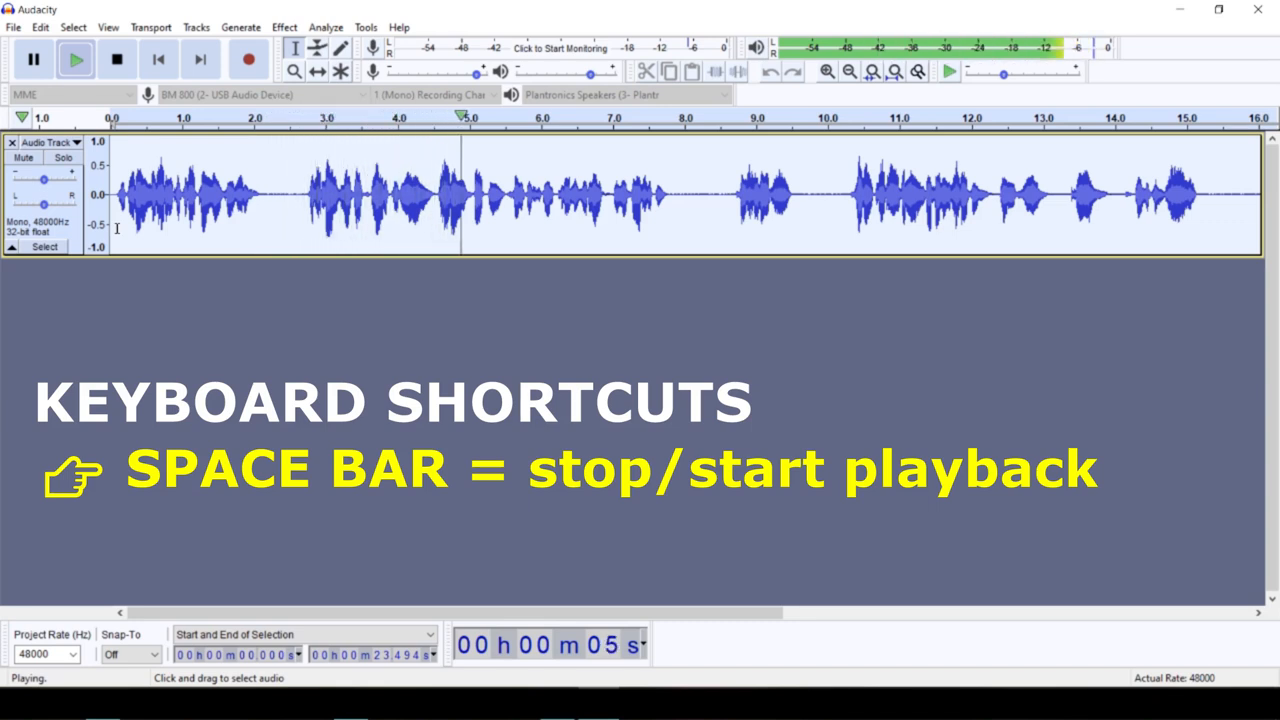
pyautogui.press('space')
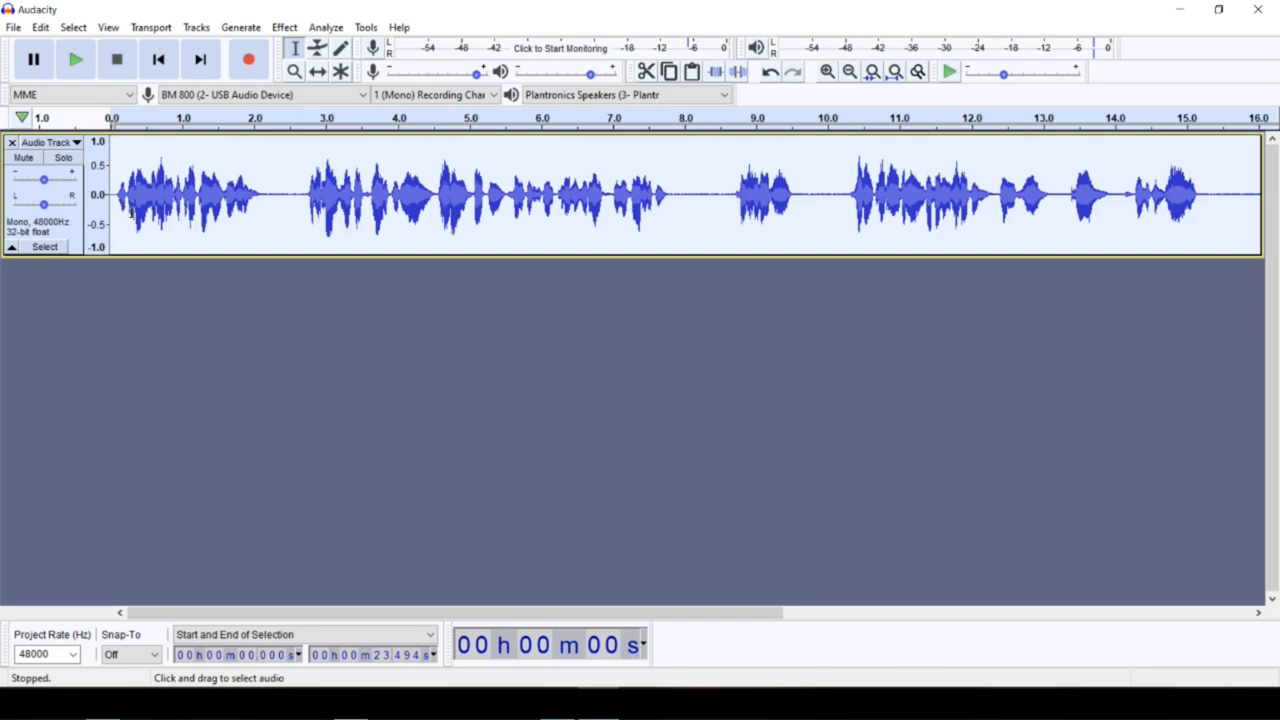
pyautogui.moveTo(175, 283)
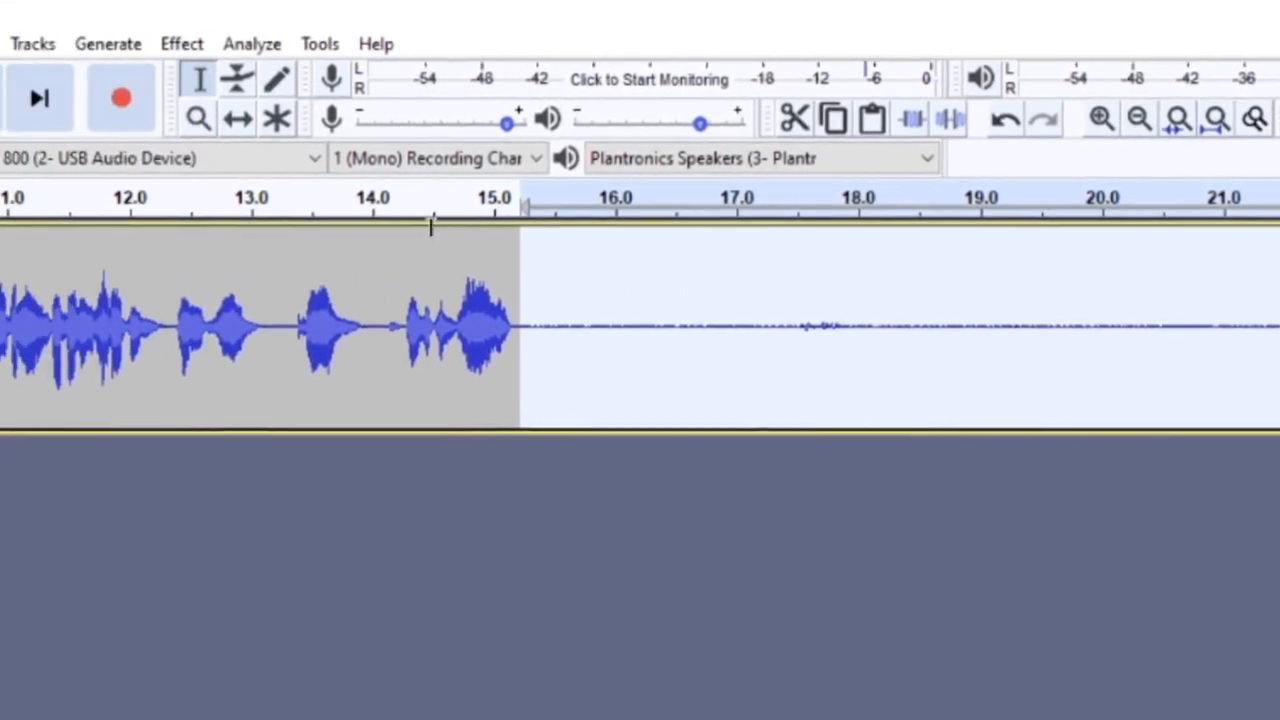
# - Capture a noise profile from the silent tail, then apply Noise Reduction to the whole track
pyautogui.click(181, 43)
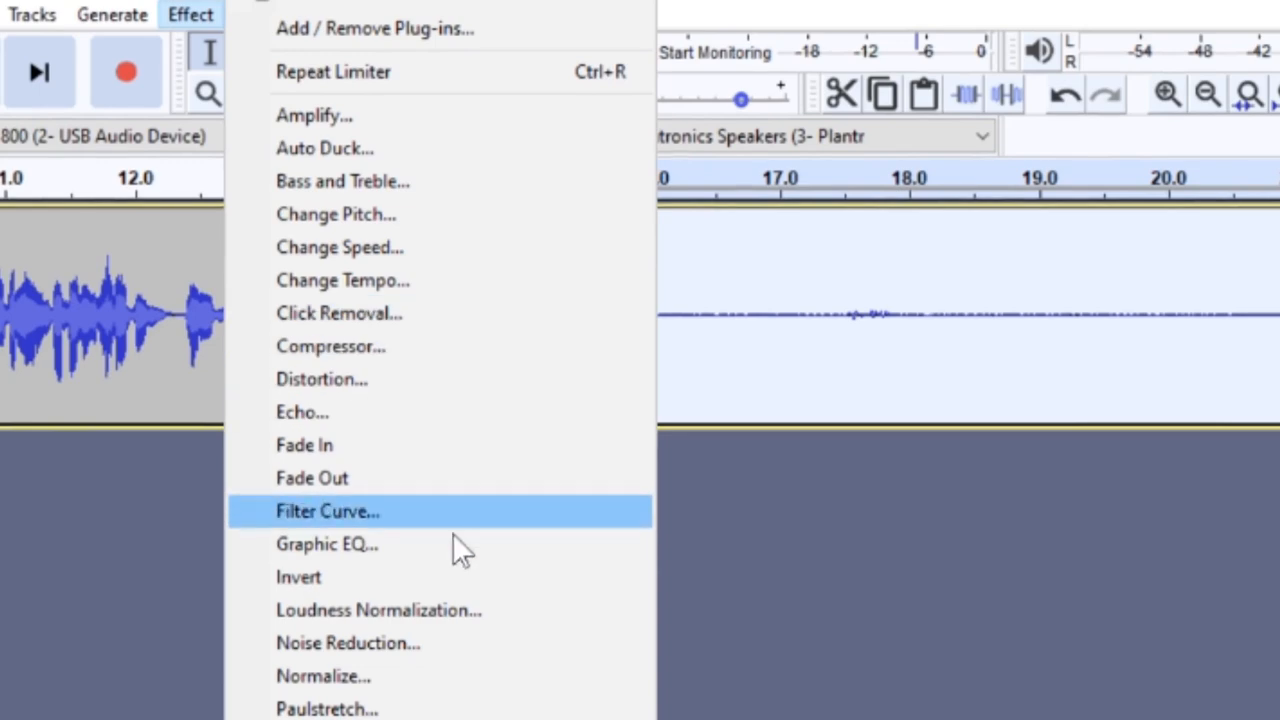
pyautogui.click(348, 642)
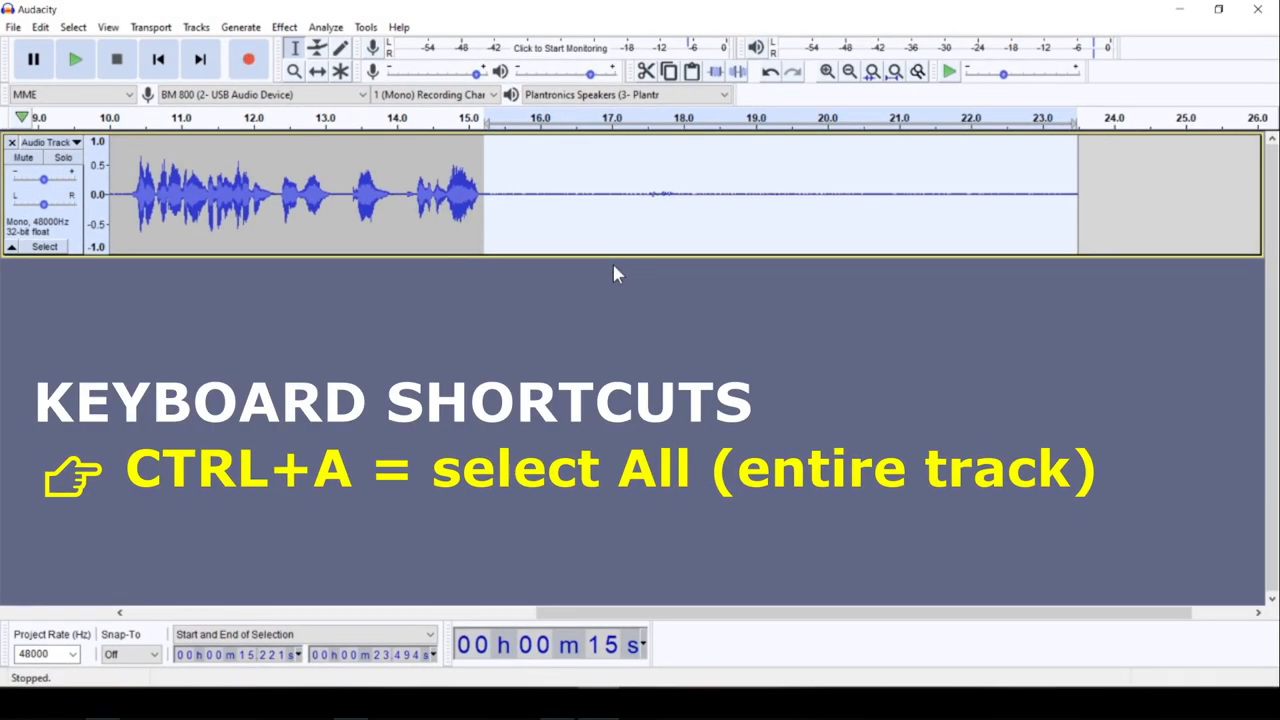
pyautogui.press('ctrl+a')
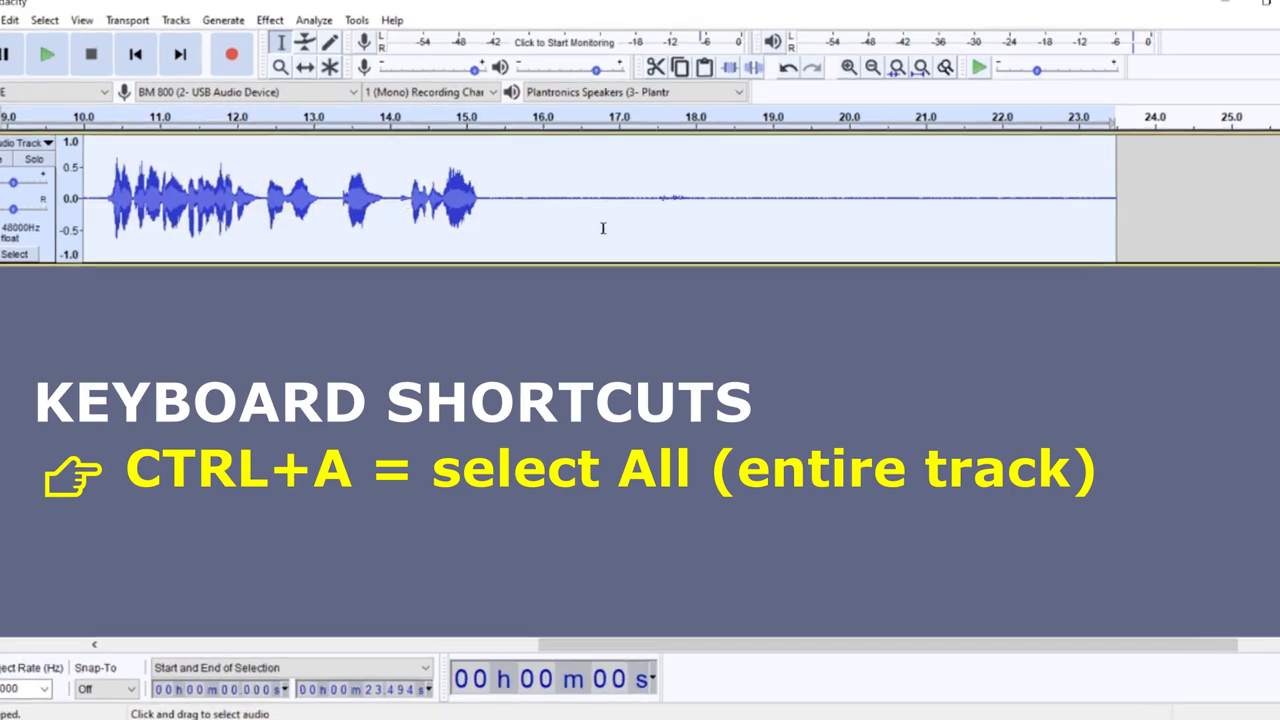
pyautogui.click(269, 20)
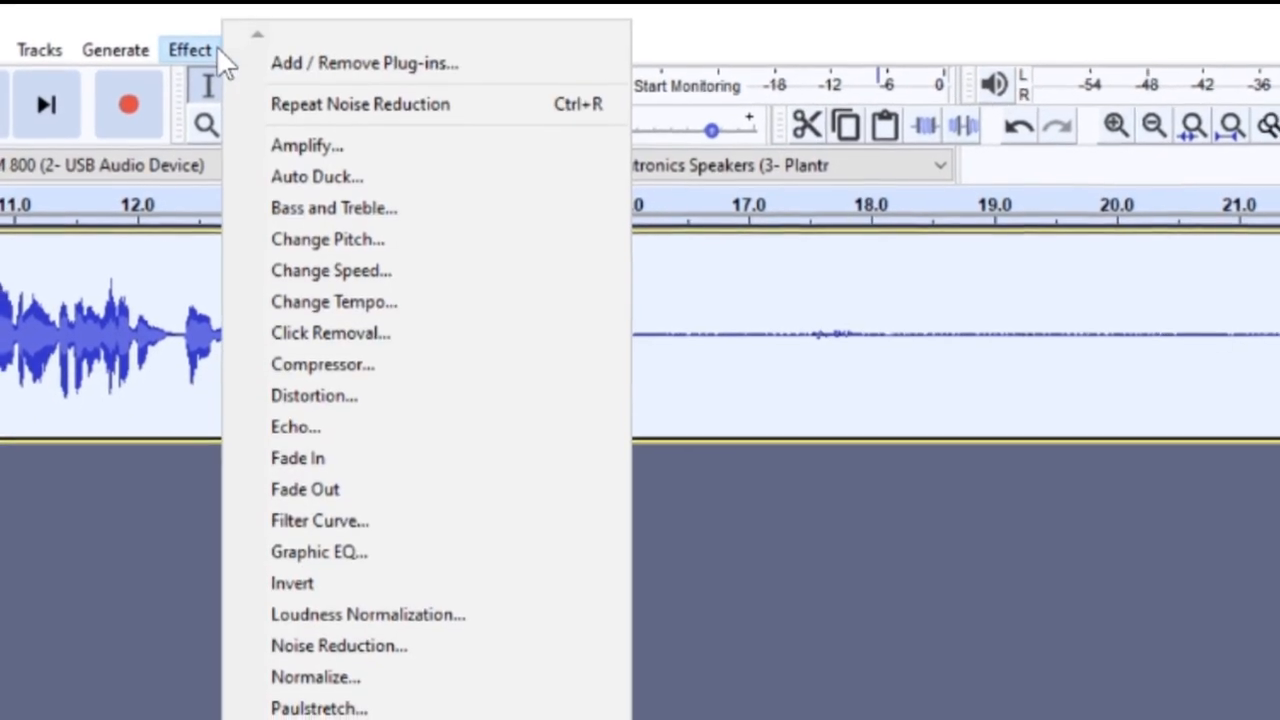
pyautogui.click(339, 645)
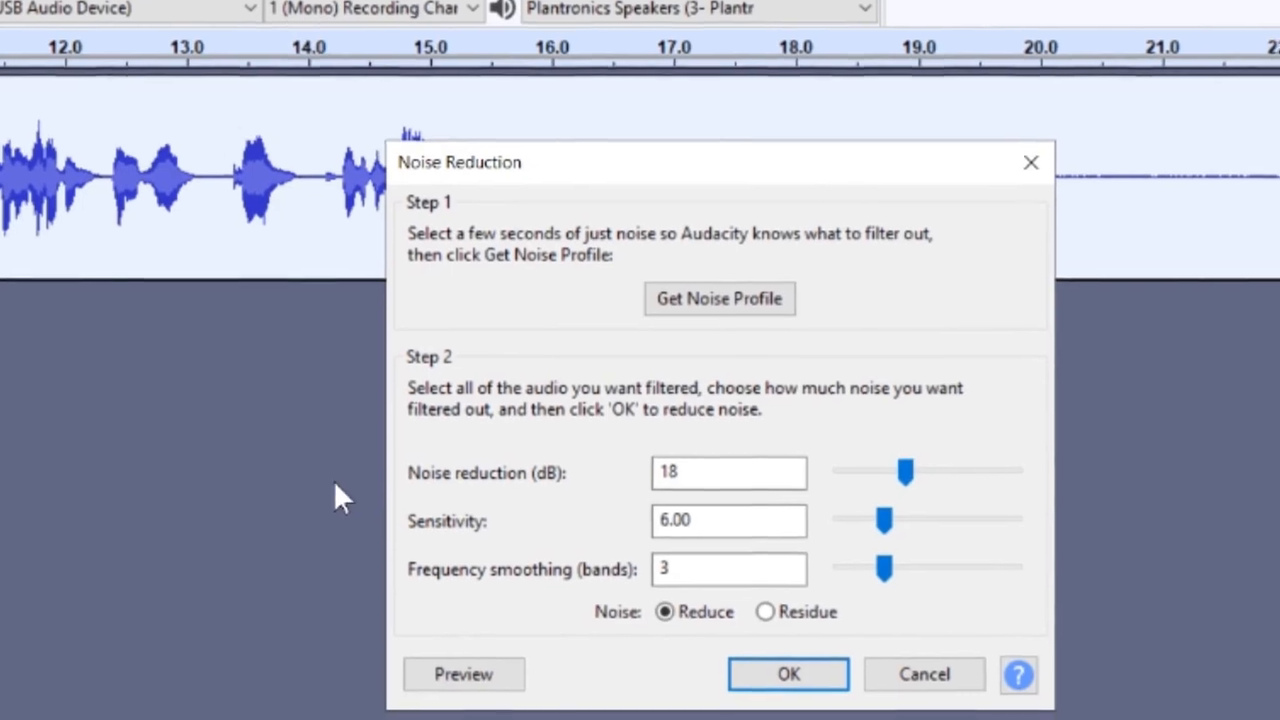
pyautogui.click(788, 674)
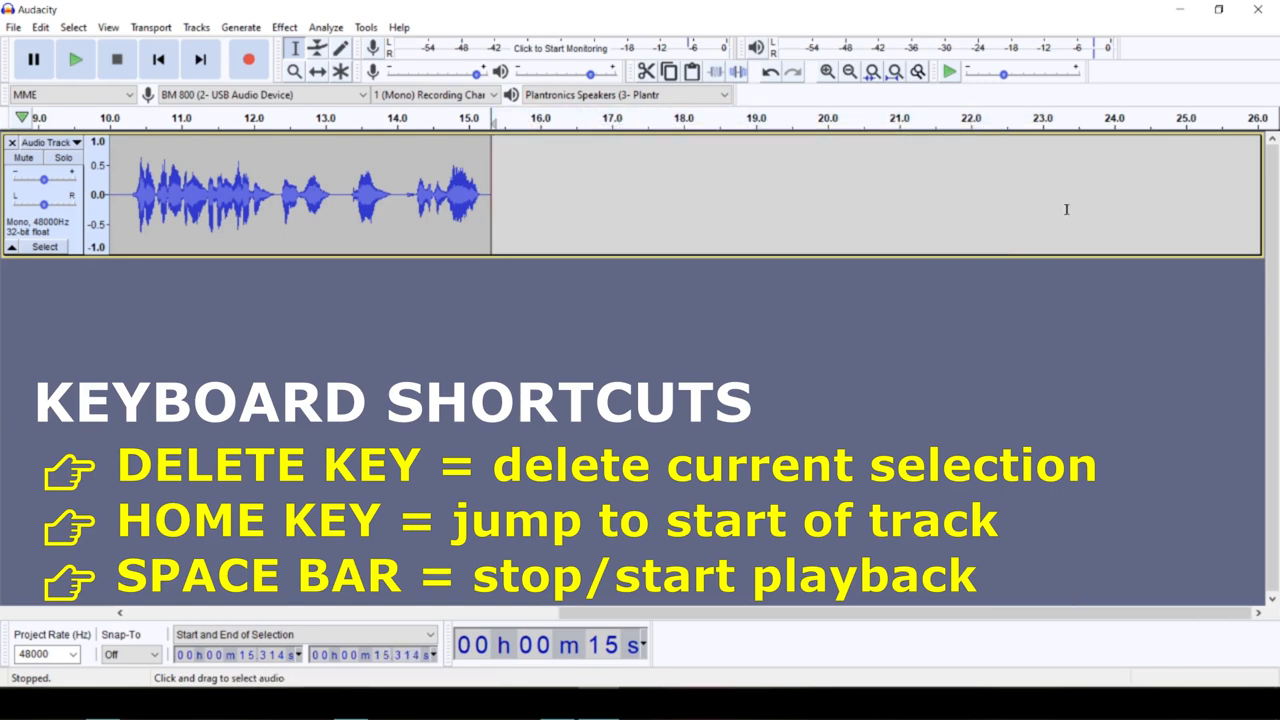
pyautogui.moveTo(1038, 208)
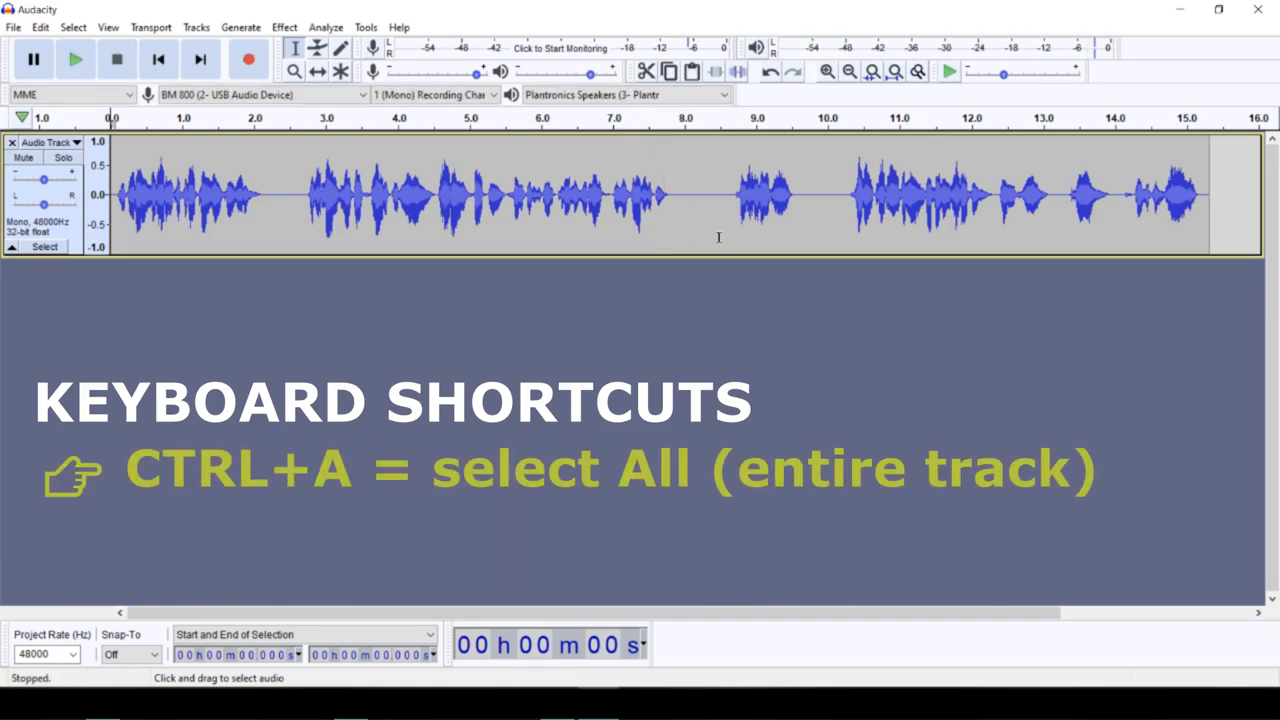
# - Normalize the entire track to a -1.0 dB peak with DC offset removed
pyautogui.press('ctrl+a')
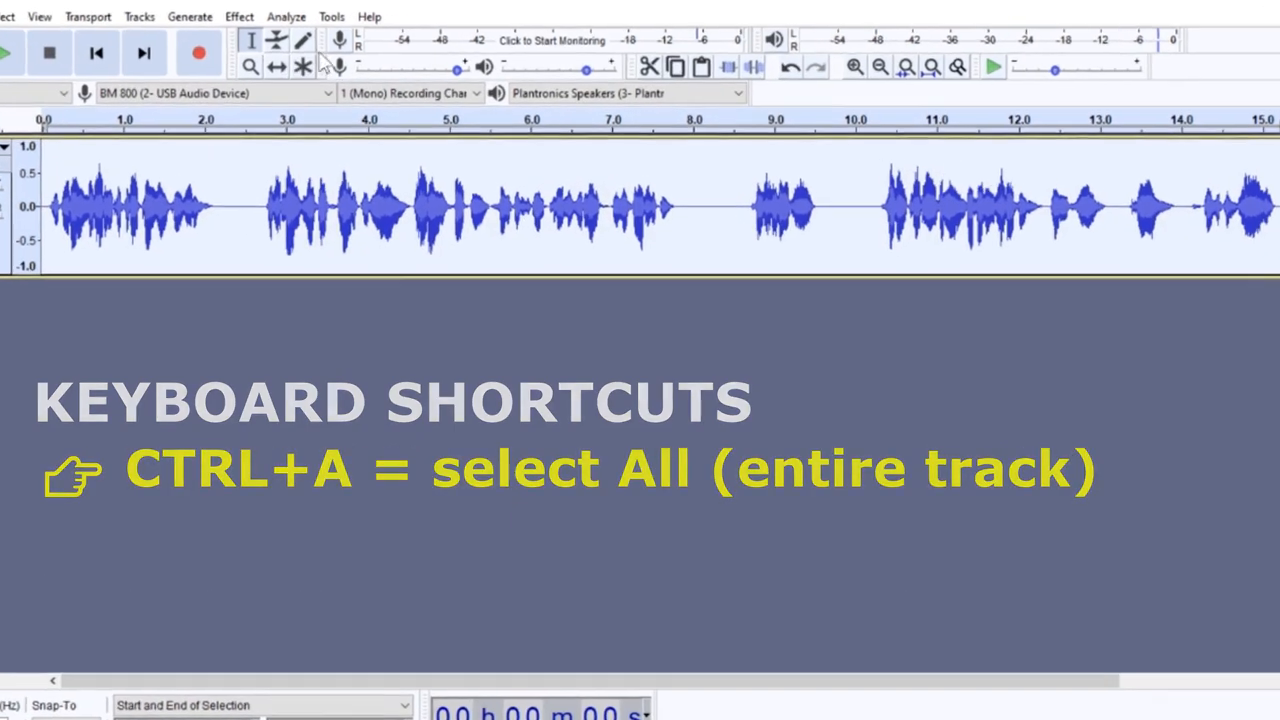
pyautogui.click(238, 16)
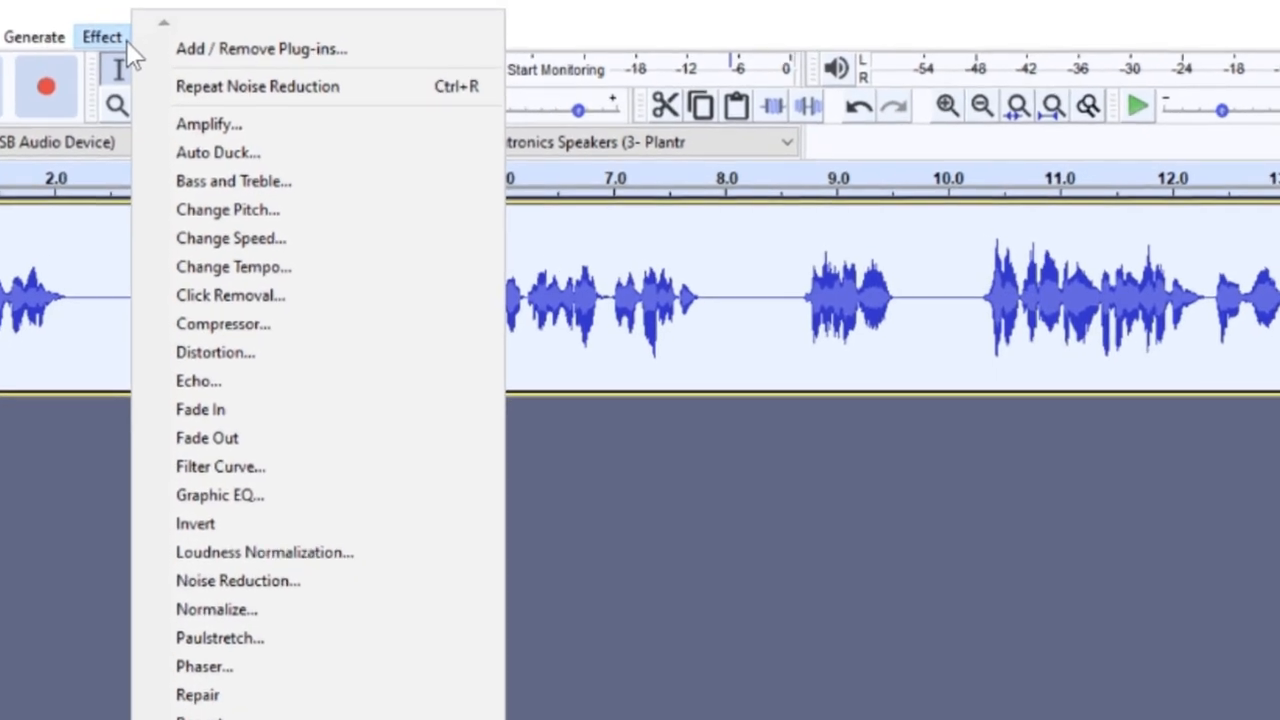
pyautogui.click(217, 609)
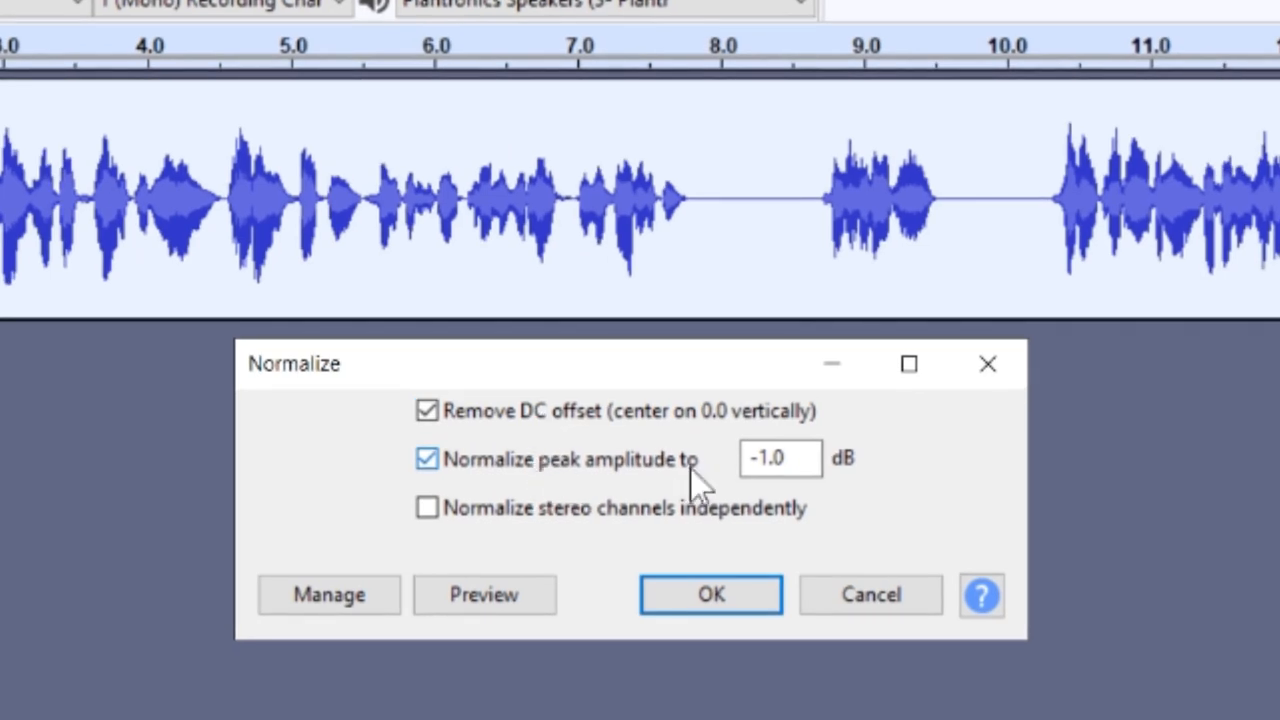
pyautogui.moveTo(710, 594)
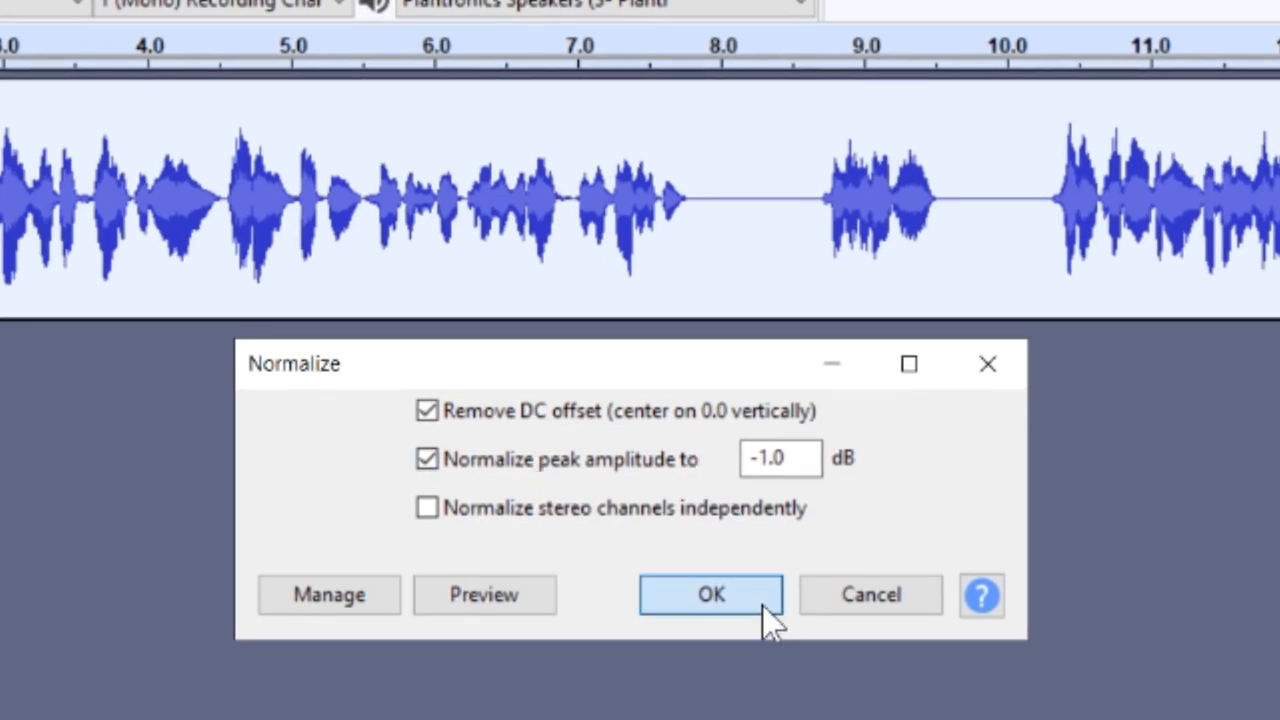
pyautogui.click(710, 594)
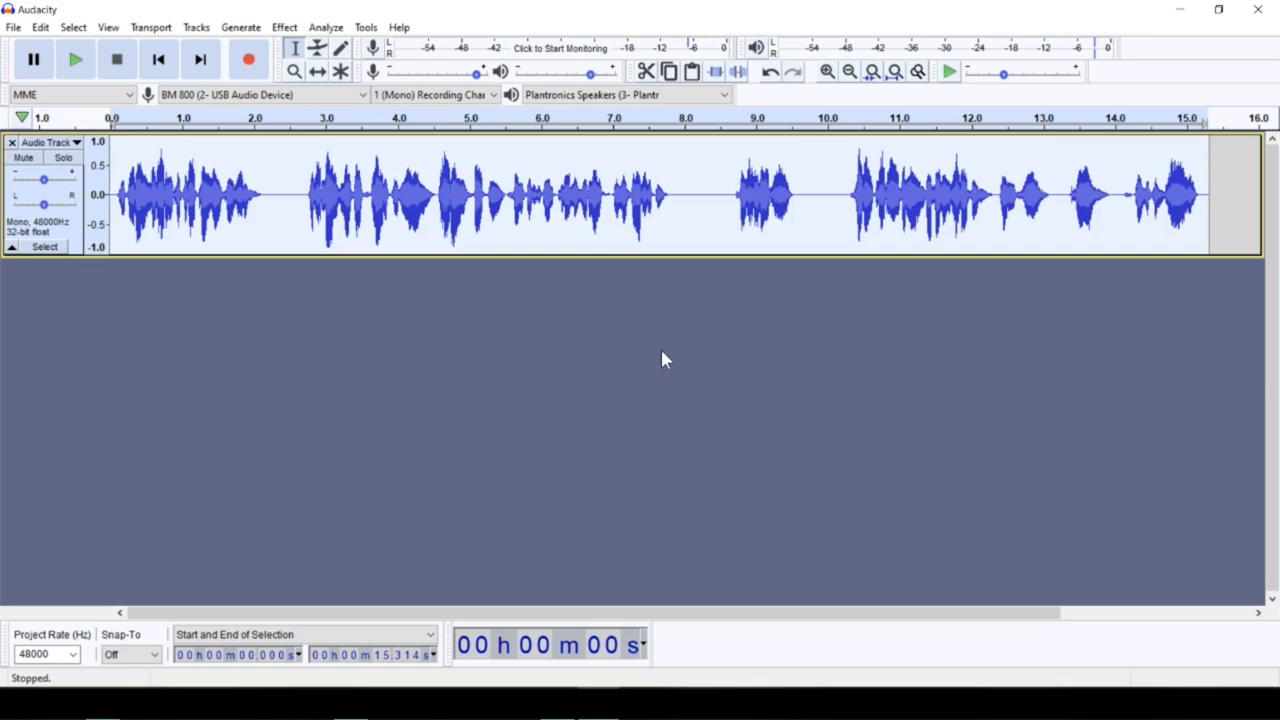
pyautogui.click(75, 58)
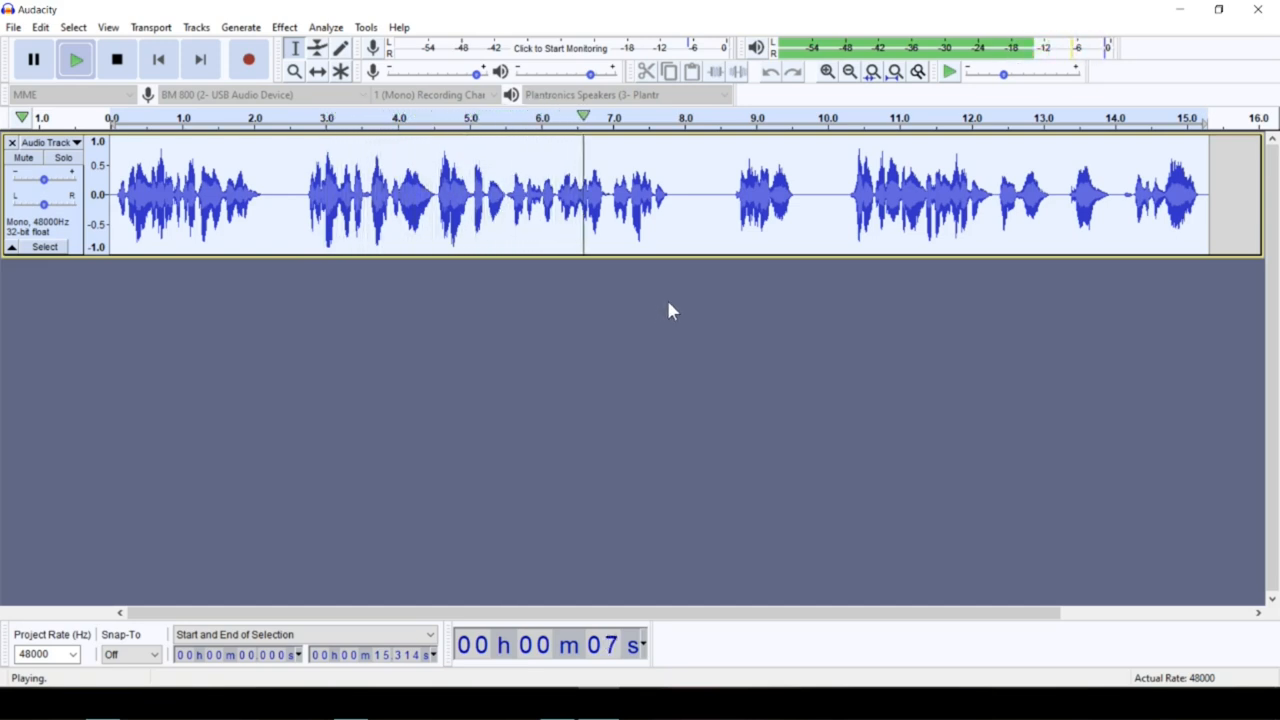
pyautogui.click(116, 59)
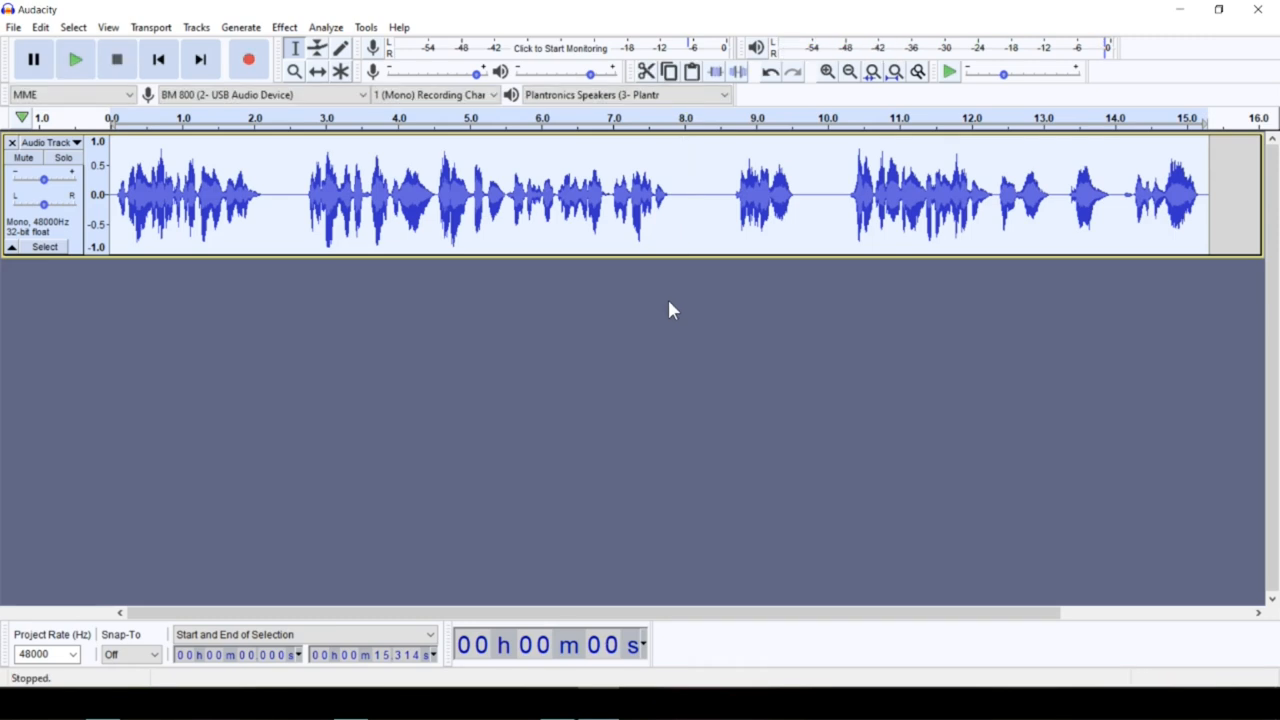
pyautogui.moveTo(598, 281)
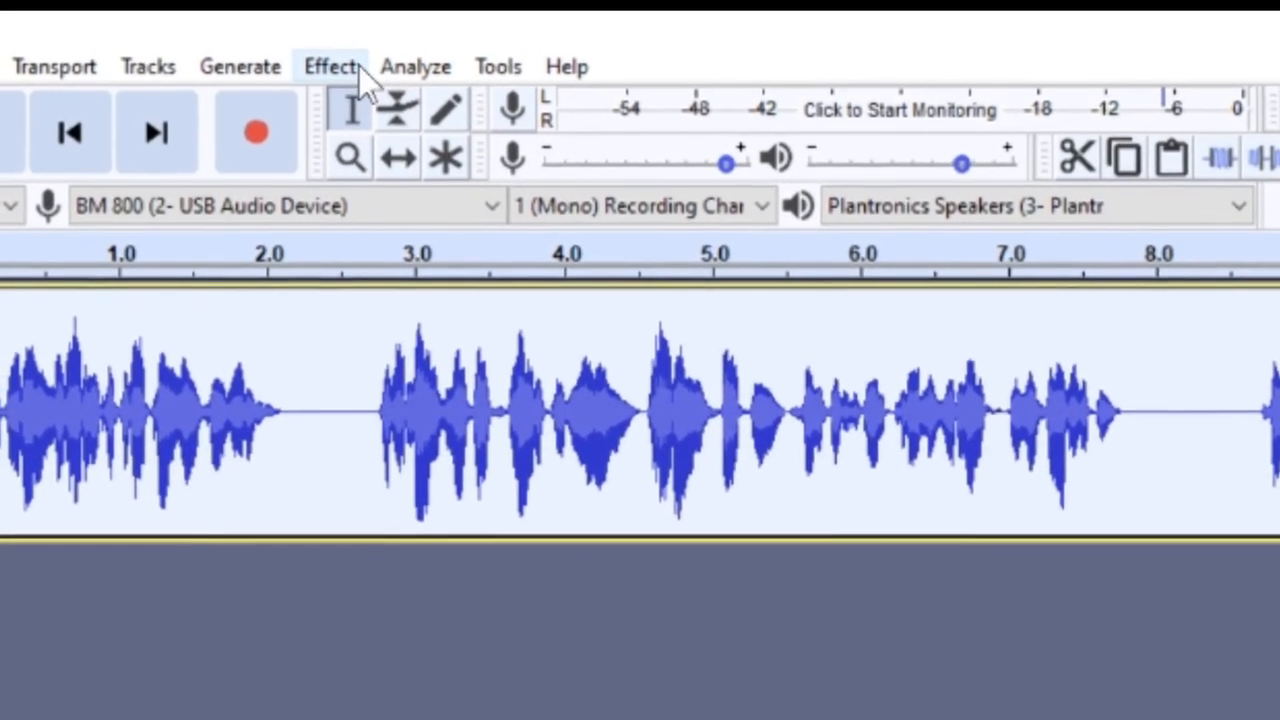
# - In Change Pitch, preview the voice raised about 31 percent, then at -27 percent
pyautogui.click(328, 66)
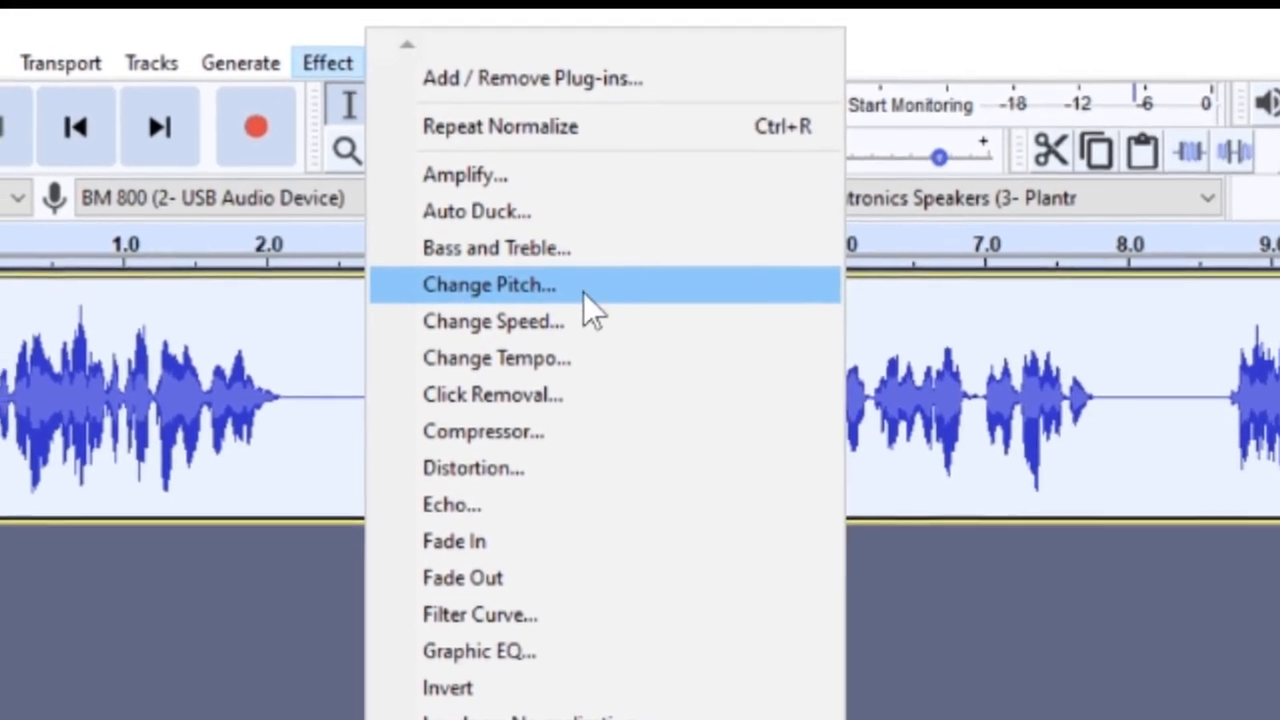
pyautogui.click(489, 285)
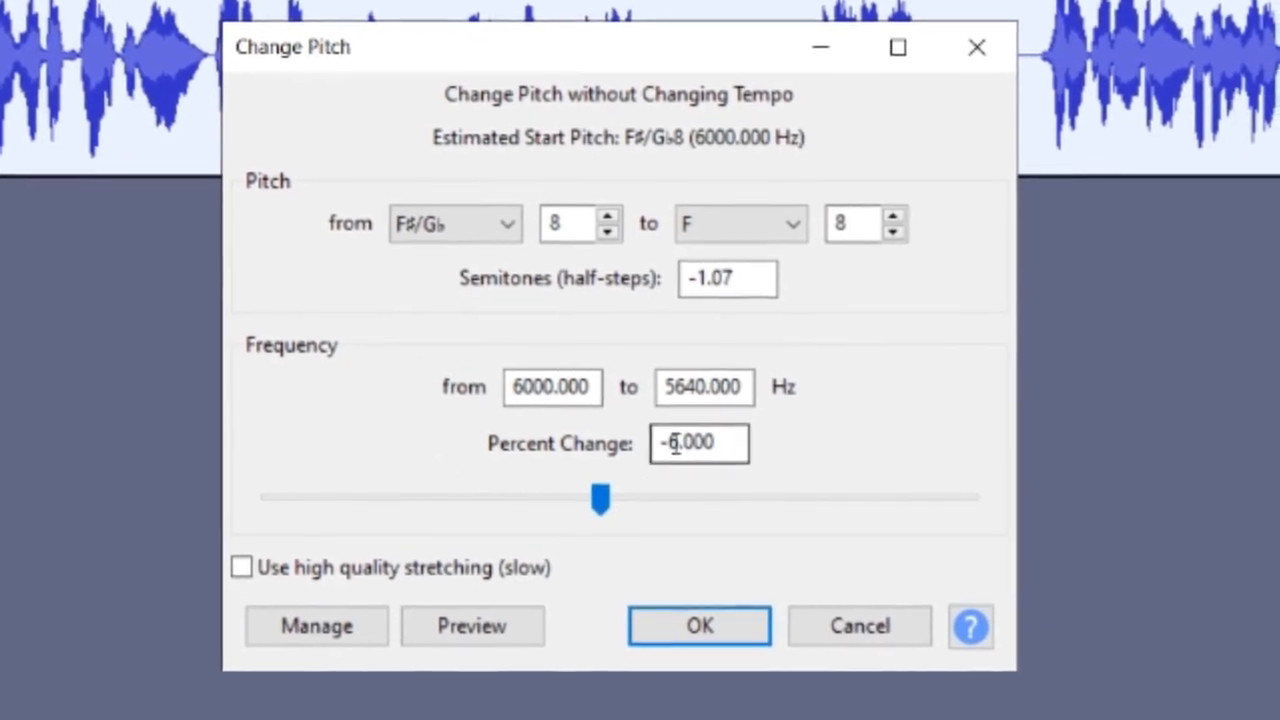
pyautogui.moveTo(600, 497); pyautogui.dragTo(660, 494)
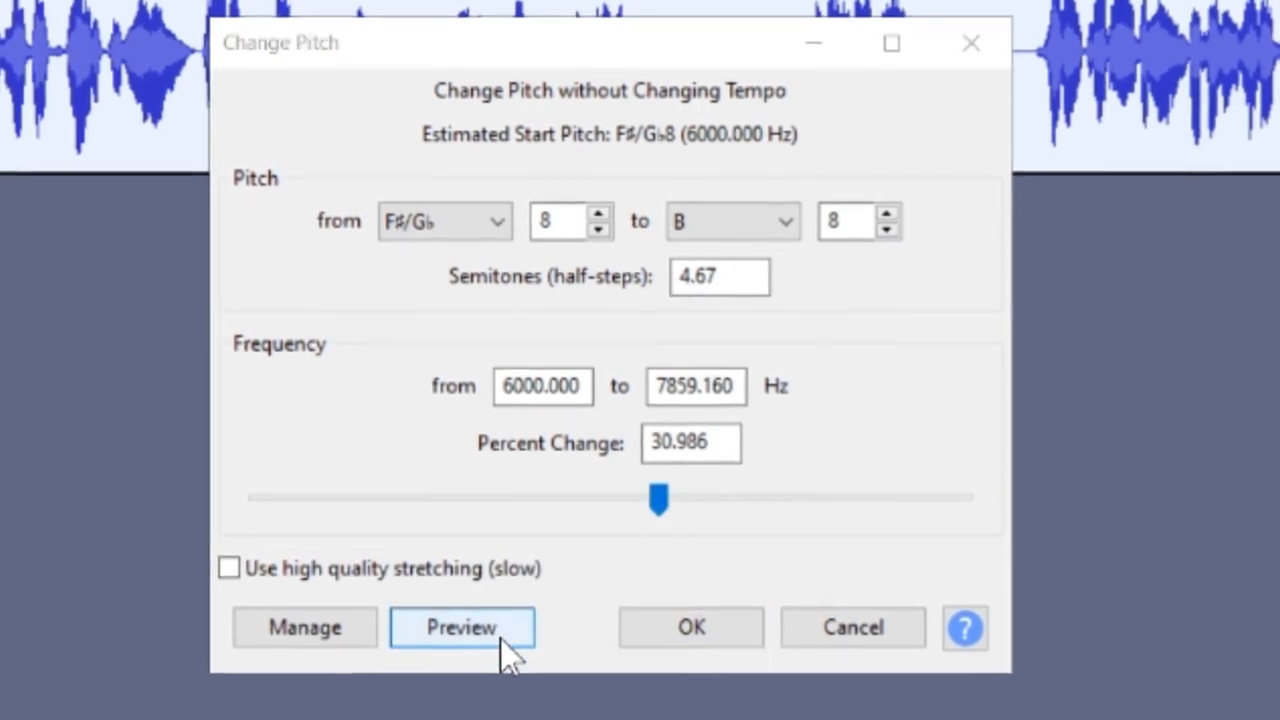
pyautogui.click(462, 627)
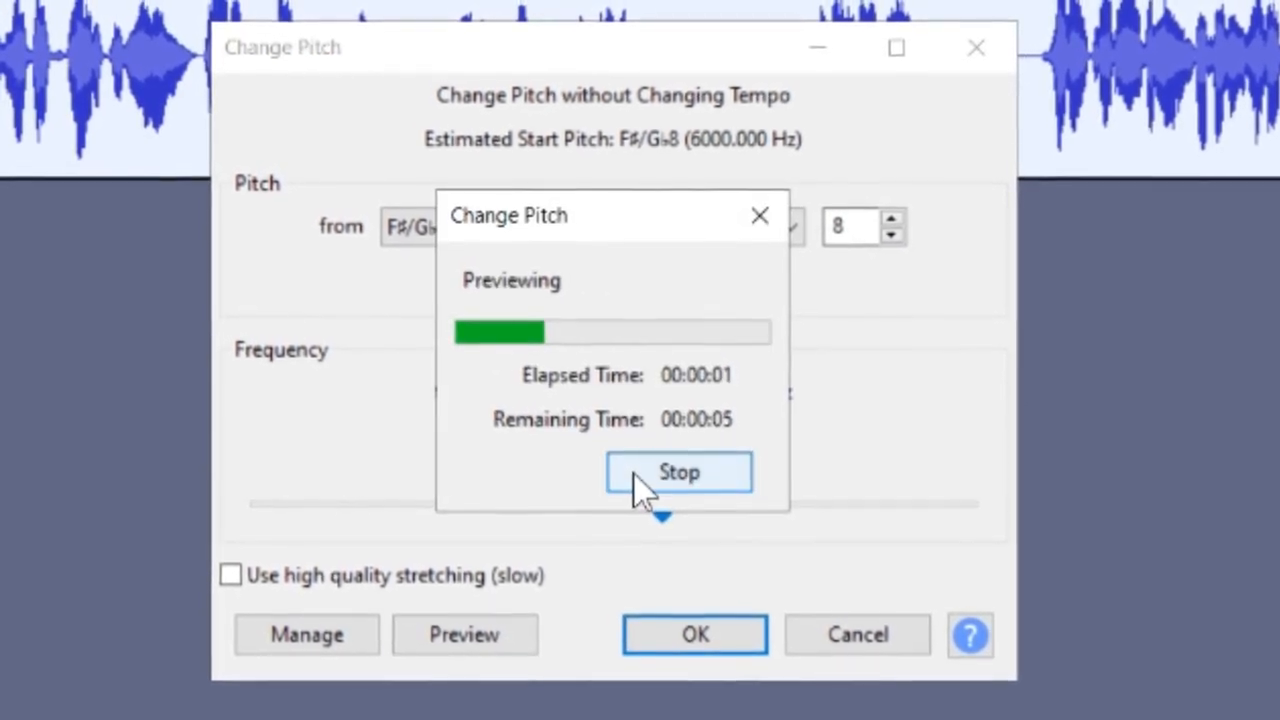
pyautogui.click(679, 472)
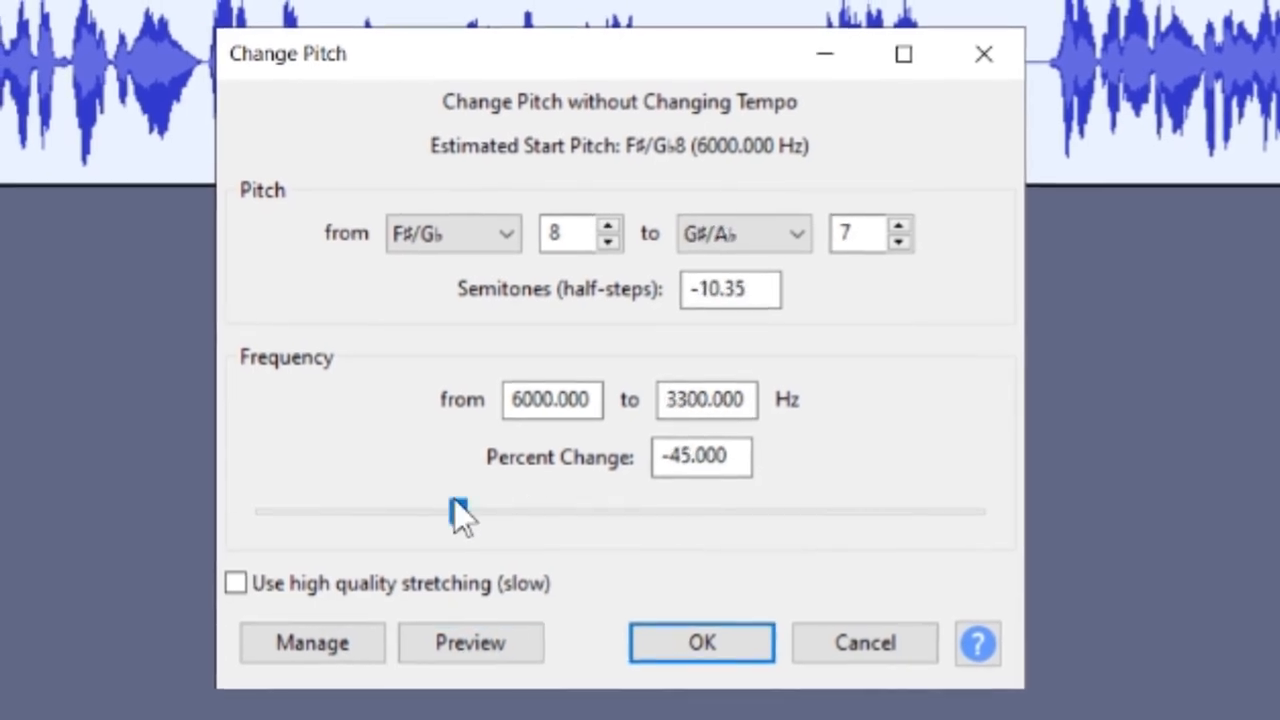
pyautogui.click(470, 642)
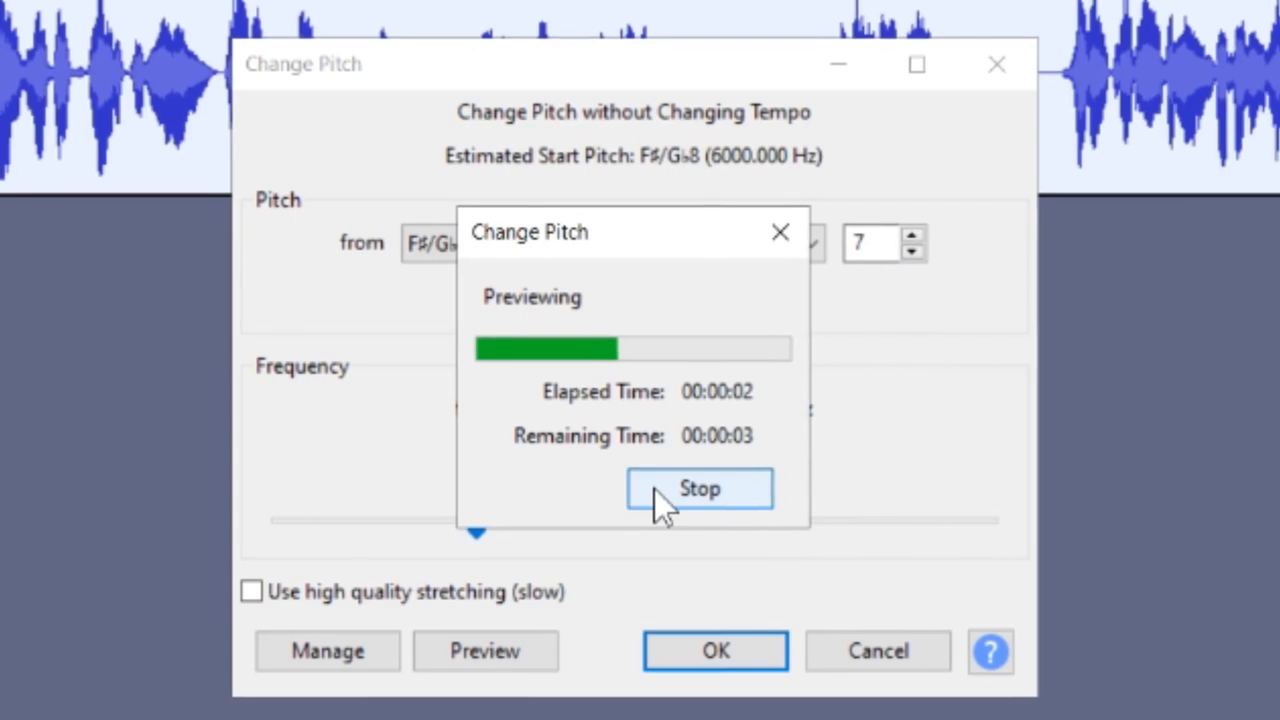
pyautogui.click(699, 489)
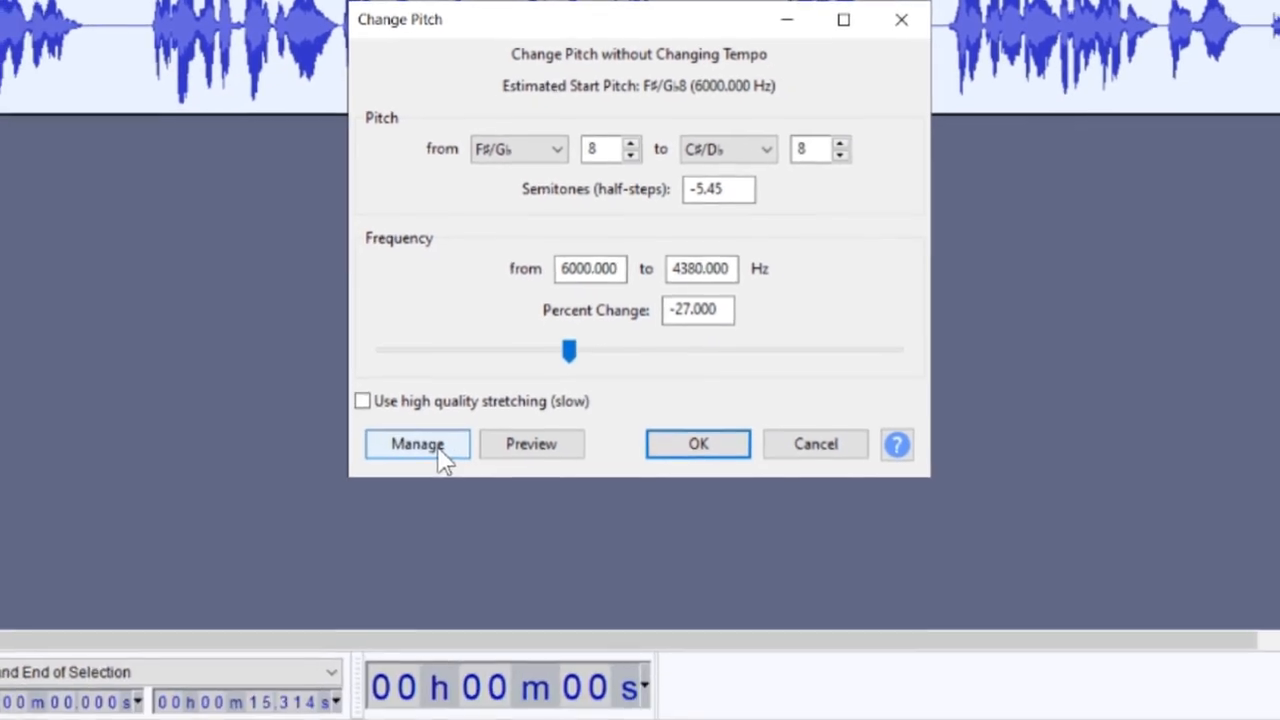
# - Reset Change Pitch to defaults, apply a -6 percent pitch change, and play the result
pyautogui.click(417, 444)
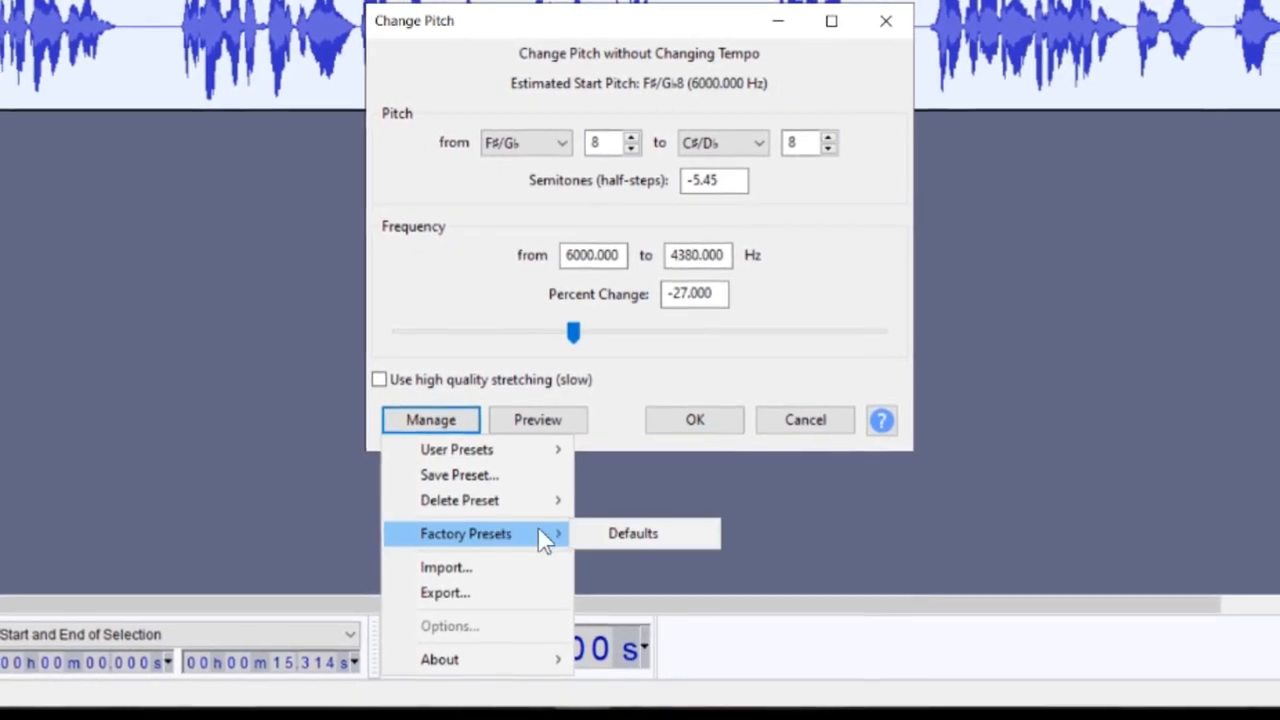
pyautogui.click(632, 533)
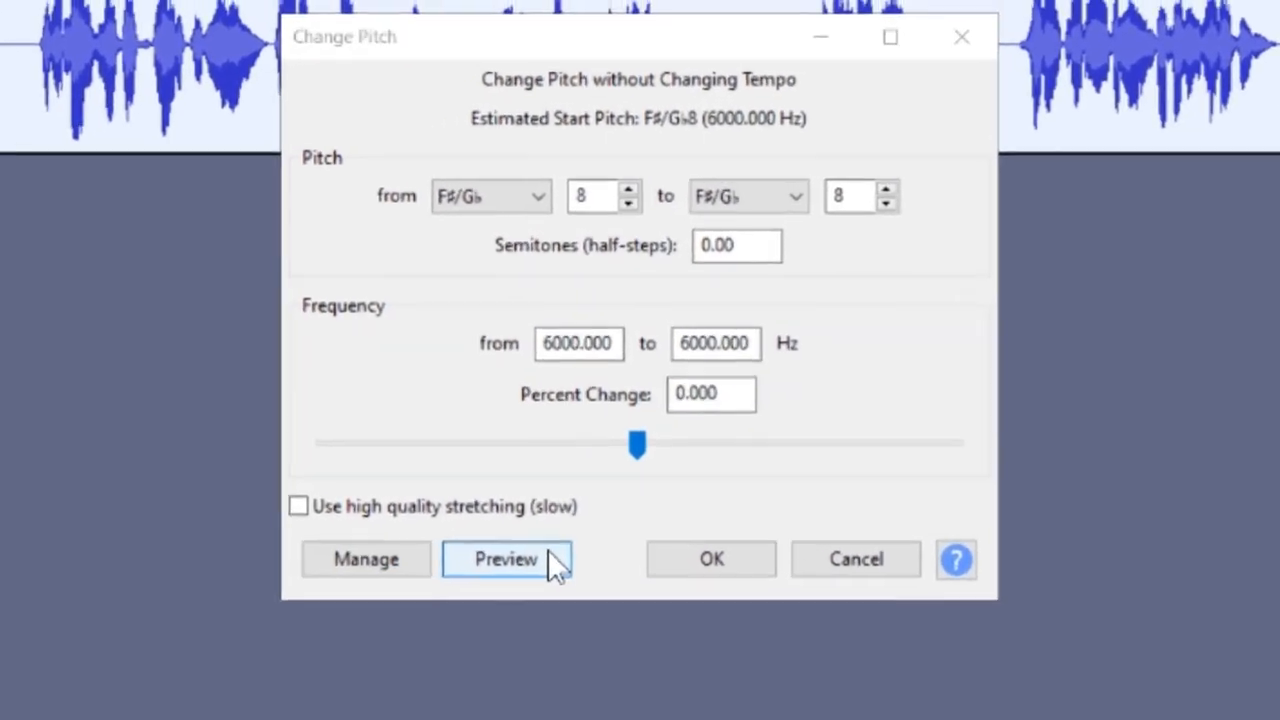
pyautogui.click(506, 559)
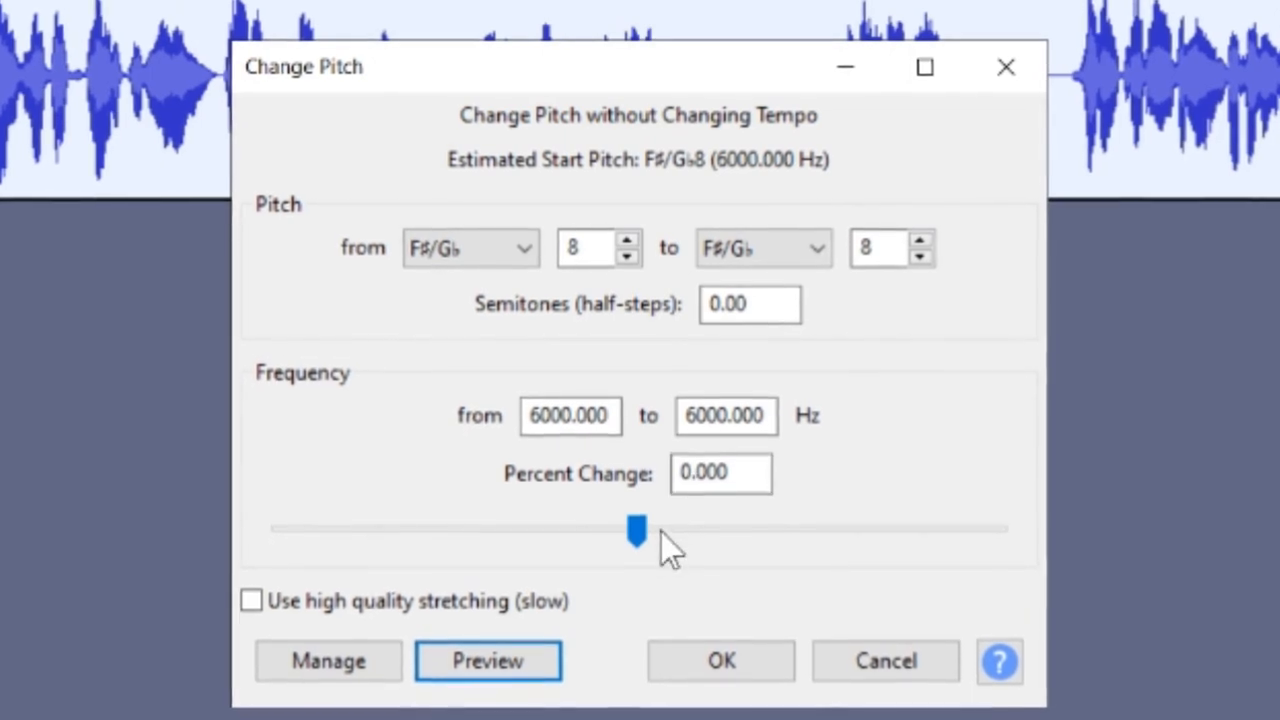
pyautogui.moveTo(637, 530); pyautogui.dragTo(625, 530)
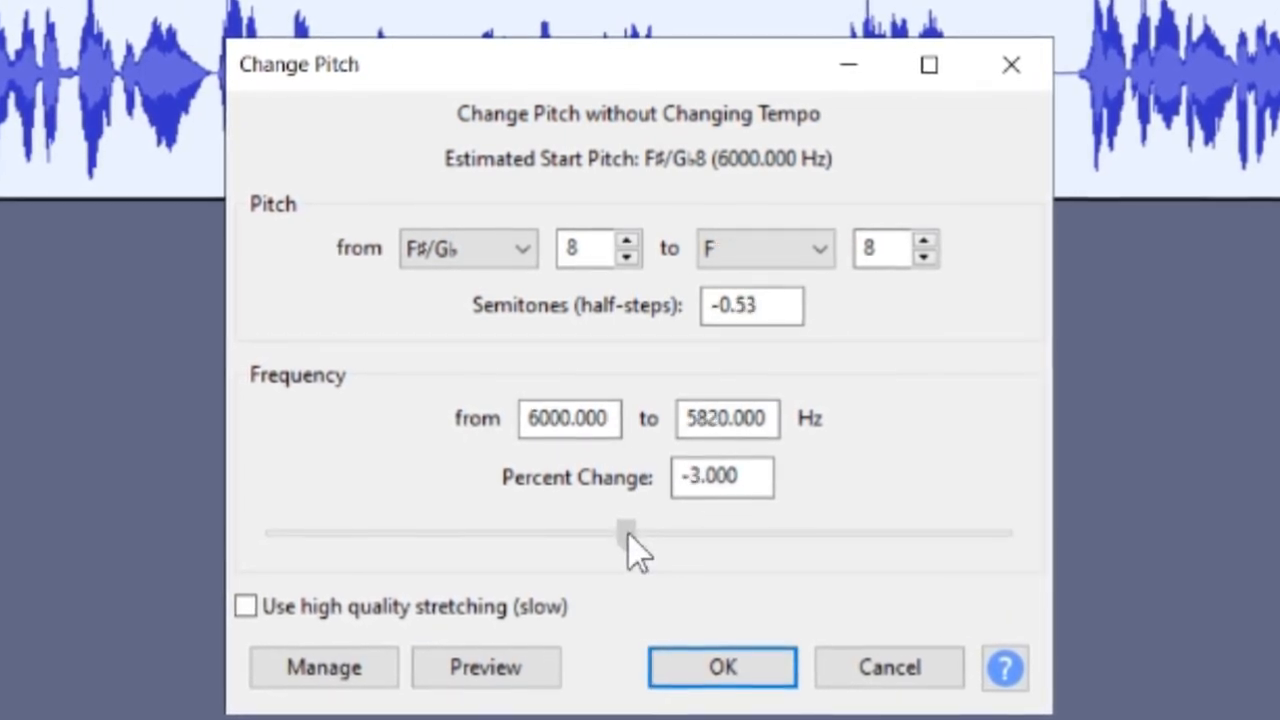
pyautogui.moveTo(625, 527); pyautogui.dragTo(615, 527)
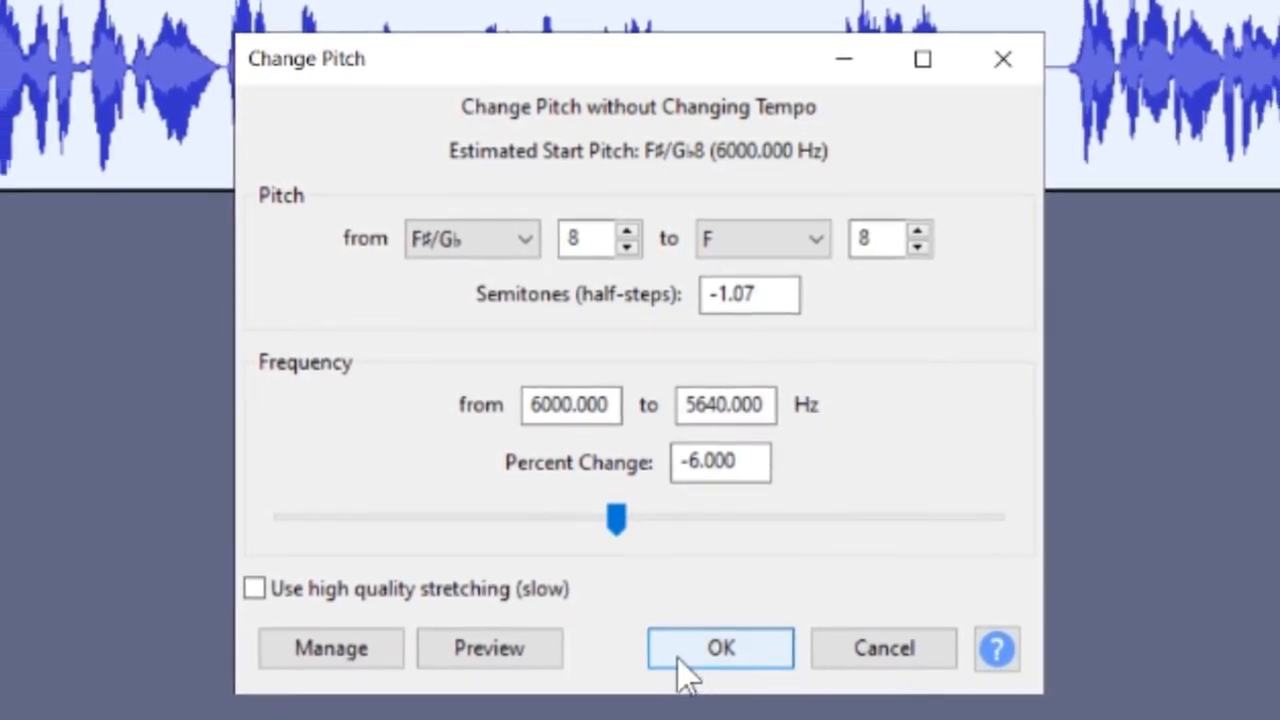
pyautogui.click(720, 648)
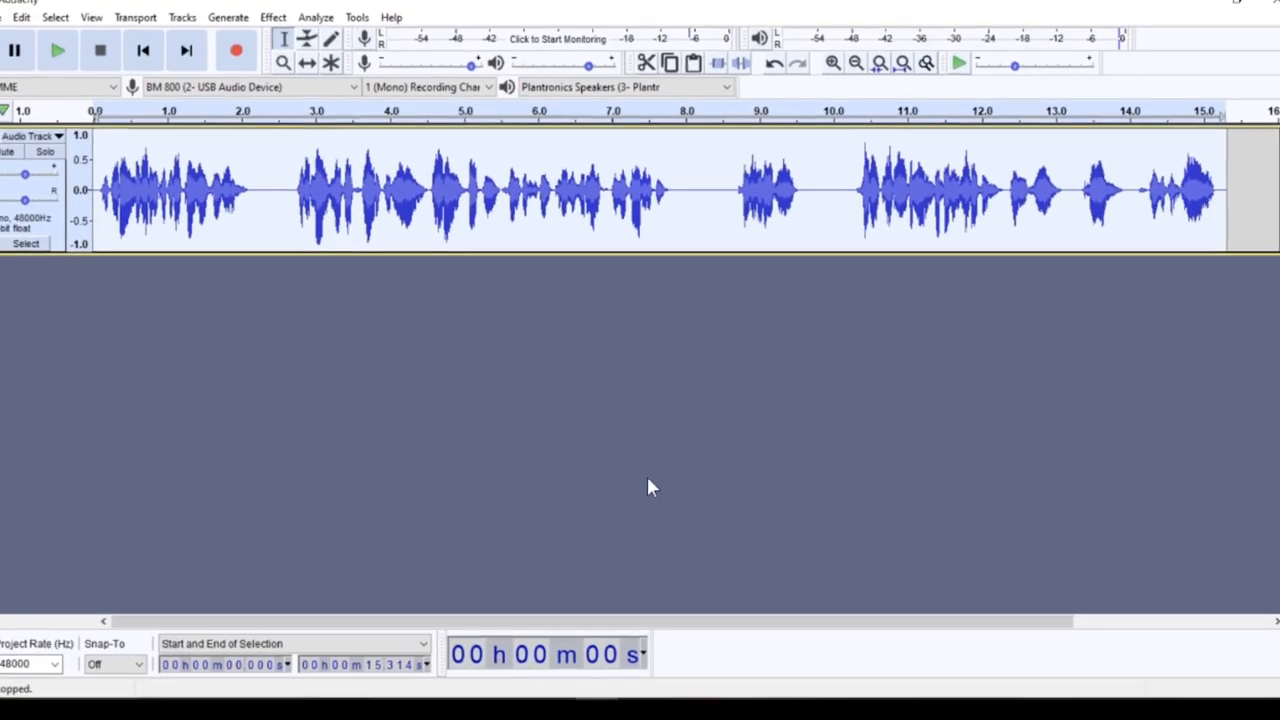
pyautogui.click(57, 50)
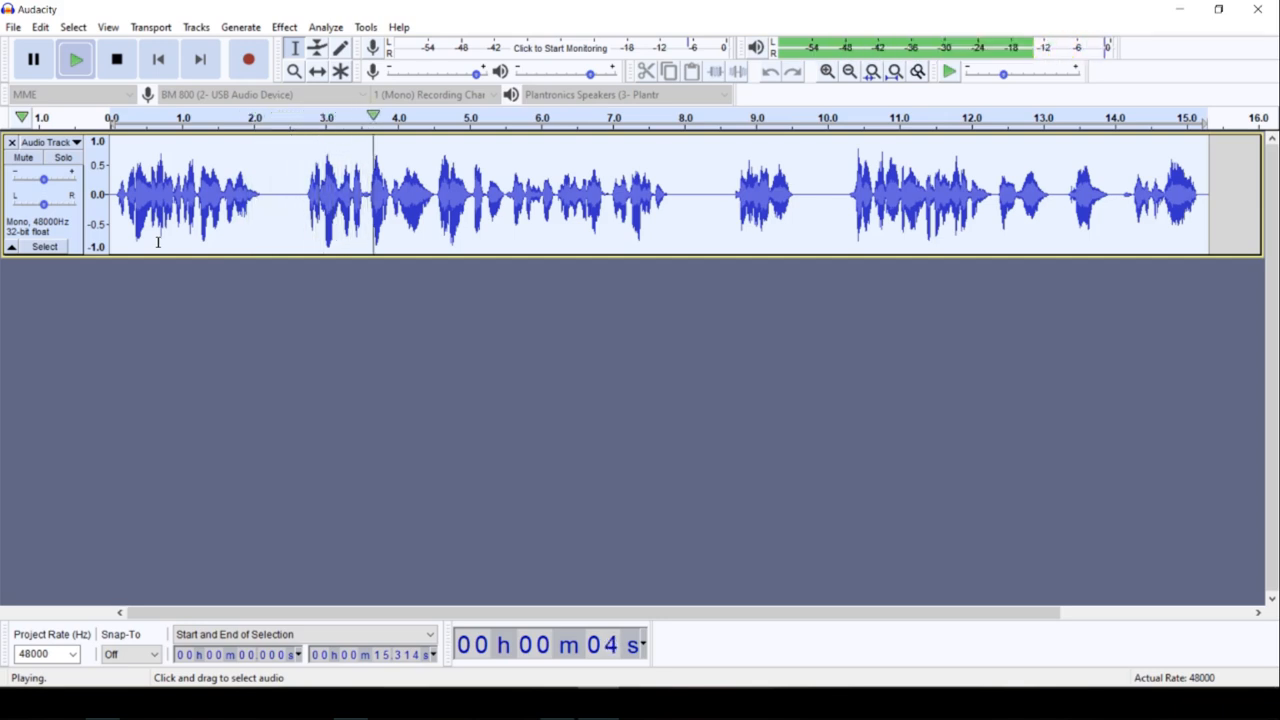
pyautogui.click(116, 59)
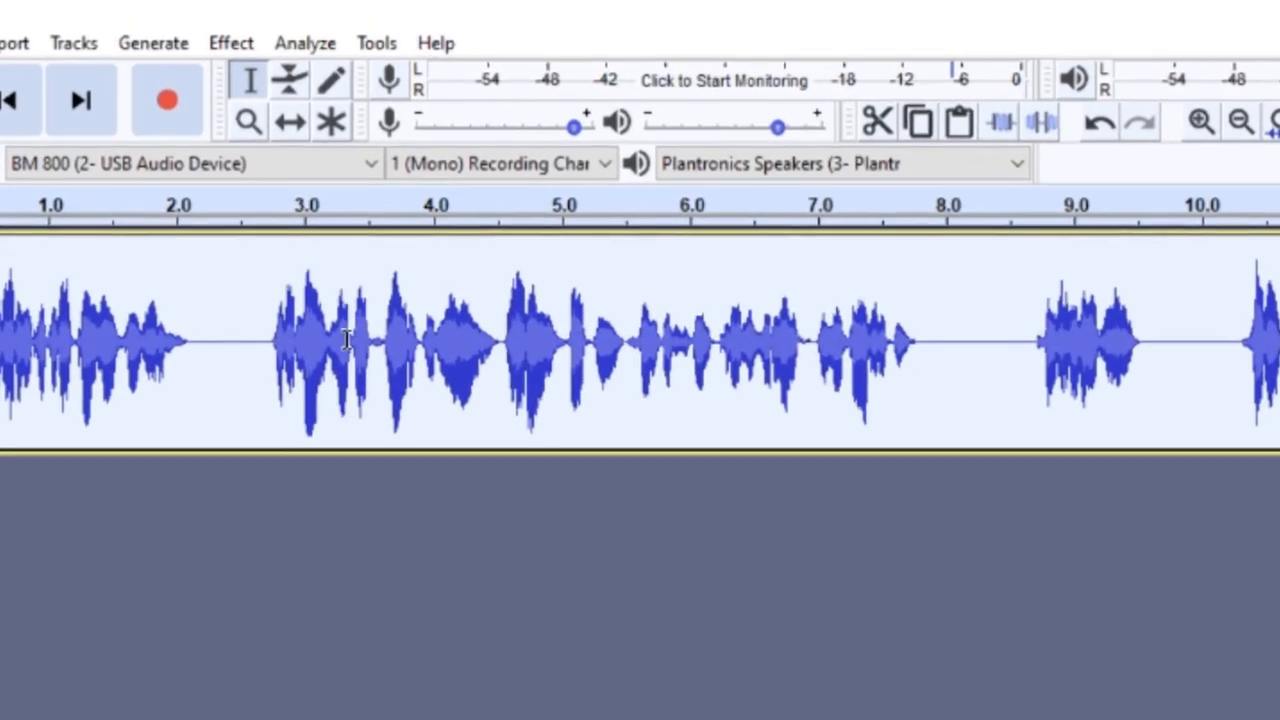
# - Choose Change Tempo from the Effect menu
pyautogui.click(230, 42)
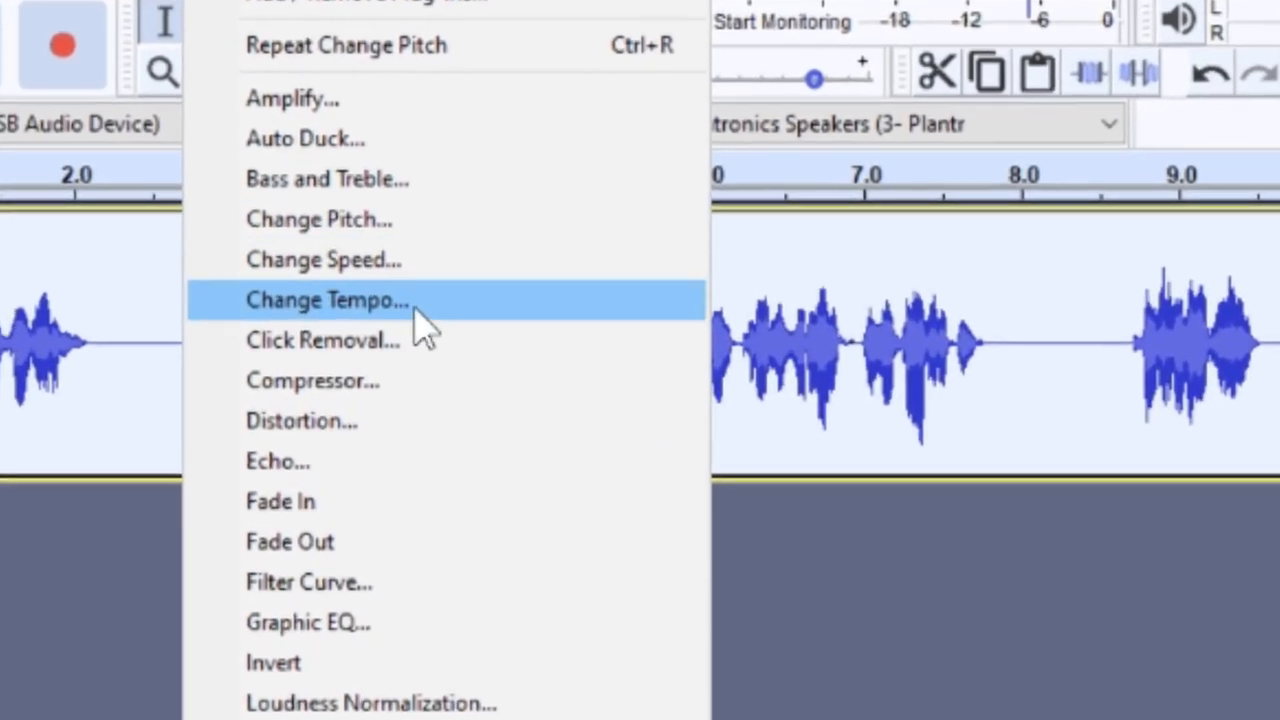
pyautogui.moveTo(435, 325)
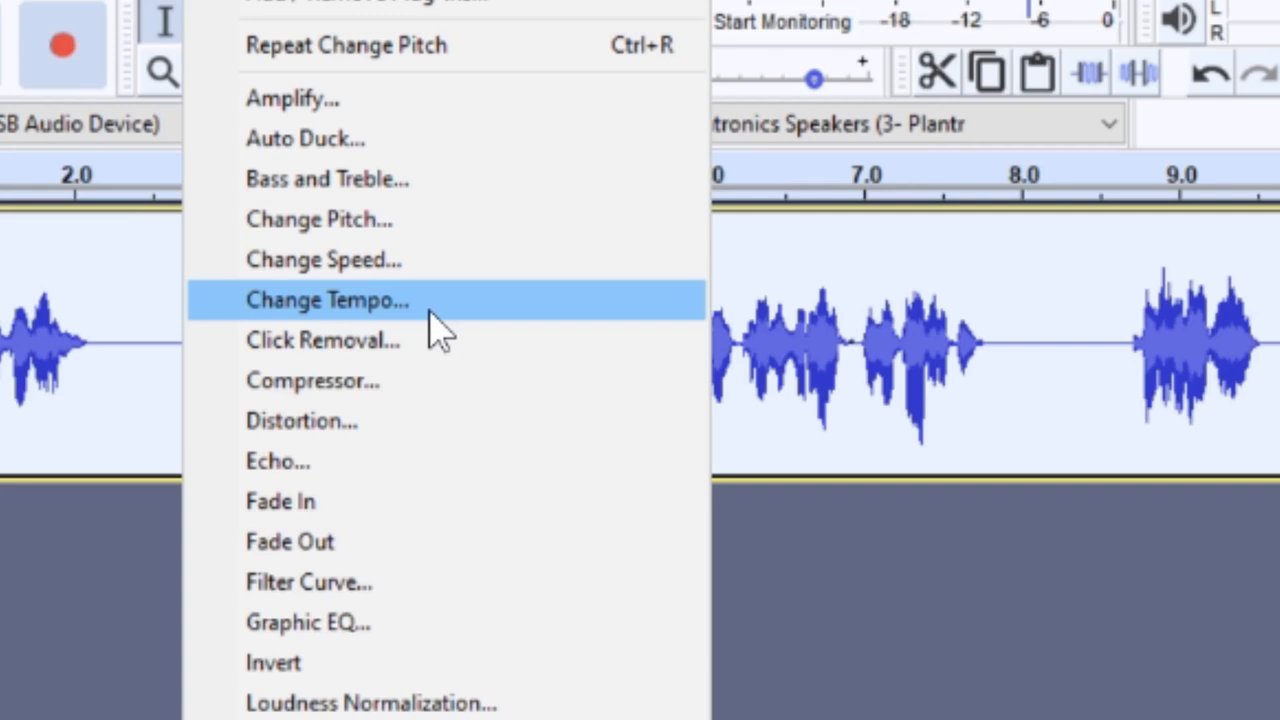
pyautogui.moveTo(470, 260)
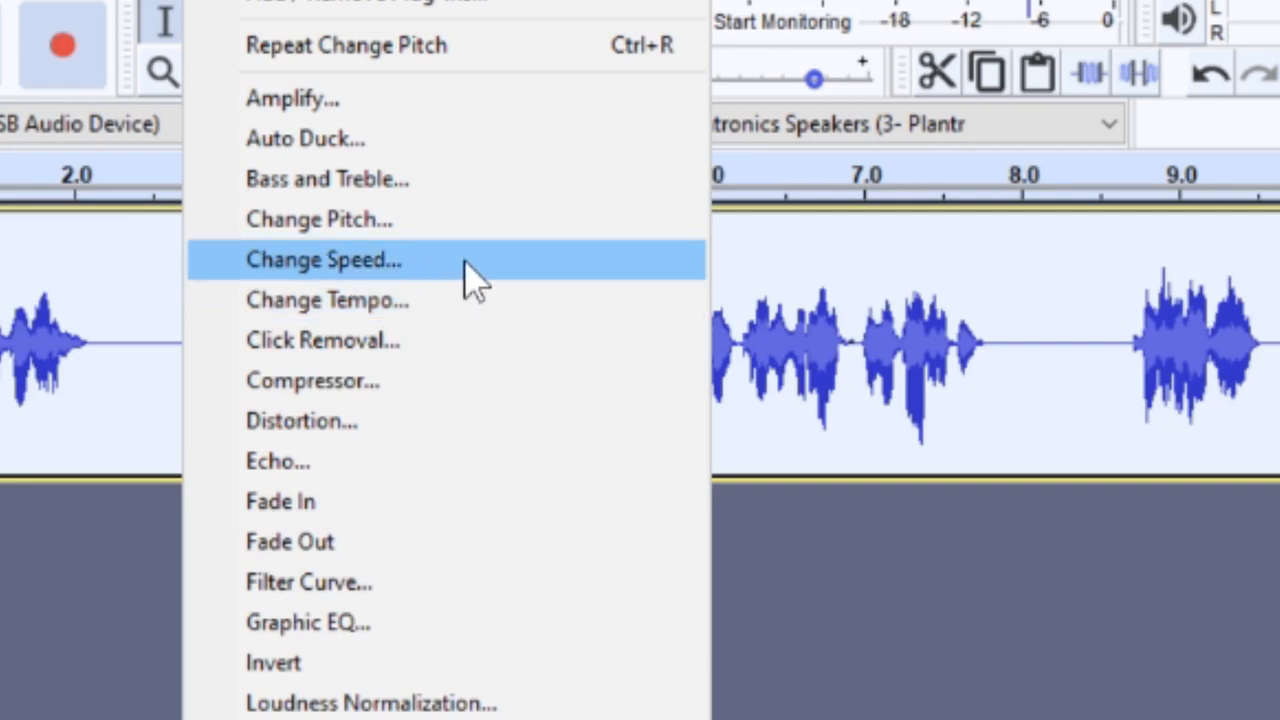
pyautogui.moveTo(440, 300)
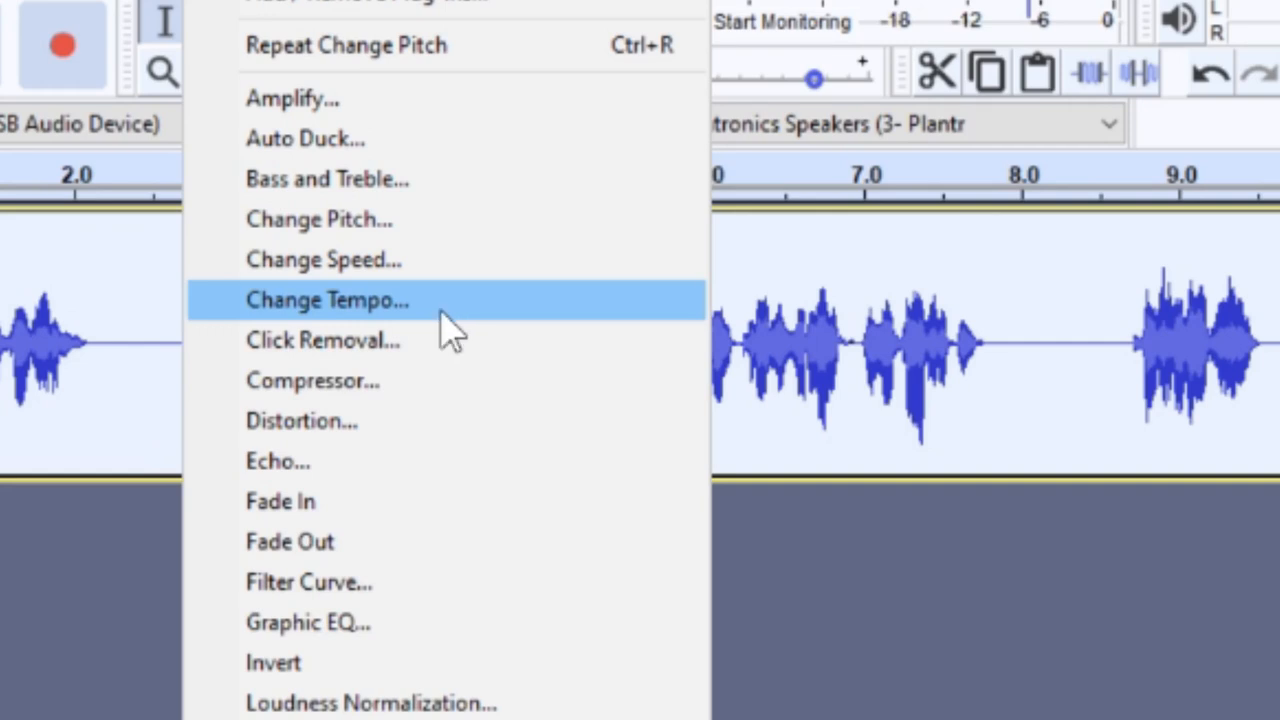
pyautogui.click(327, 300)
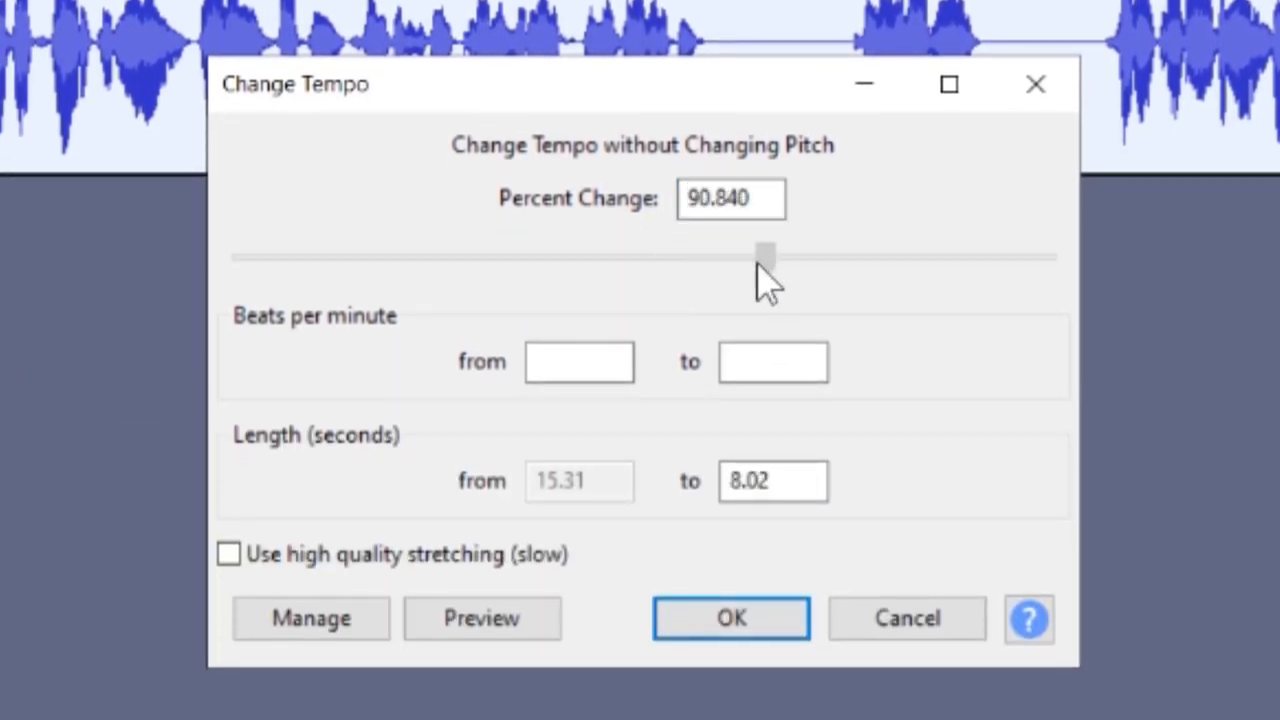
# - Set the tempo about 91 percent faster and preview the voice-over
pyautogui.moveTo(770, 255); pyautogui.dragTo(752, 255)
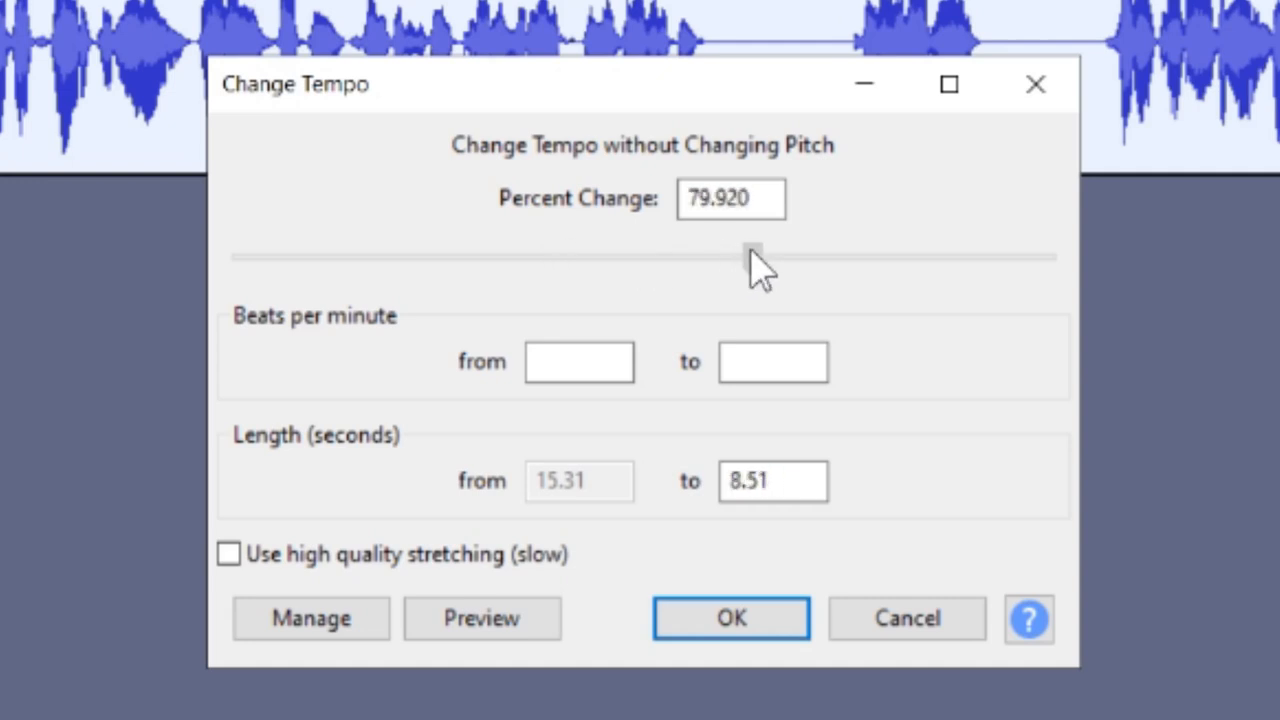
pyautogui.moveTo(752, 257); pyautogui.dragTo(767, 257)
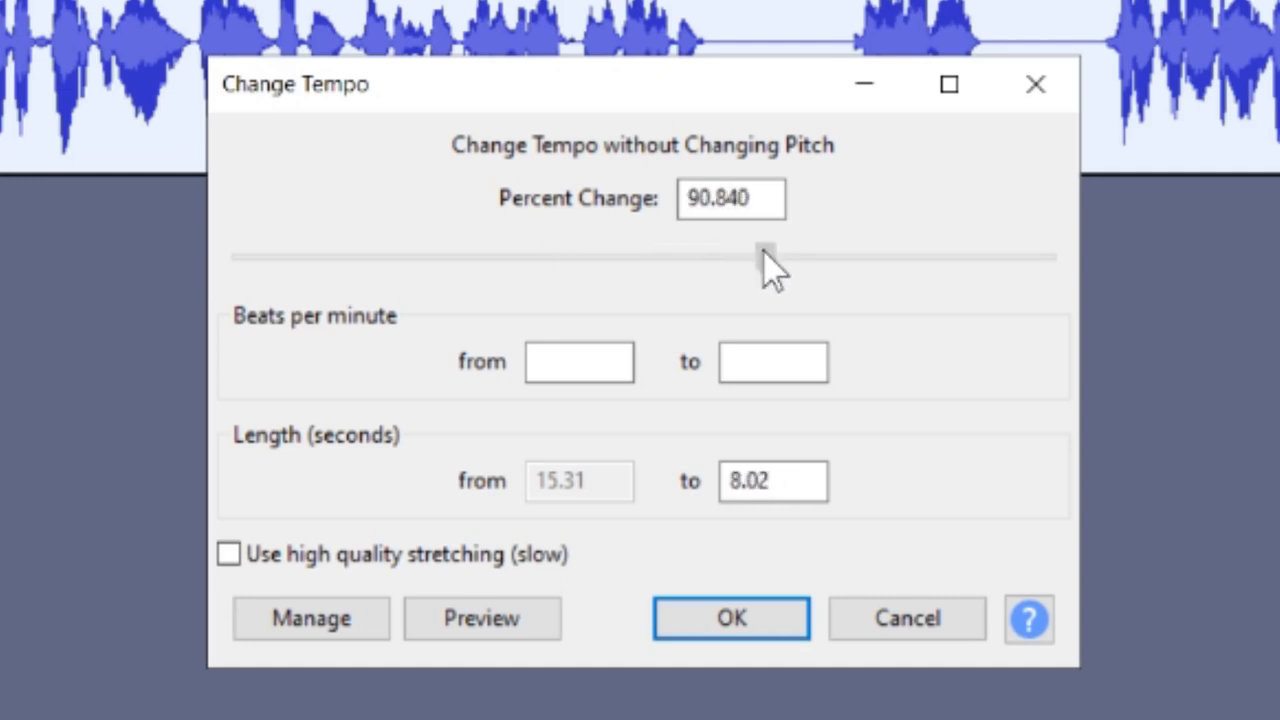
pyautogui.click(483, 618)
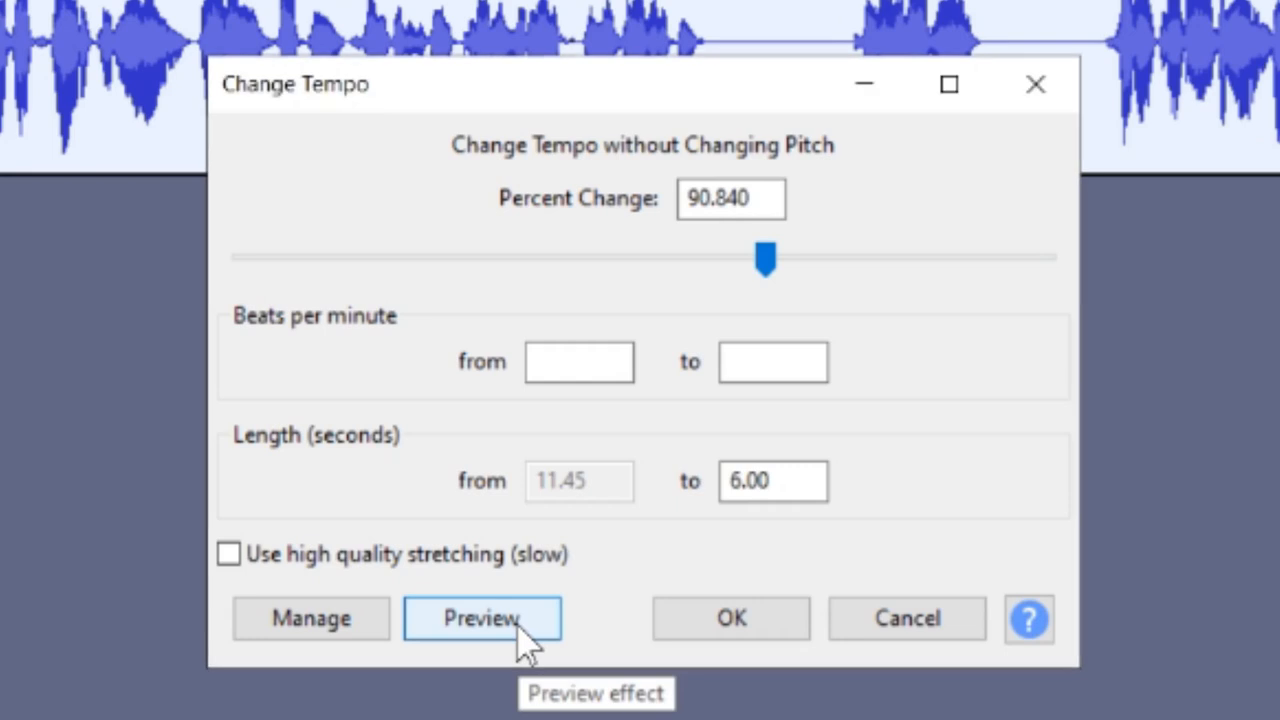
pyautogui.click(482, 618)
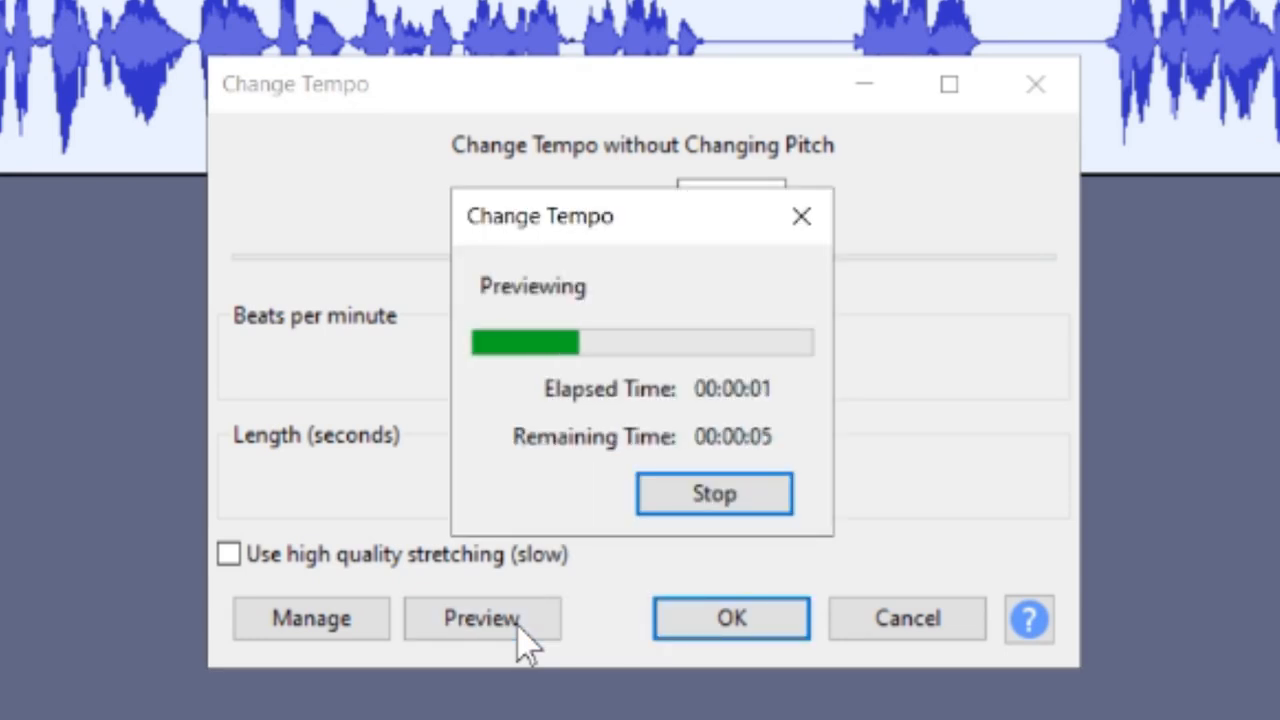
# - Change the tempo to -35 percent and preview the slowed voice-over
pyautogui.click(714, 493)
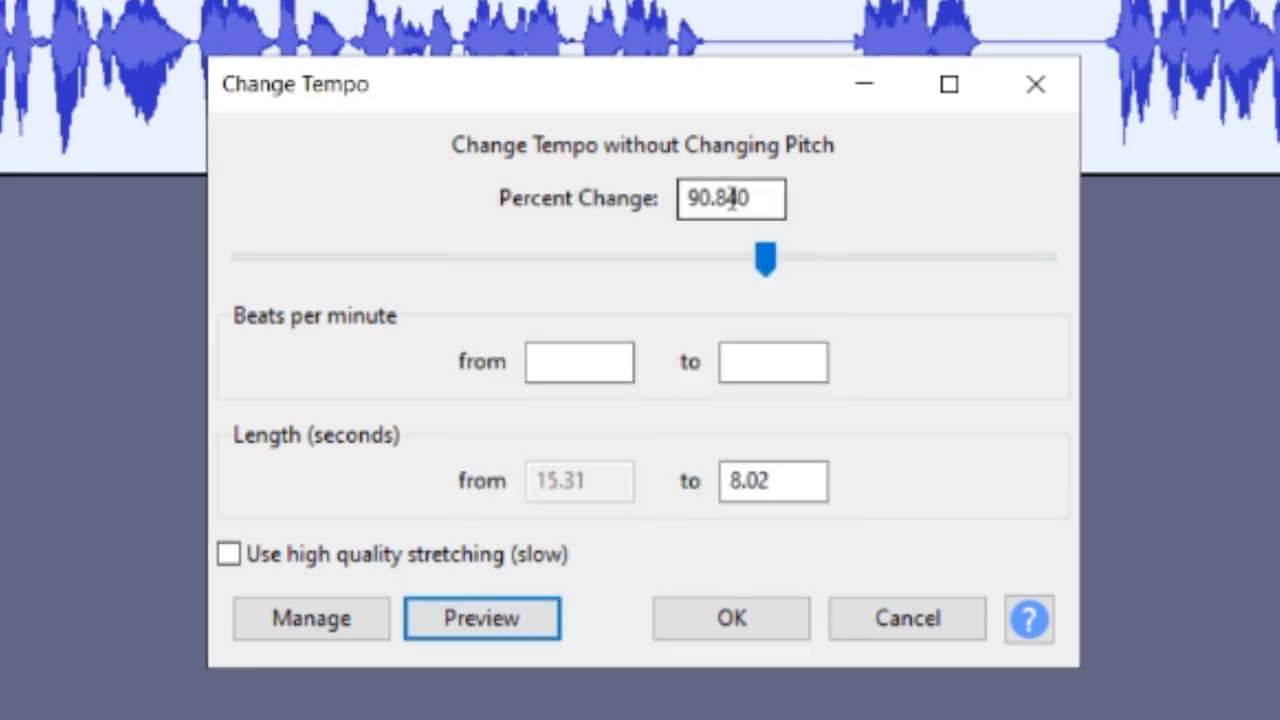
pyautogui.moveTo(765, 258); pyautogui.dragTo(497, 258)
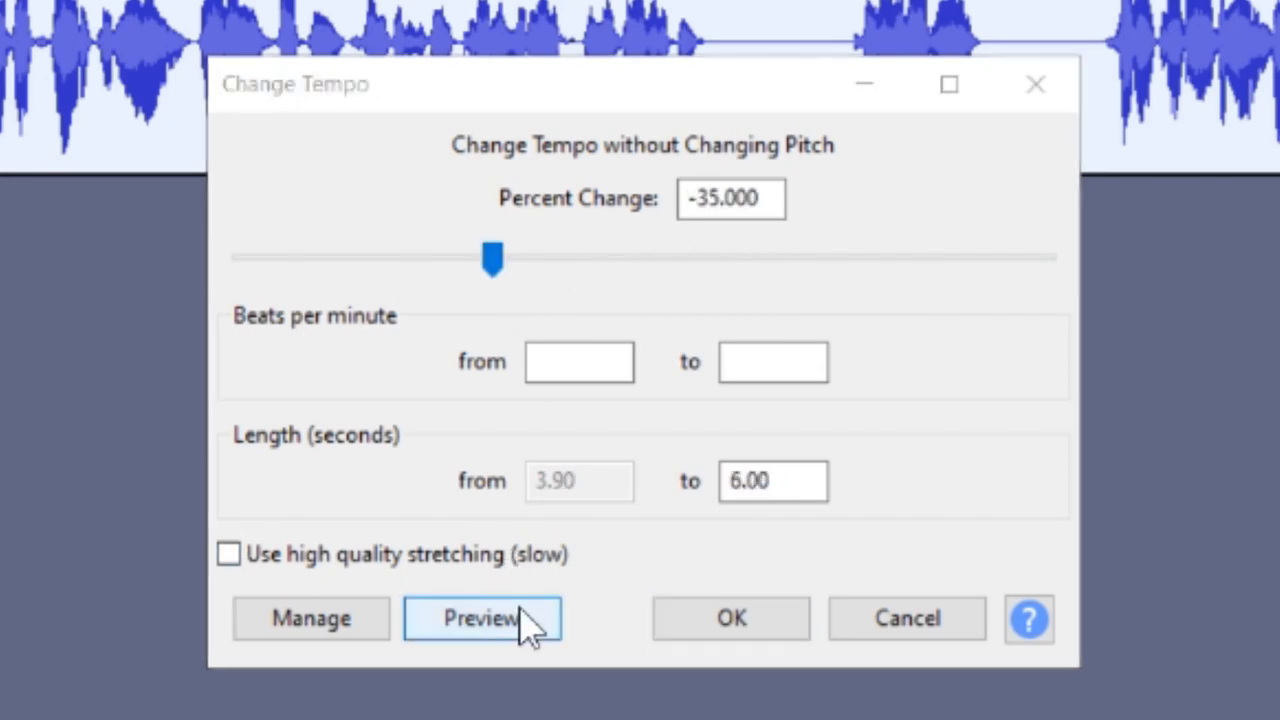
pyautogui.click(483, 618)
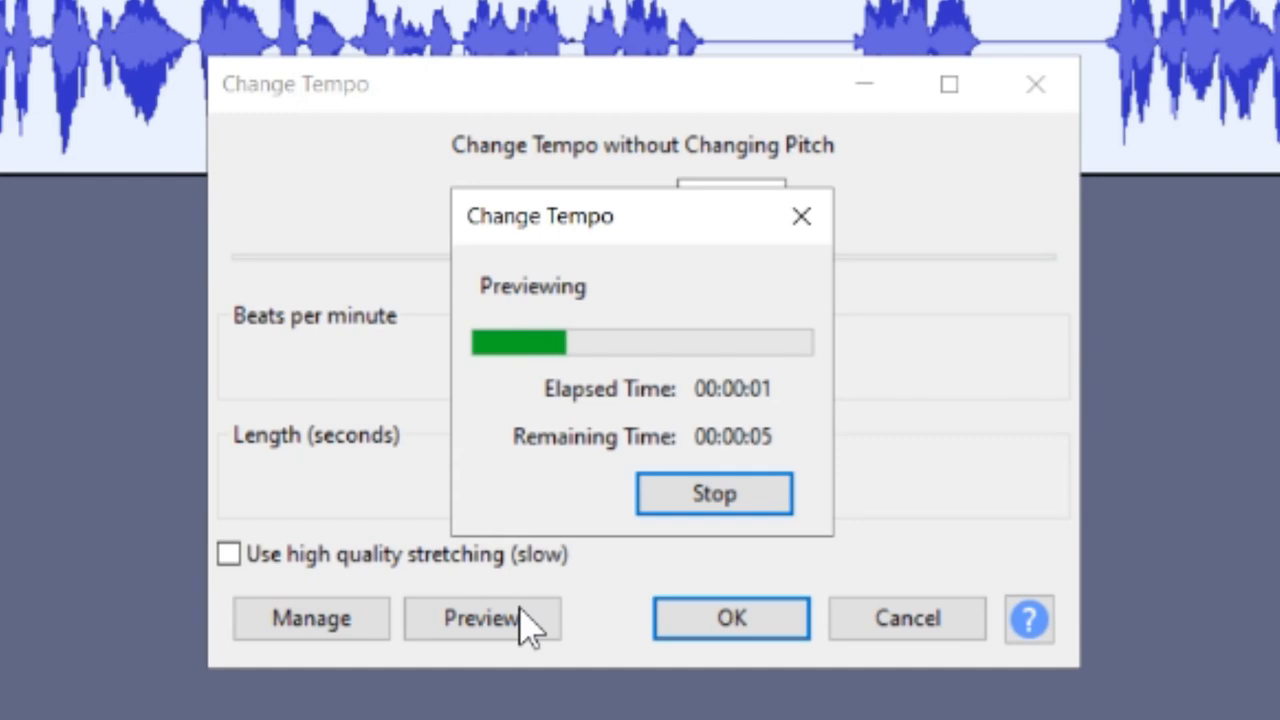
pyautogui.click(714, 493)
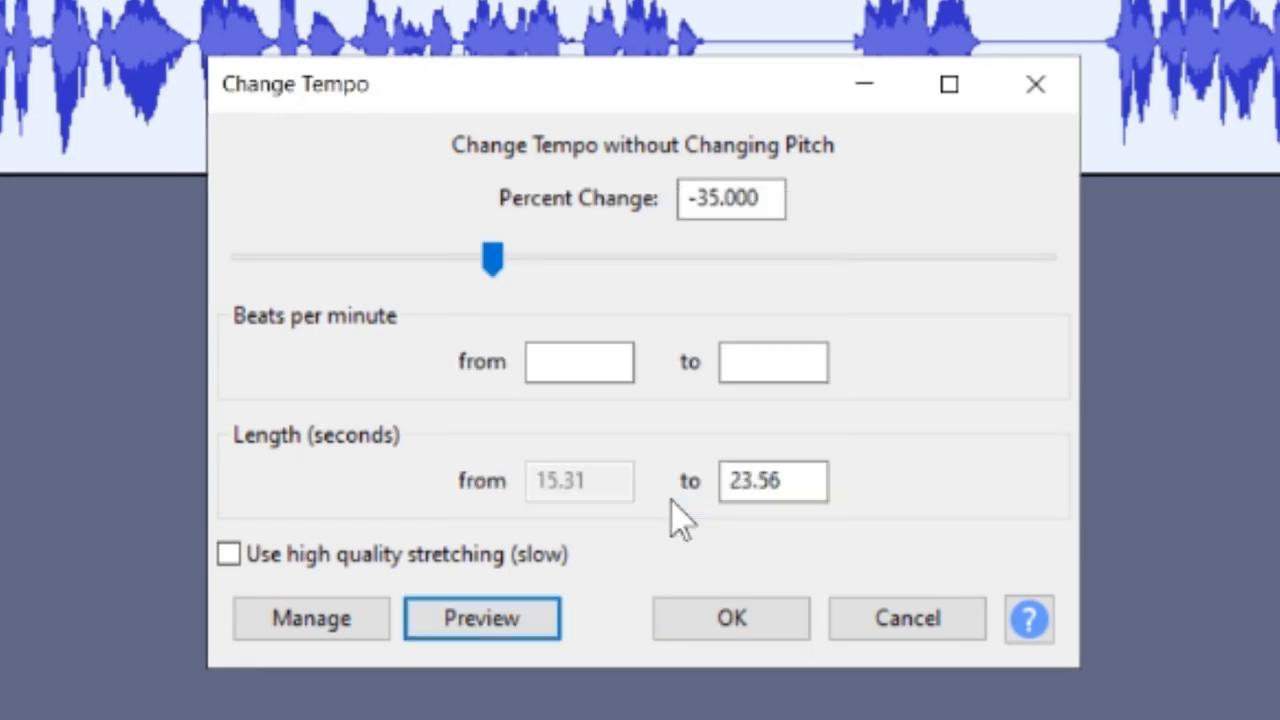
pyautogui.click(730, 198)
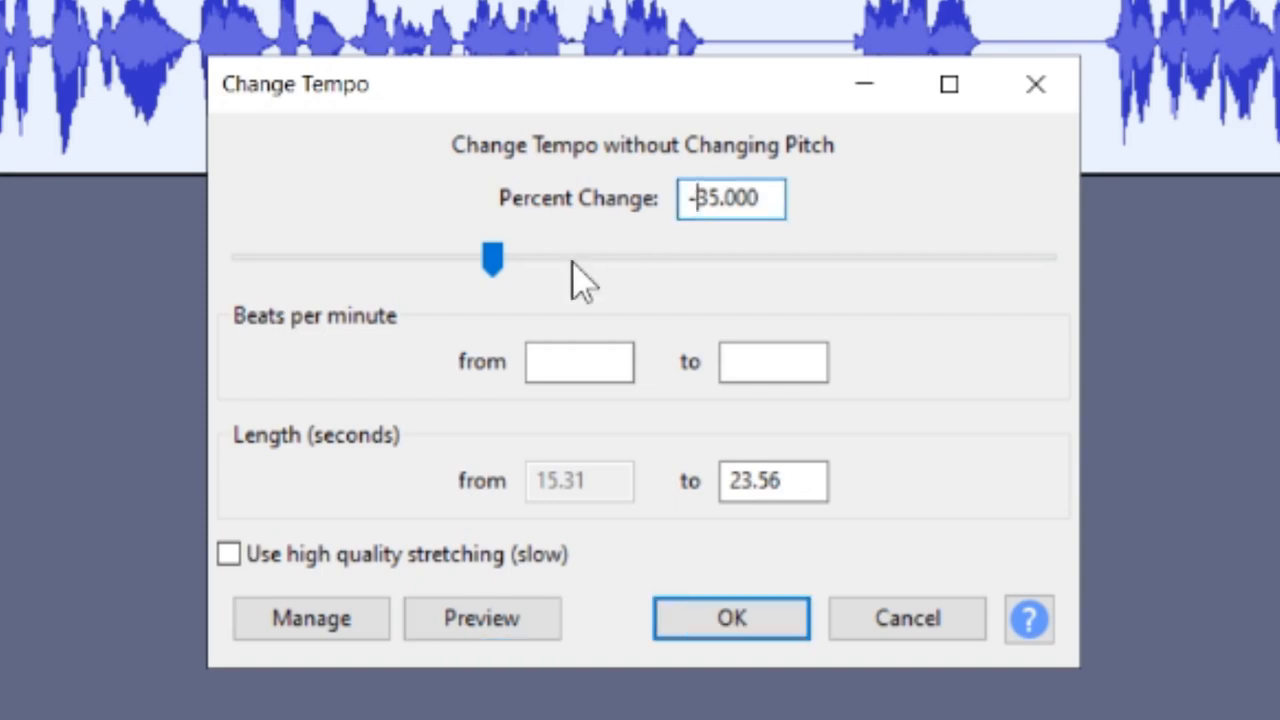
# - Enter a 23 percent tempo increase, fine-tune the slider to 23, and apply it
pyautogui.doubleClick(728, 198)
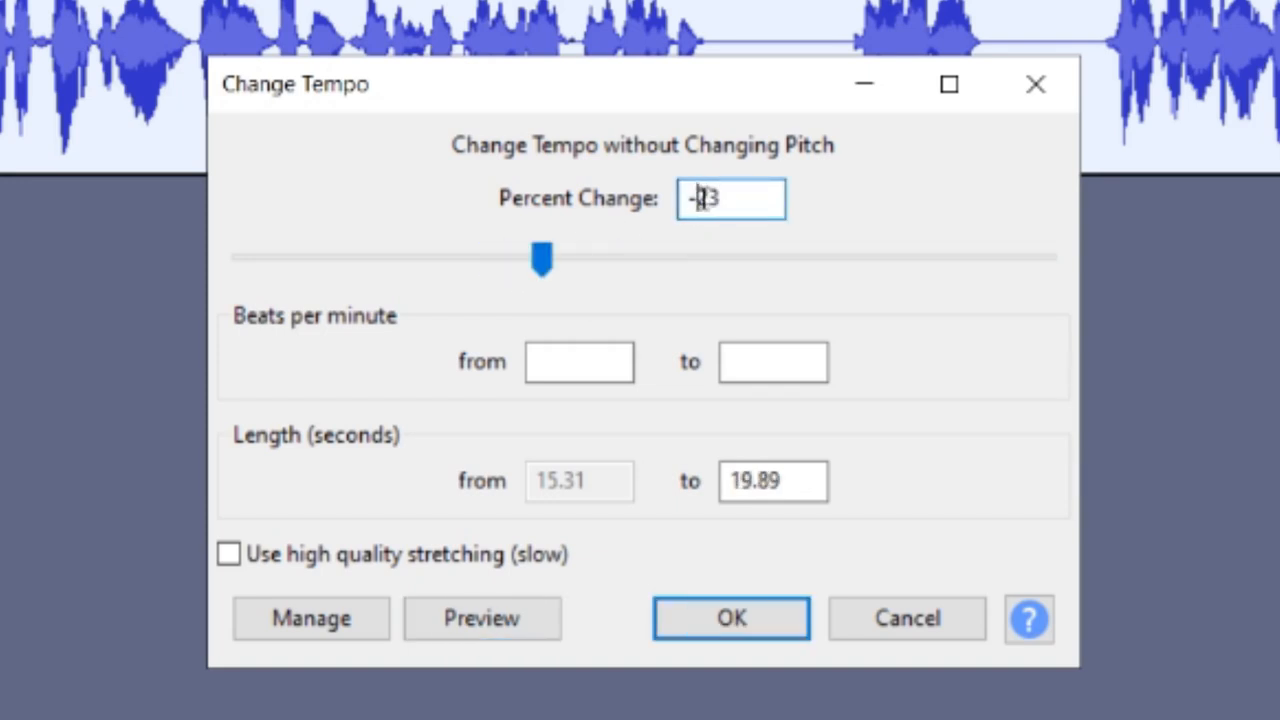
pyautogui.write('23')
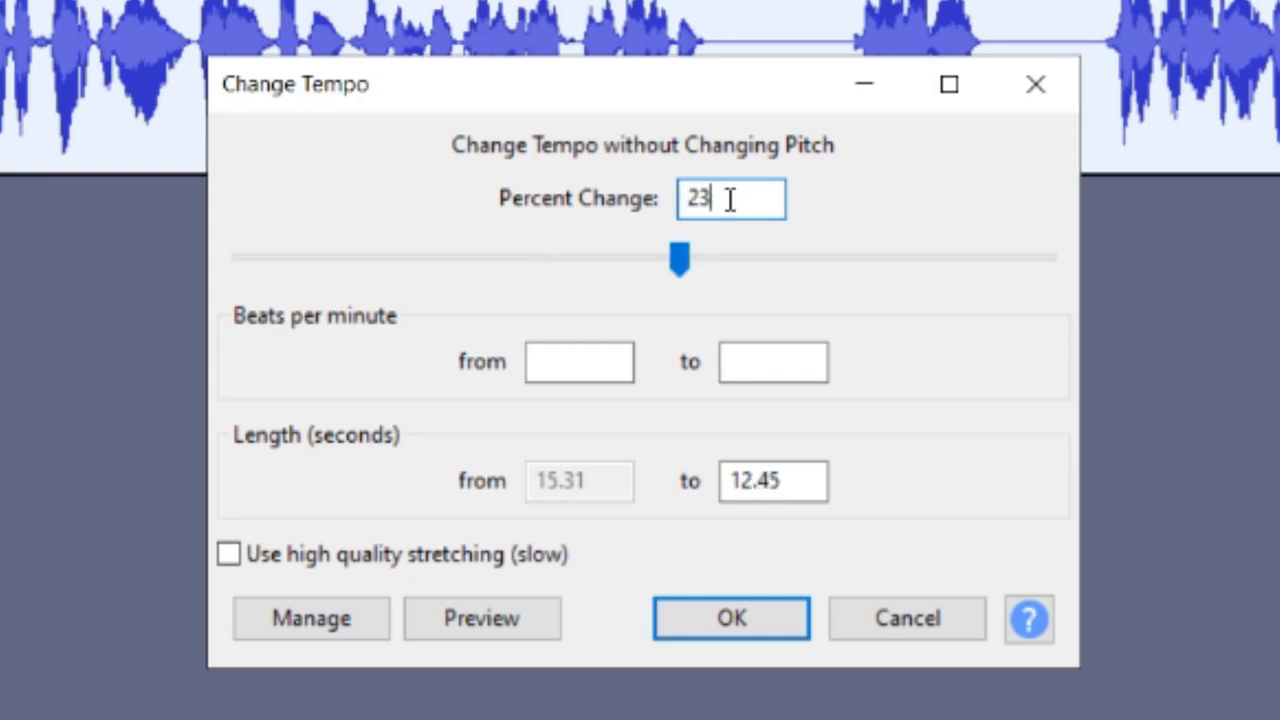
pyautogui.moveTo(677, 259); pyautogui.dragTo(700, 259)
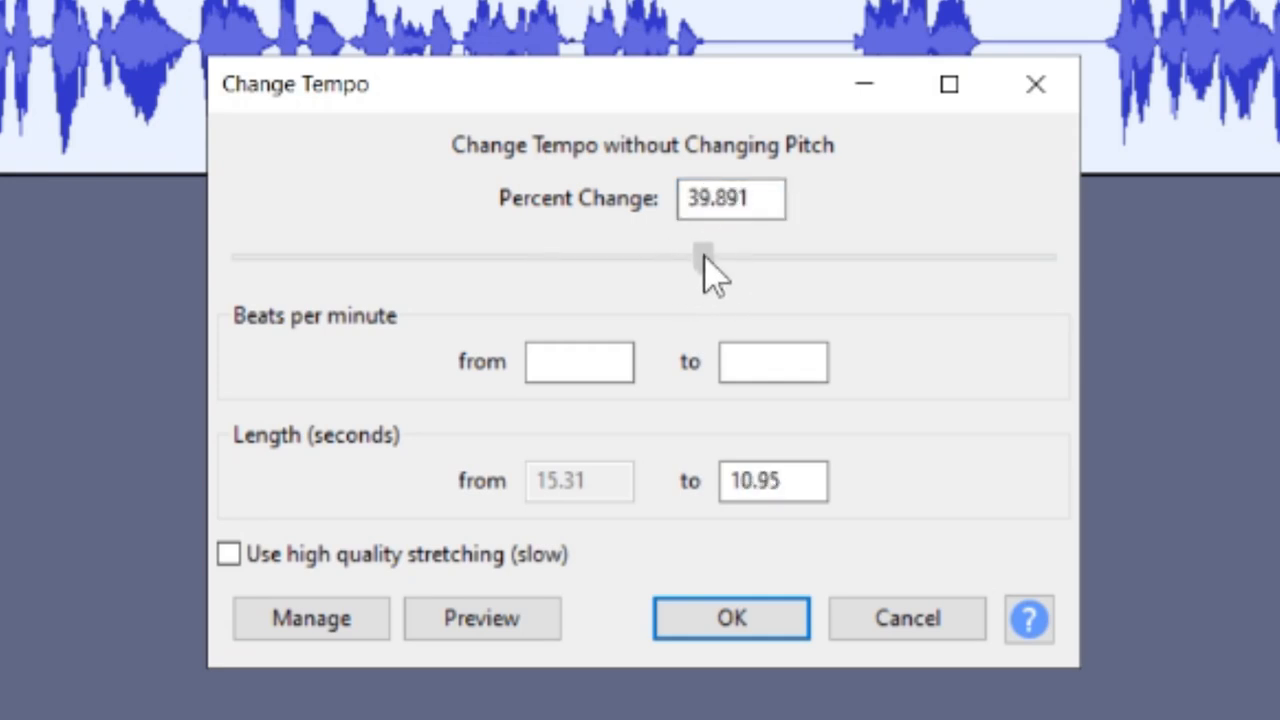
pyautogui.moveTo(698, 256); pyautogui.dragTo(688, 256)
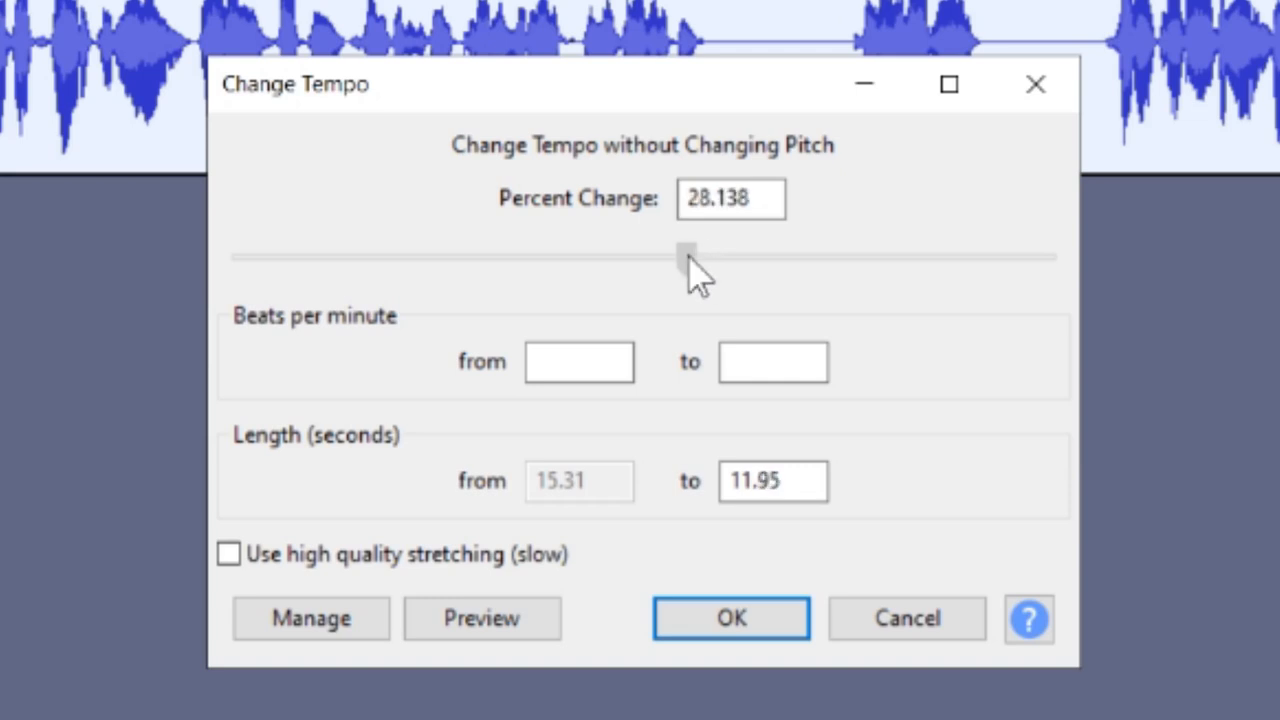
pyautogui.moveTo(688, 255); pyautogui.dragTo(678, 255)
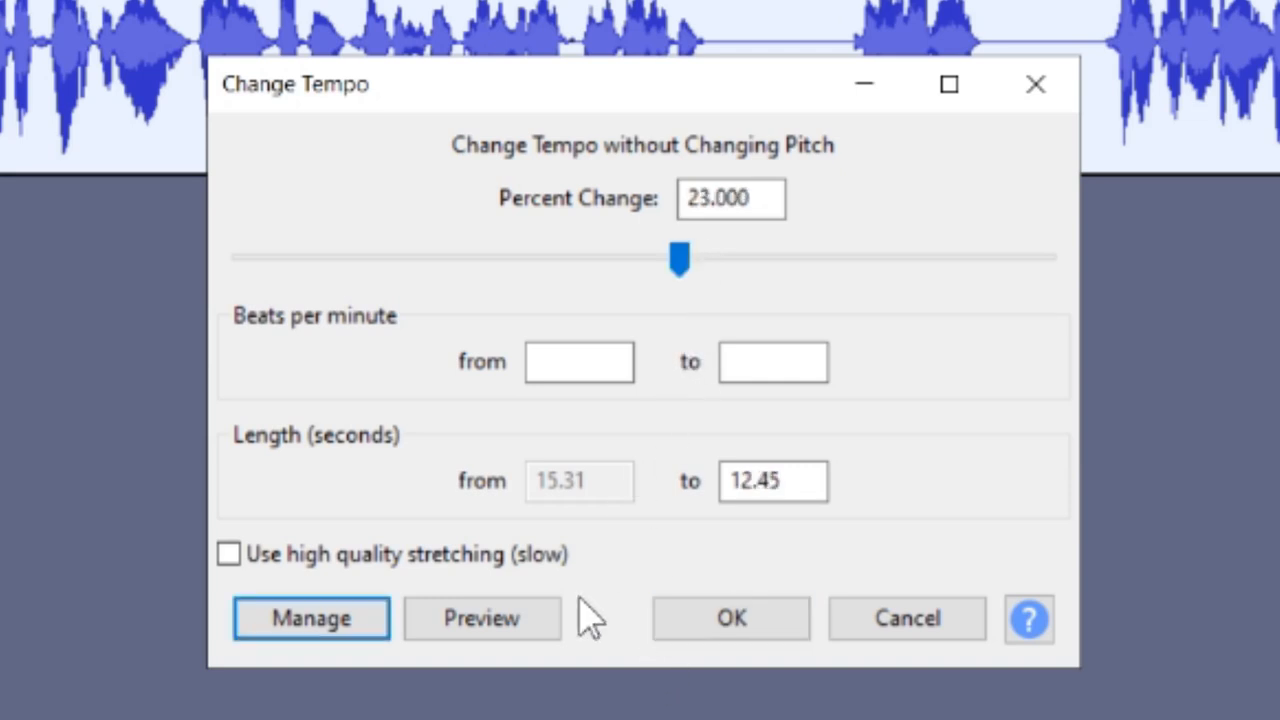
pyautogui.click(730, 618)
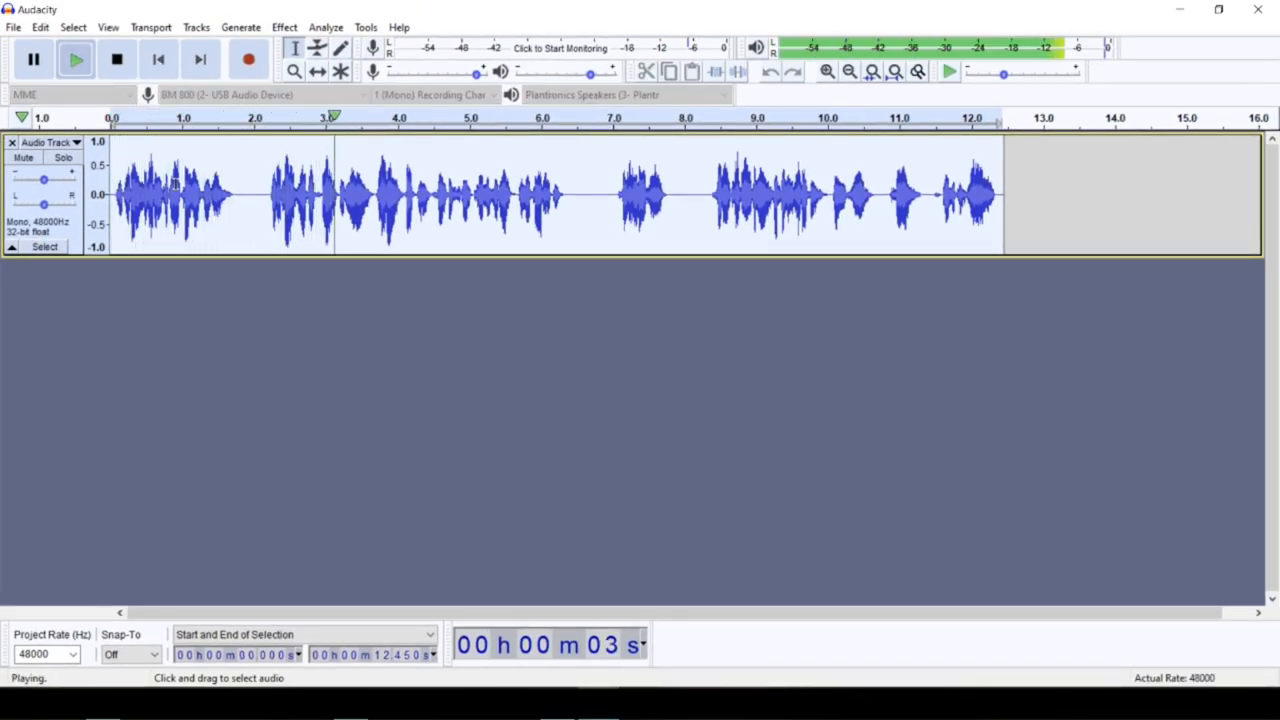
# - Stop playback, select the pause near the 2-second mark, and return to the start
pyautogui.click(116, 59)
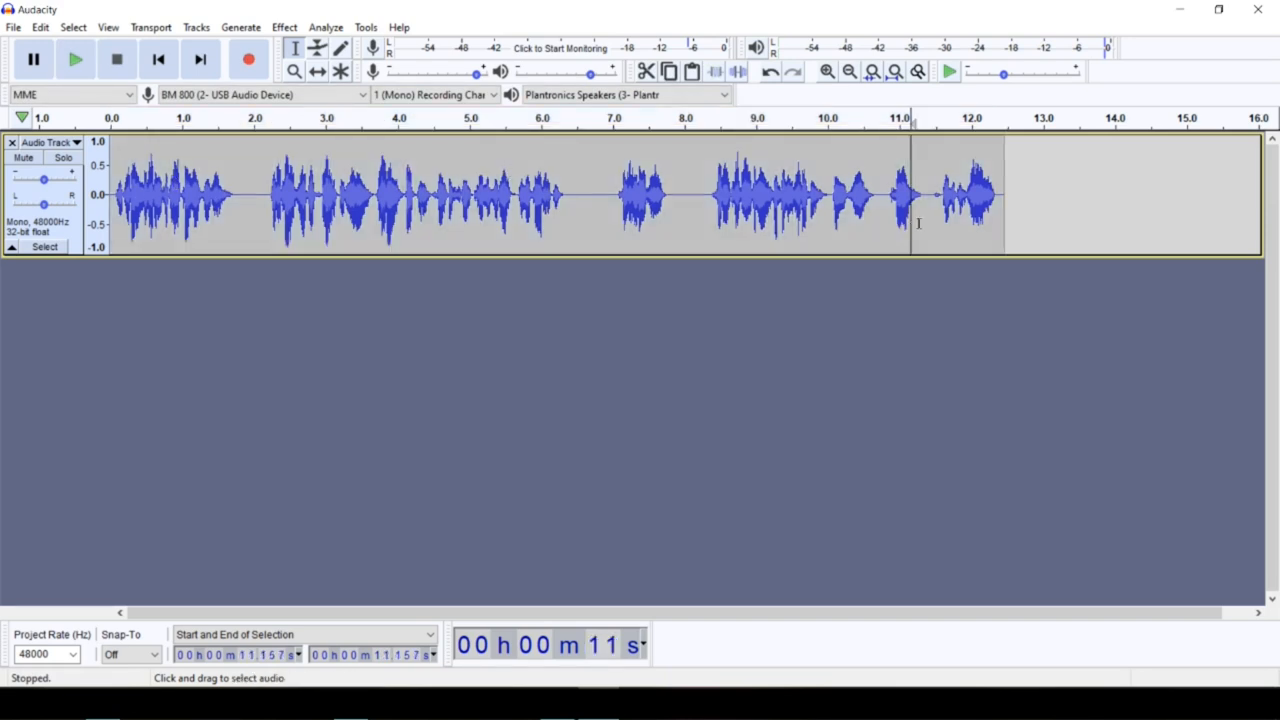
pyautogui.click(75, 59)
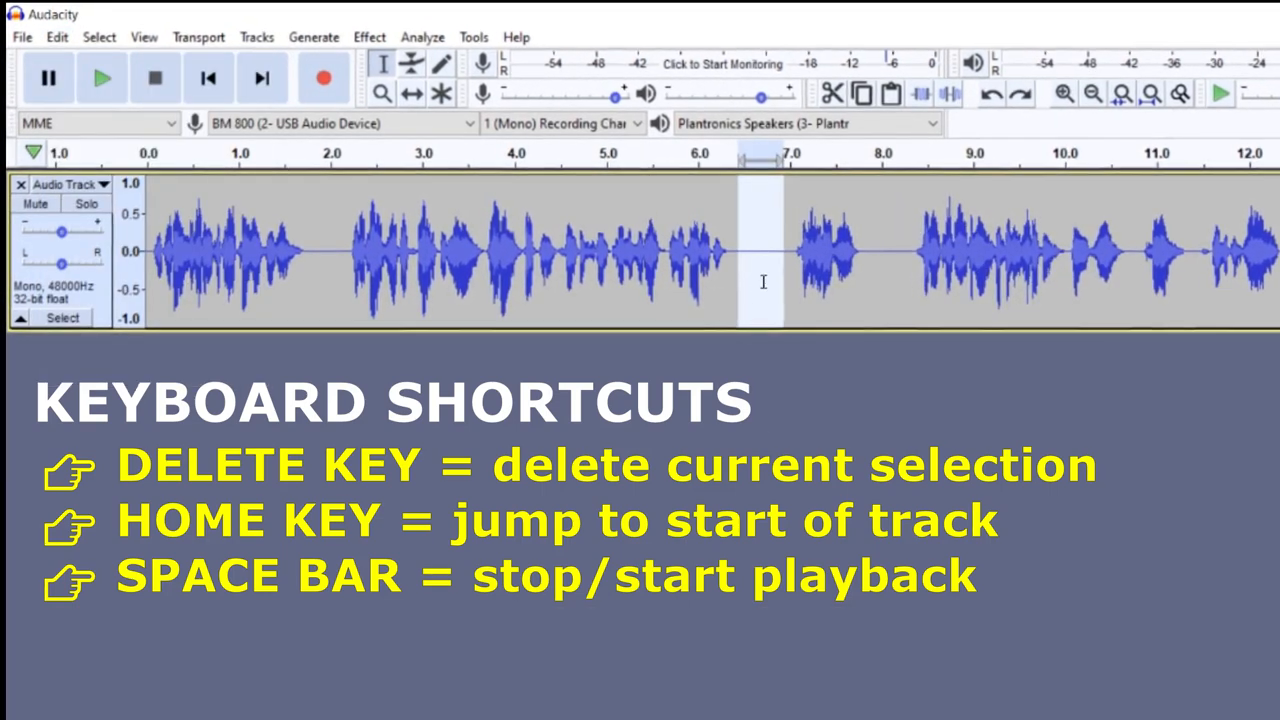
pyautogui.click(101, 78)
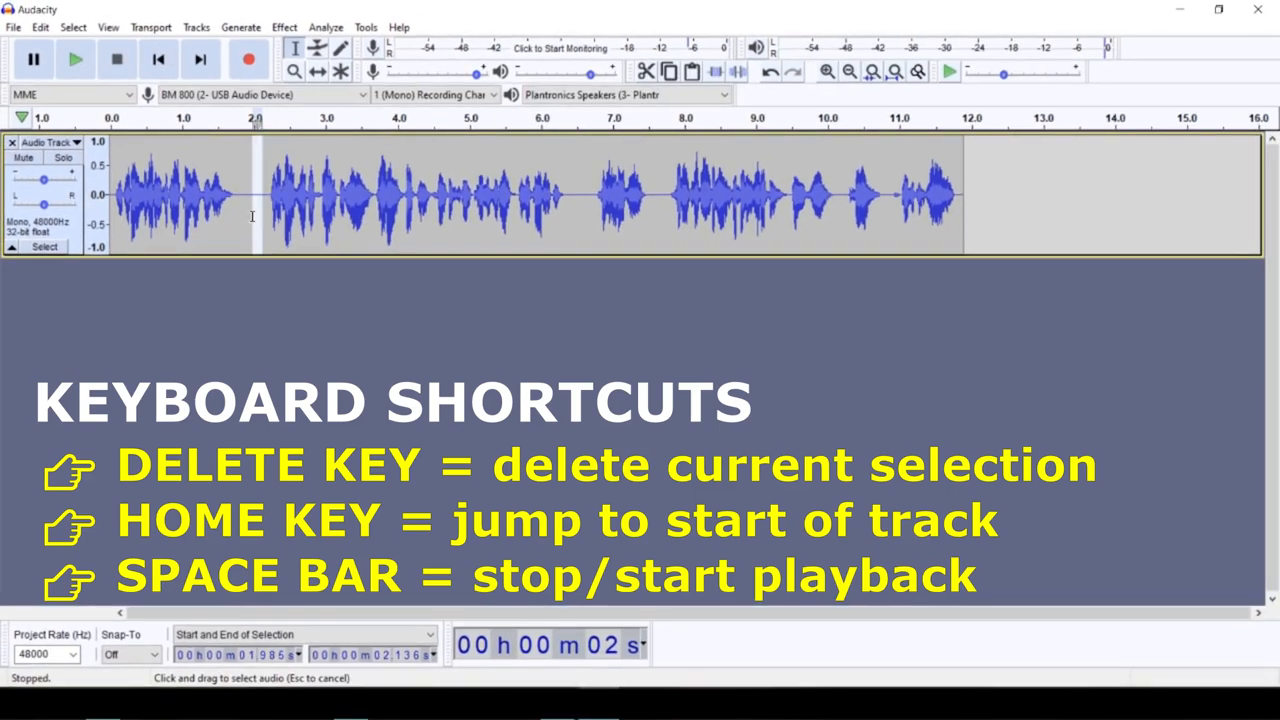
pyautogui.moveTo(258, 218); pyautogui.dragTo(240, 218)
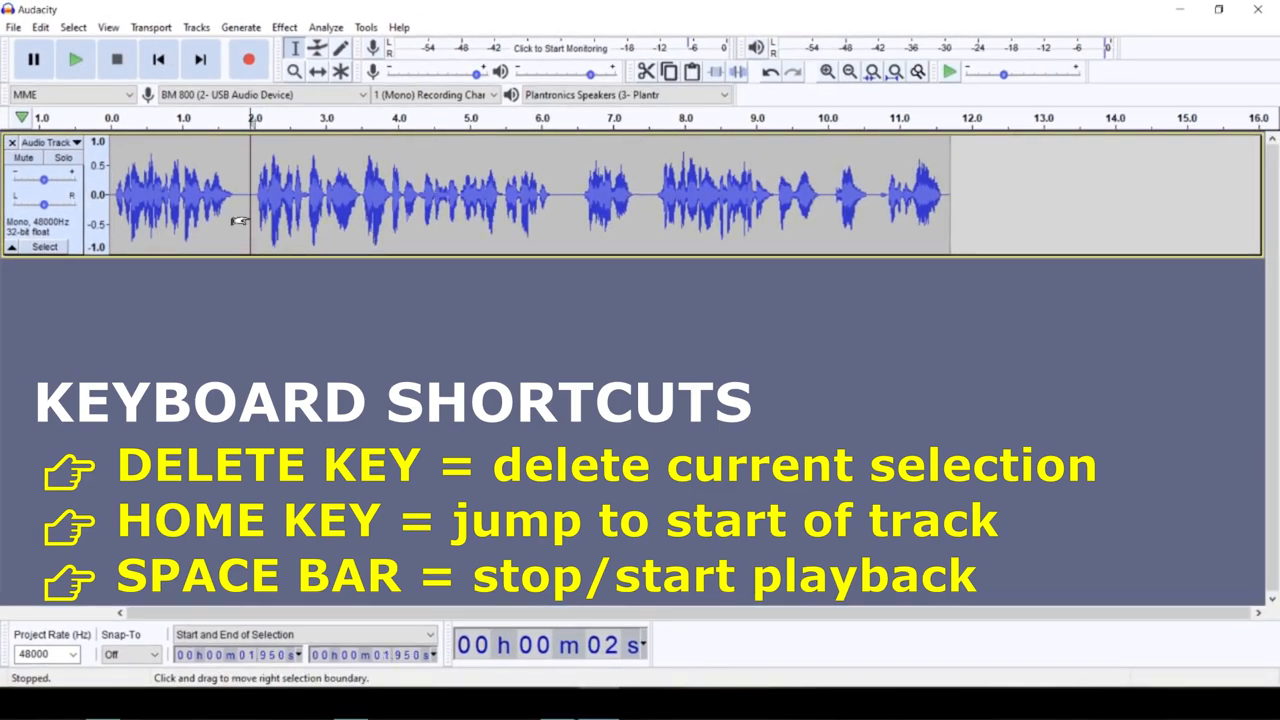
pyautogui.press('space')
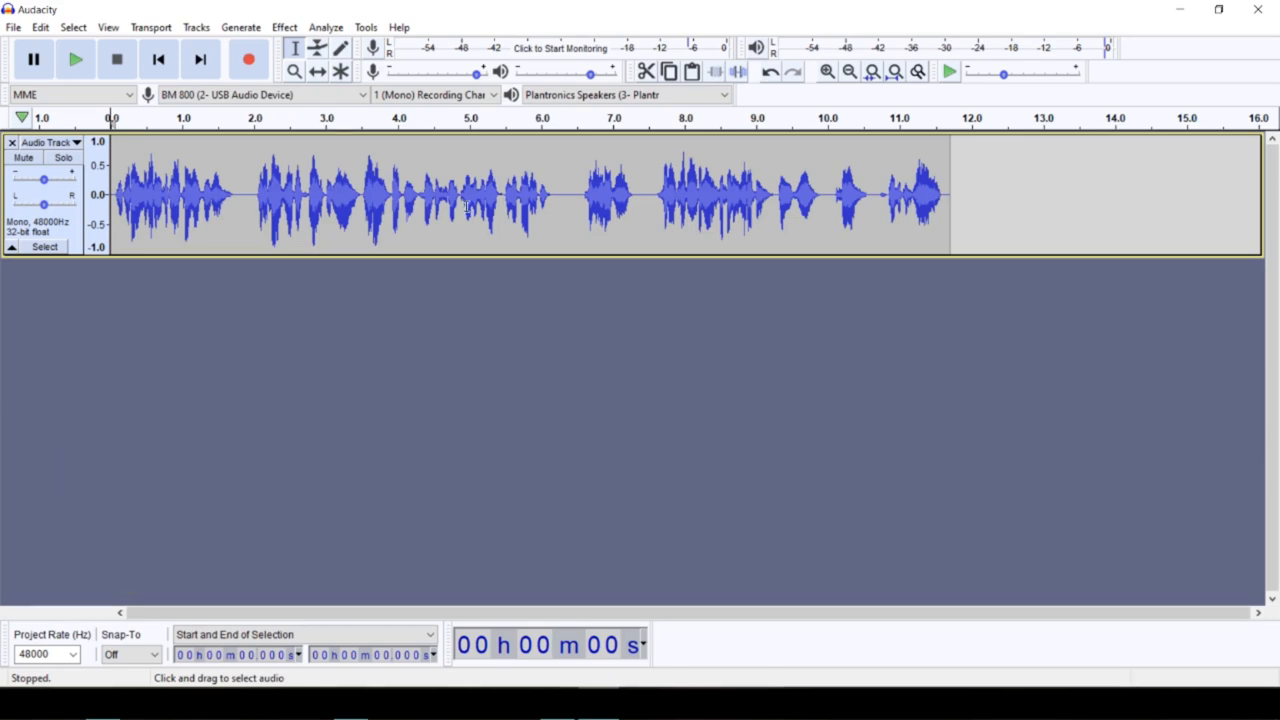
# - Open the File menu's Export as WAV option for the voice-over
pyautogui.click(14, 27)
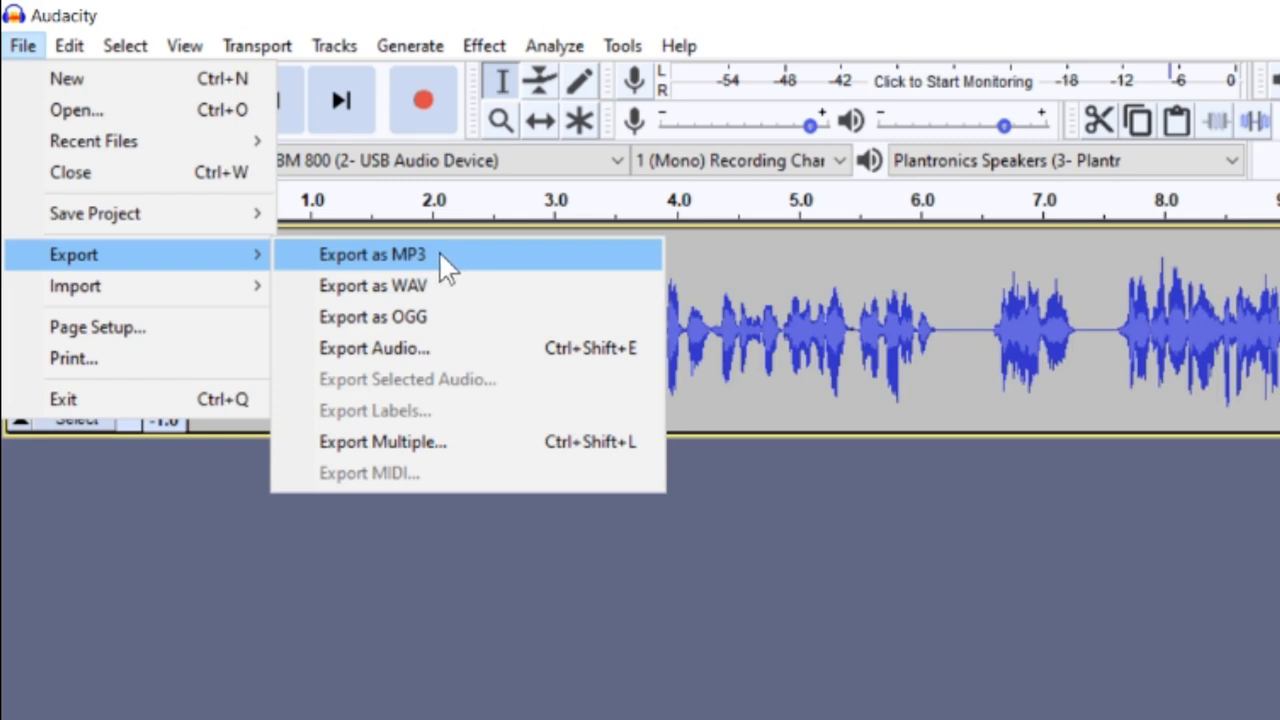
pyautogui.moveTo(445, 295)
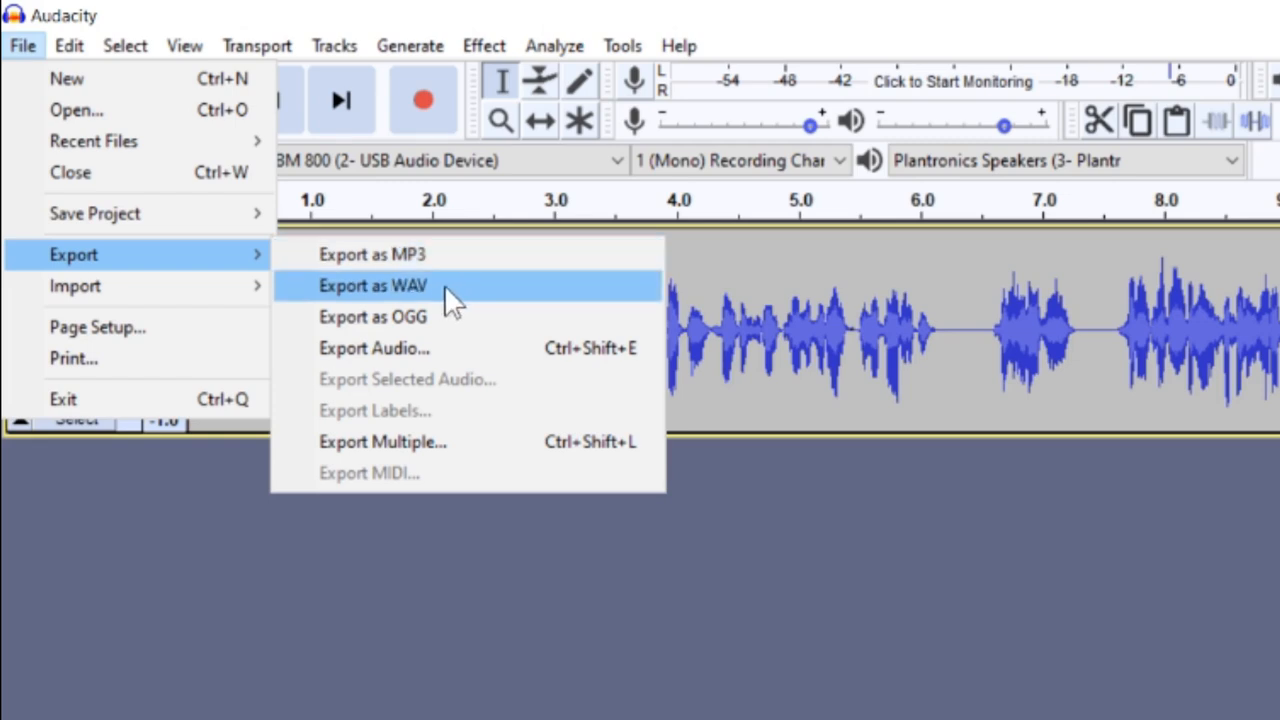
pyautogui.moveTo(455, 302)
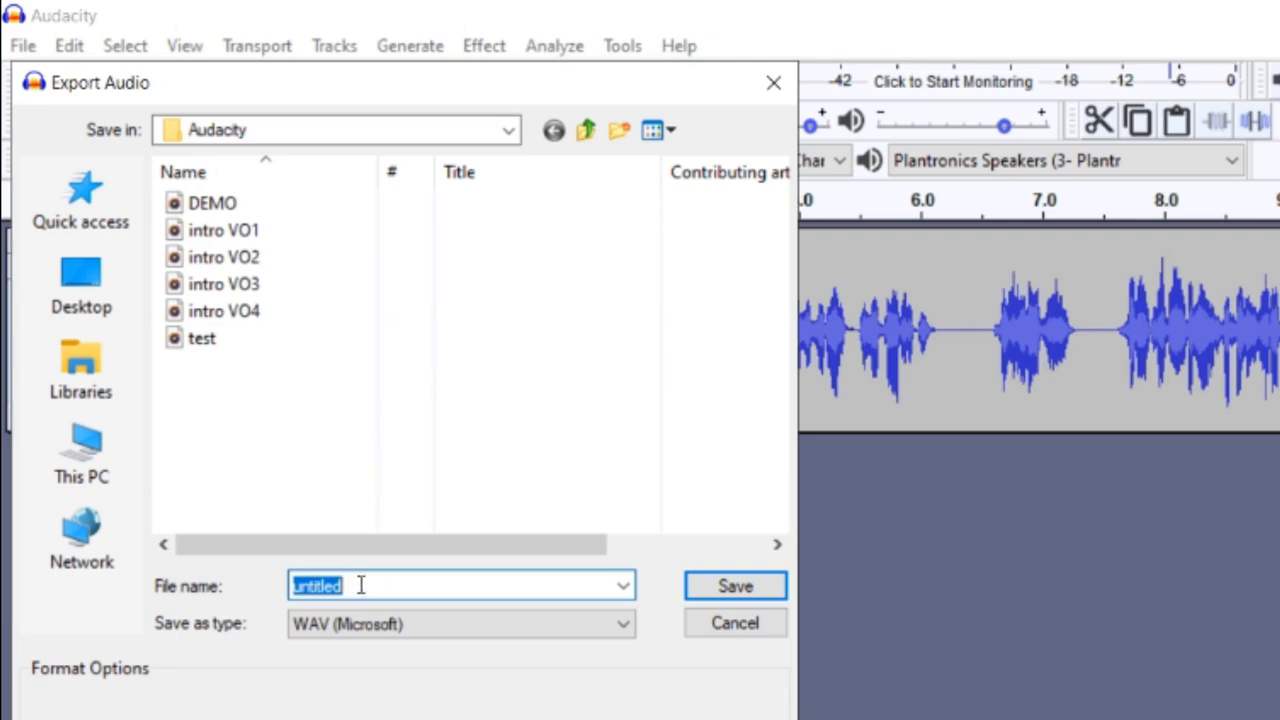
# - Save the export as DEMO2 and confirm the metadata dialog without adding tags
pyautogui.write('DEMO2')
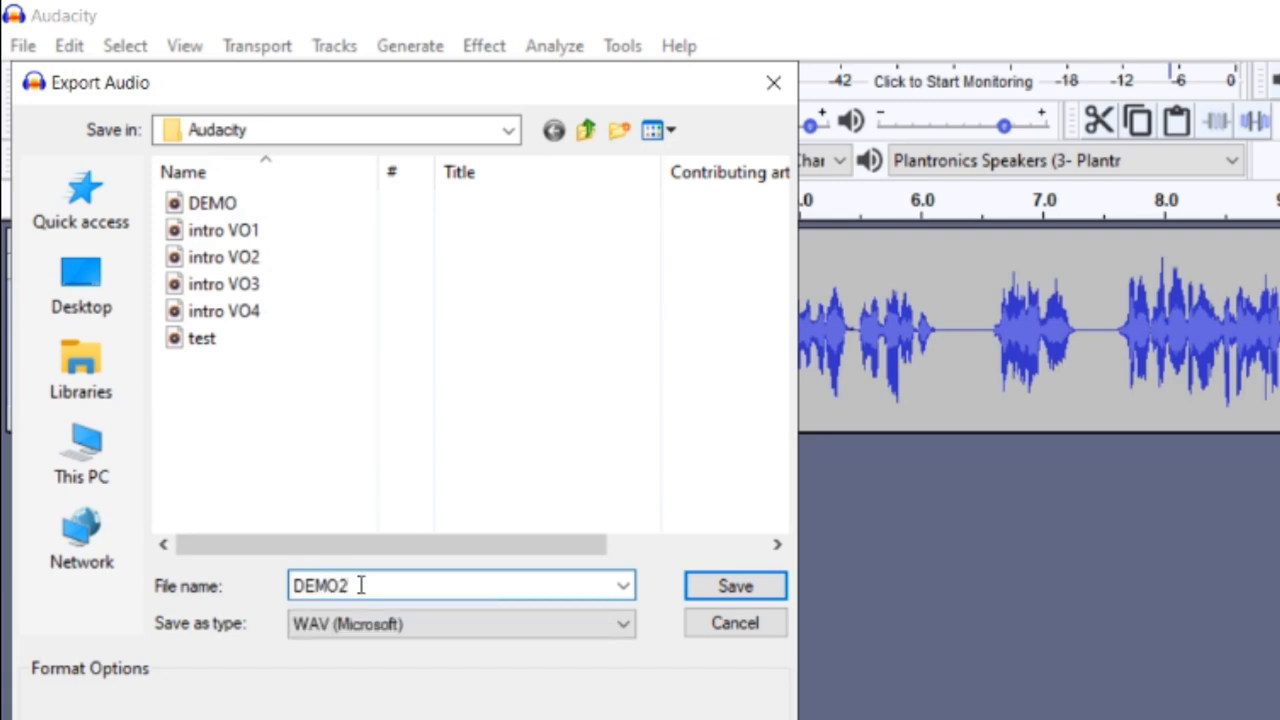
pyautogui.moveTo(735, 585)
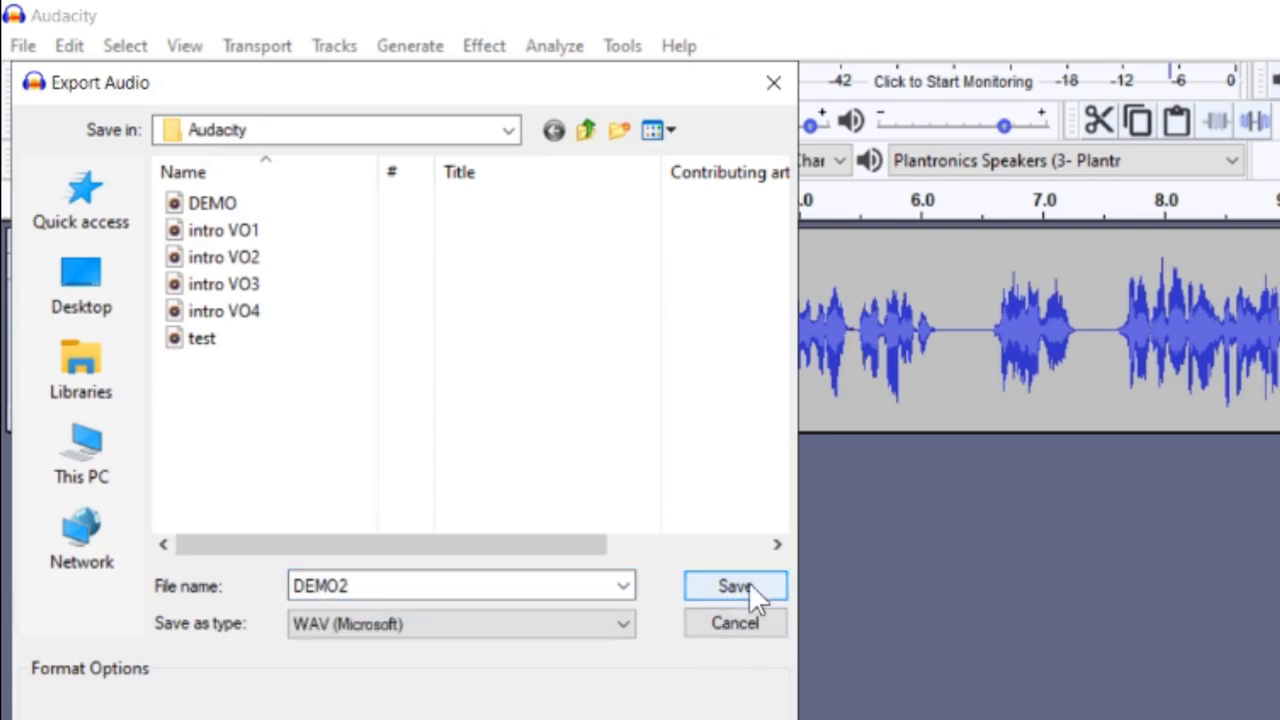
pyautogui.click(734, 585)
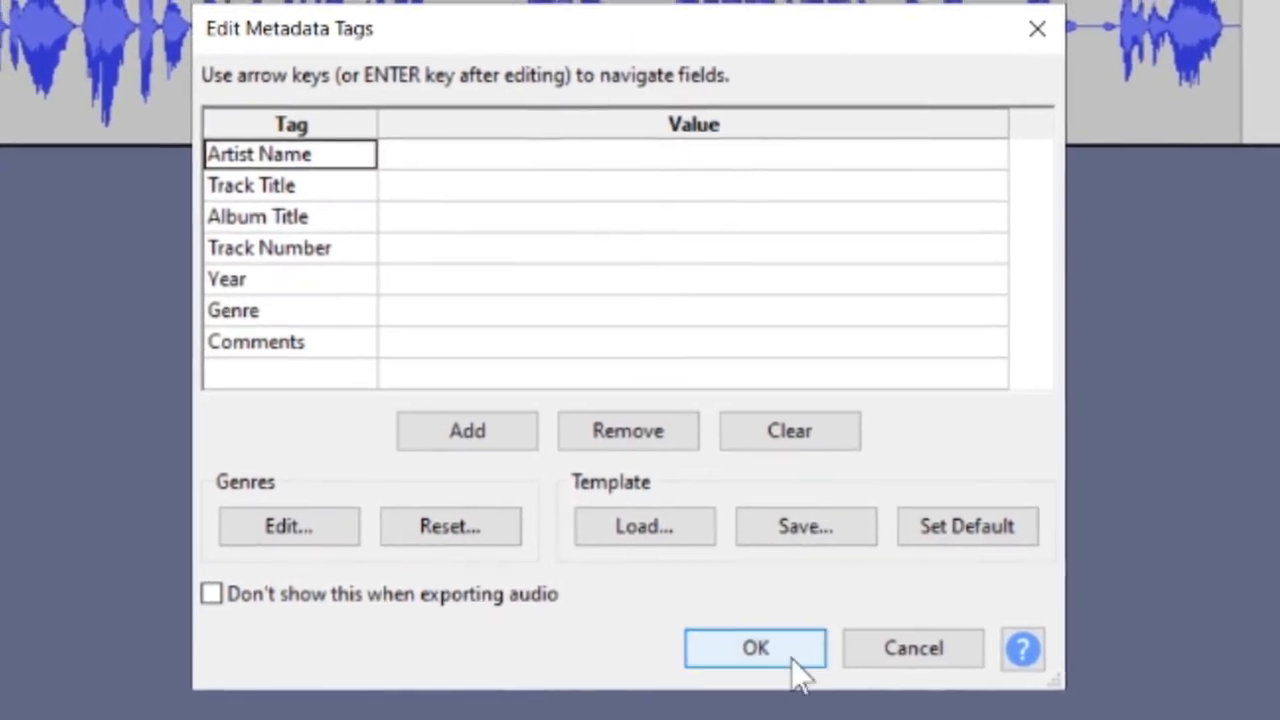
pyautogui.click(755, 648)
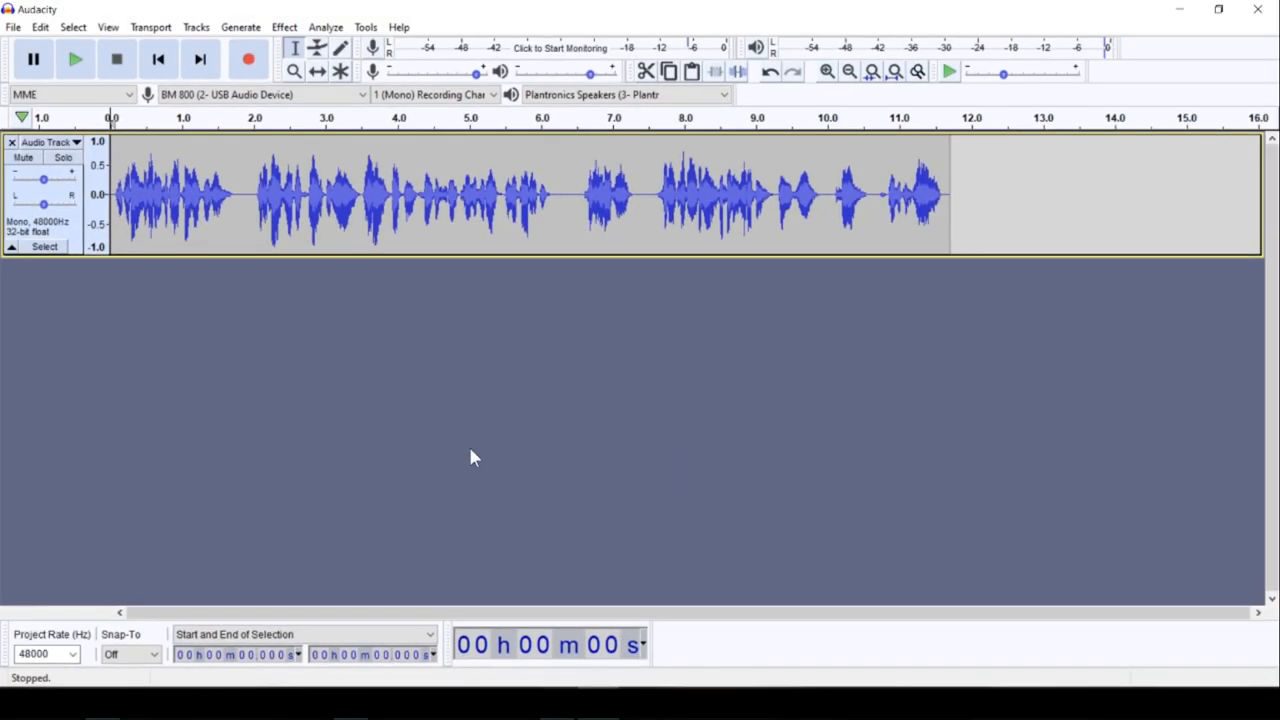
pyautogui.moveTo(425, 391)
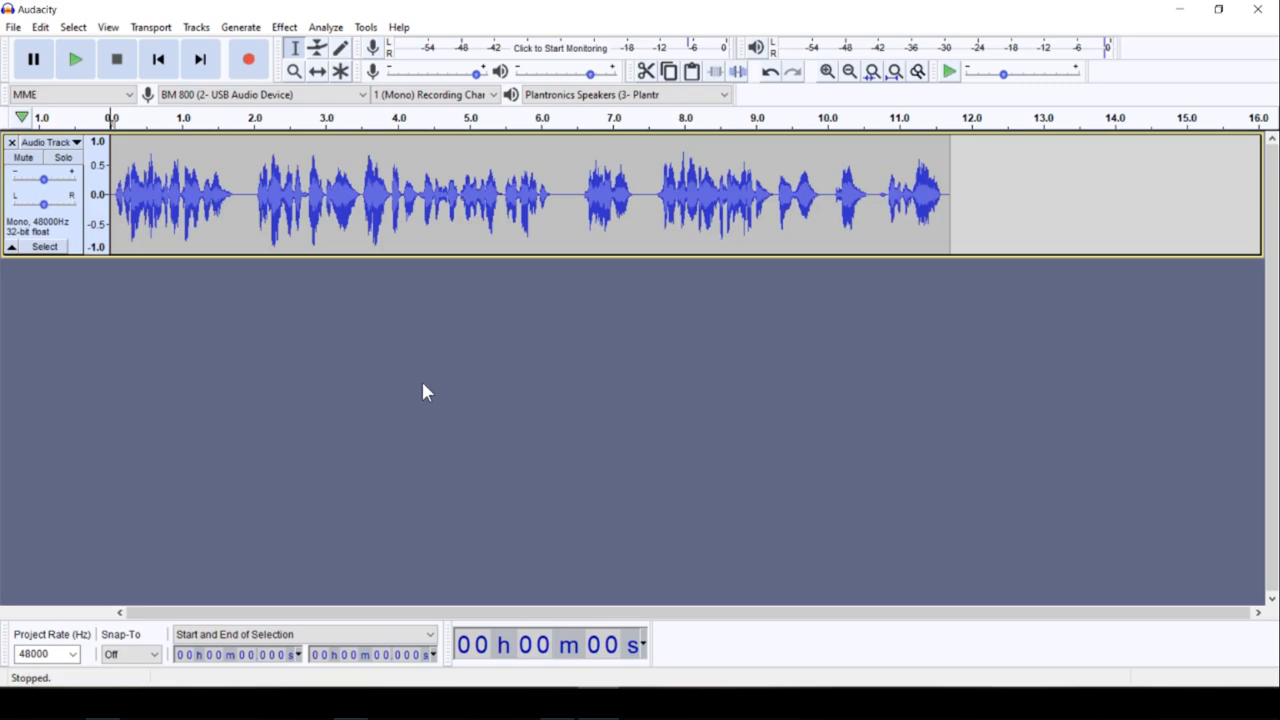